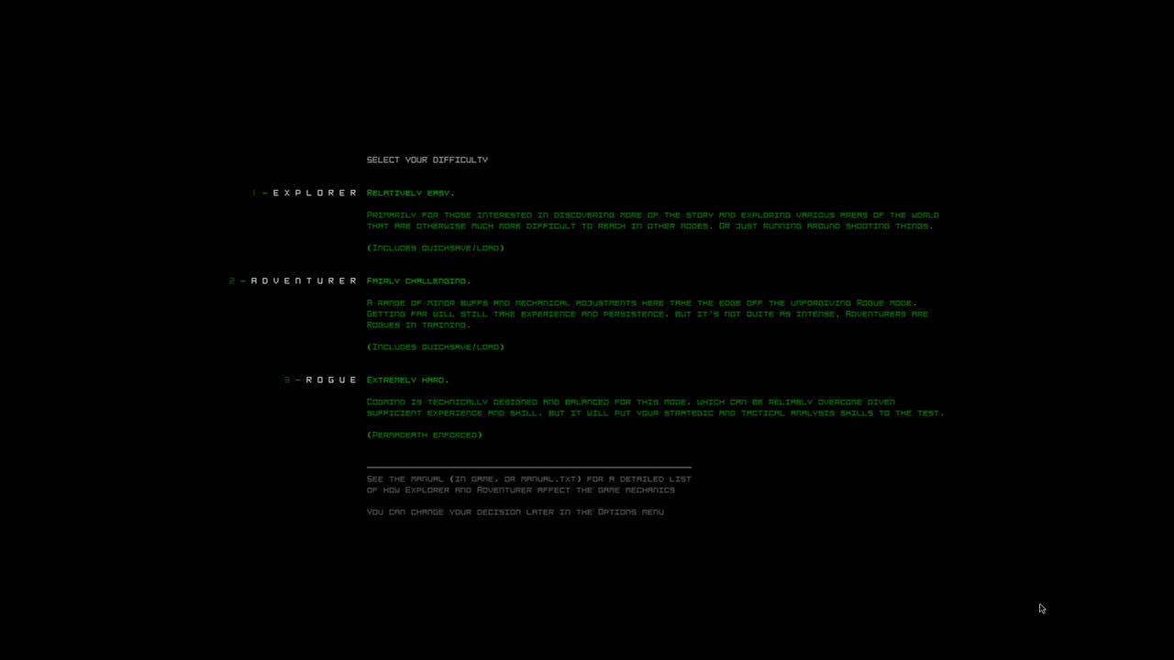
pyautogui.moveTo(1056, 583)
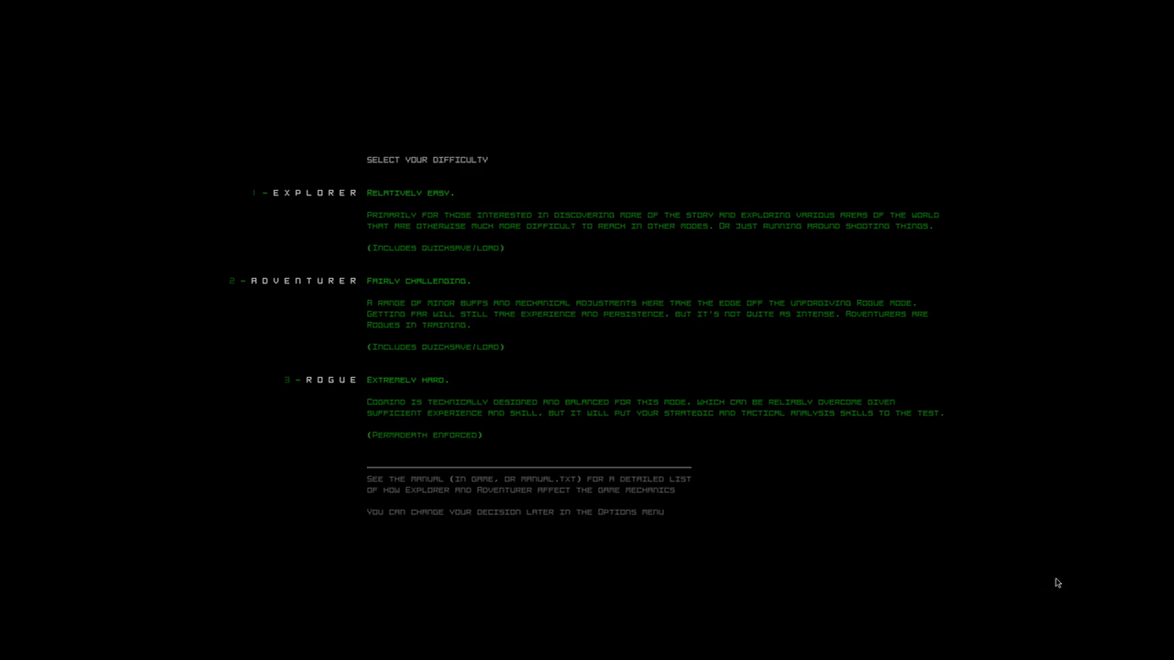
pyautogui.moveTo(760, 425)
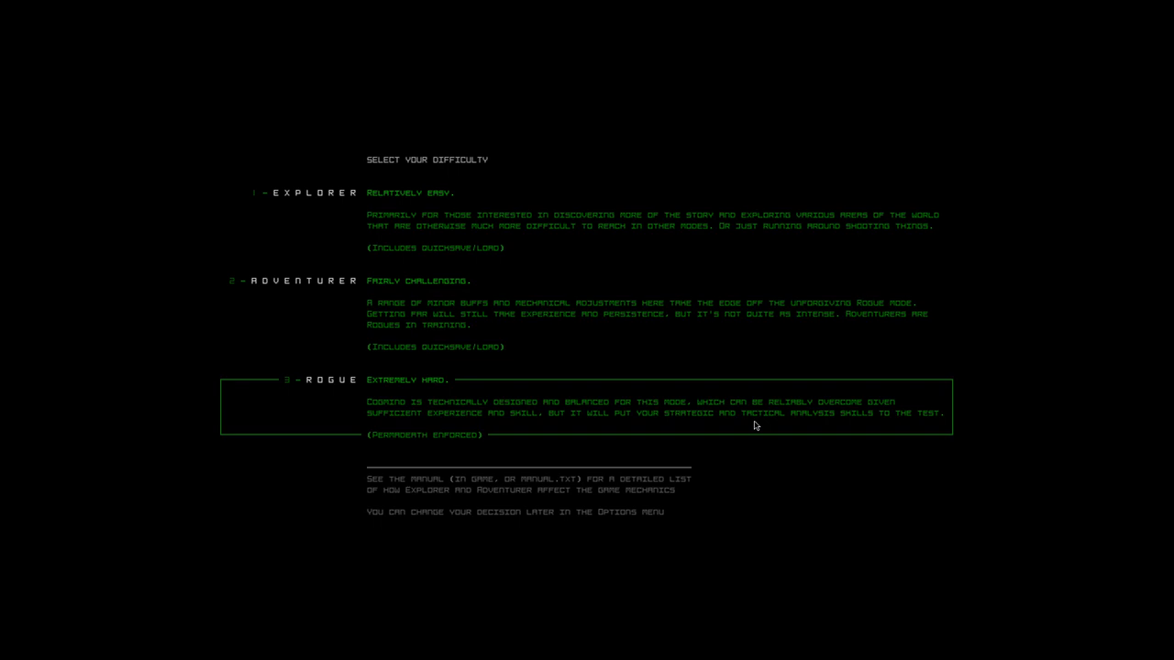
pyautogui.moveTo(750, 426)
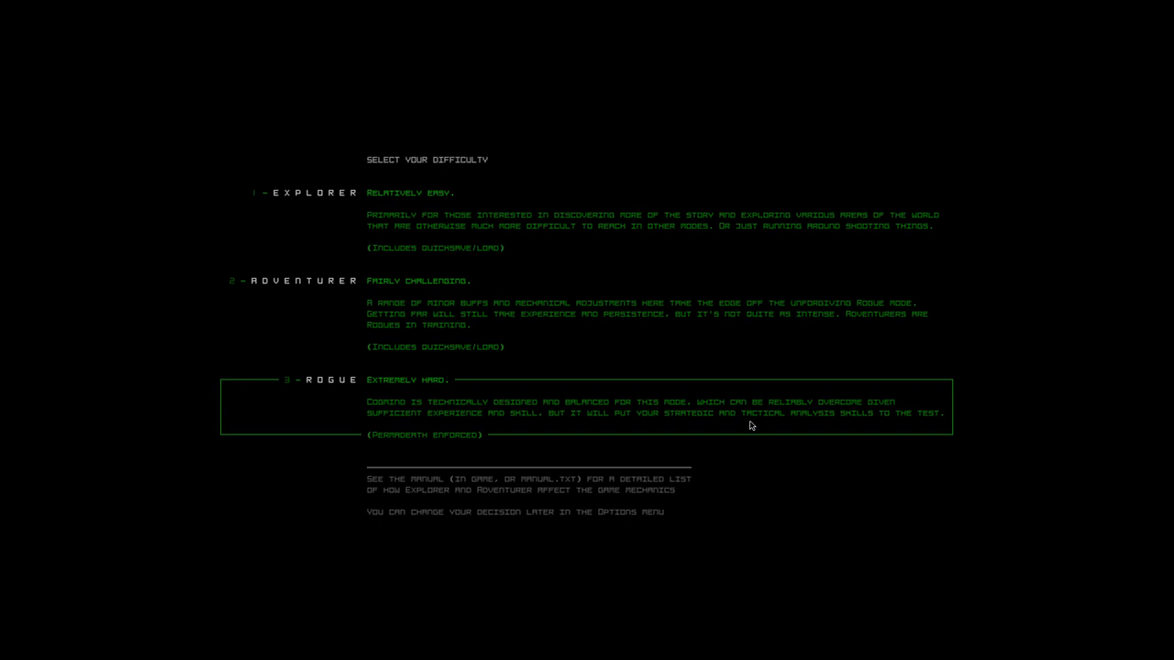
pyautogui.moveTo(747, 411)
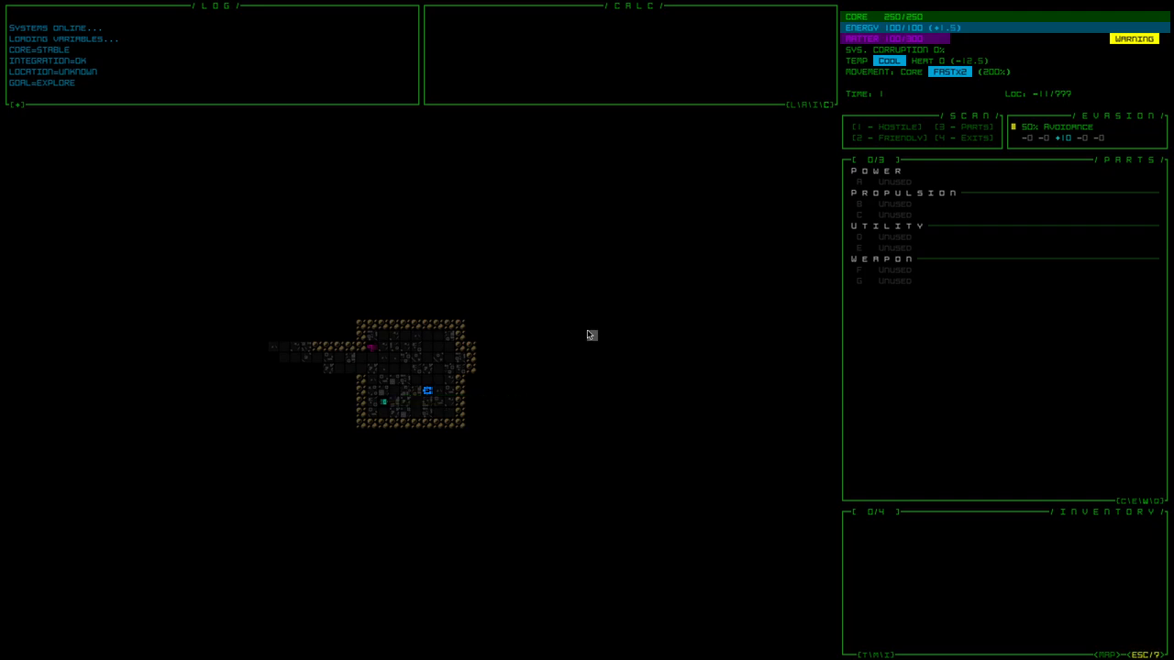
pyautogui.moveTo(679, 567)
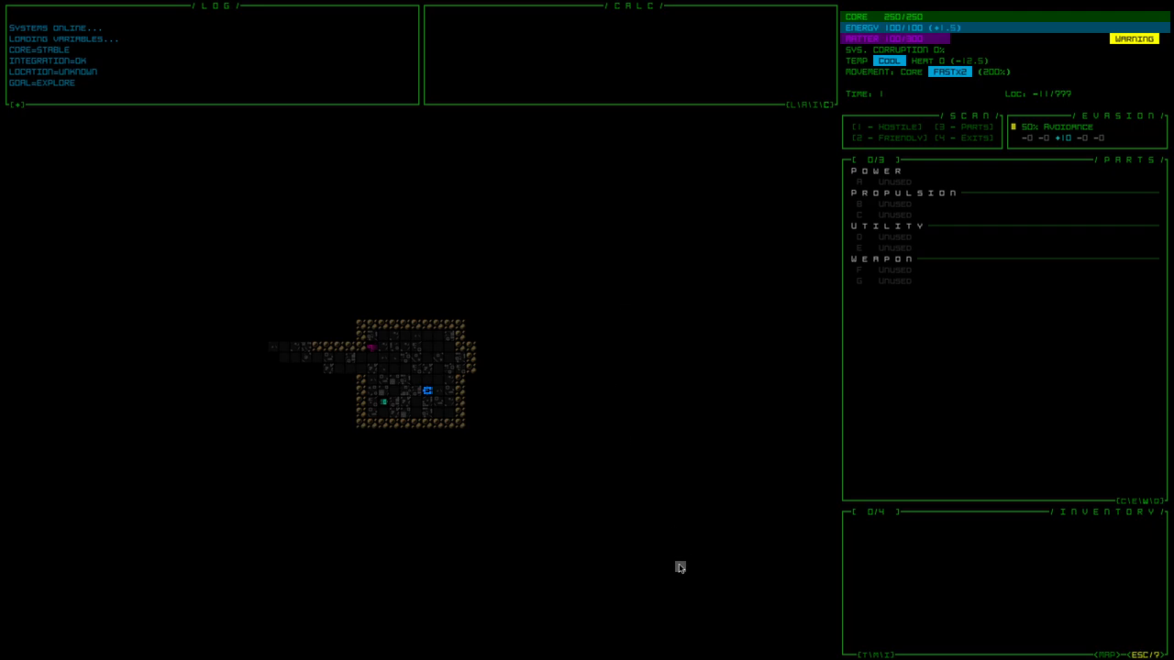
# Bring up the help screen with the basic controls reference
pyautogui.press('escape')
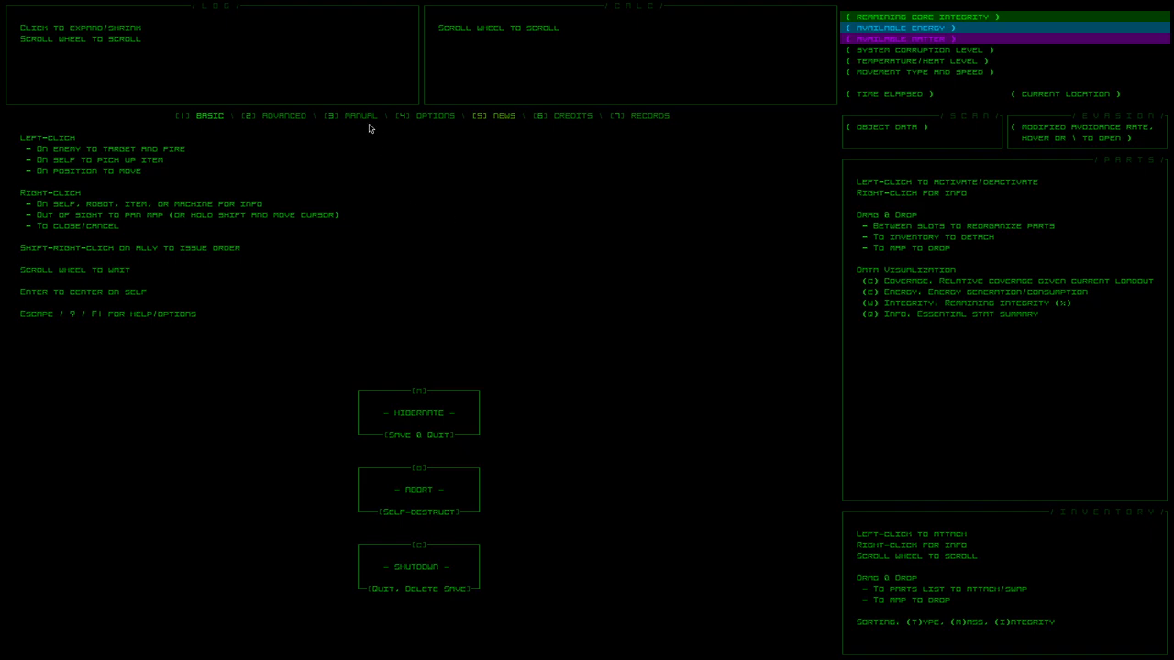
# Switch the help screen to the Manual and read its Intro section
pyautogui.click(359, 116)
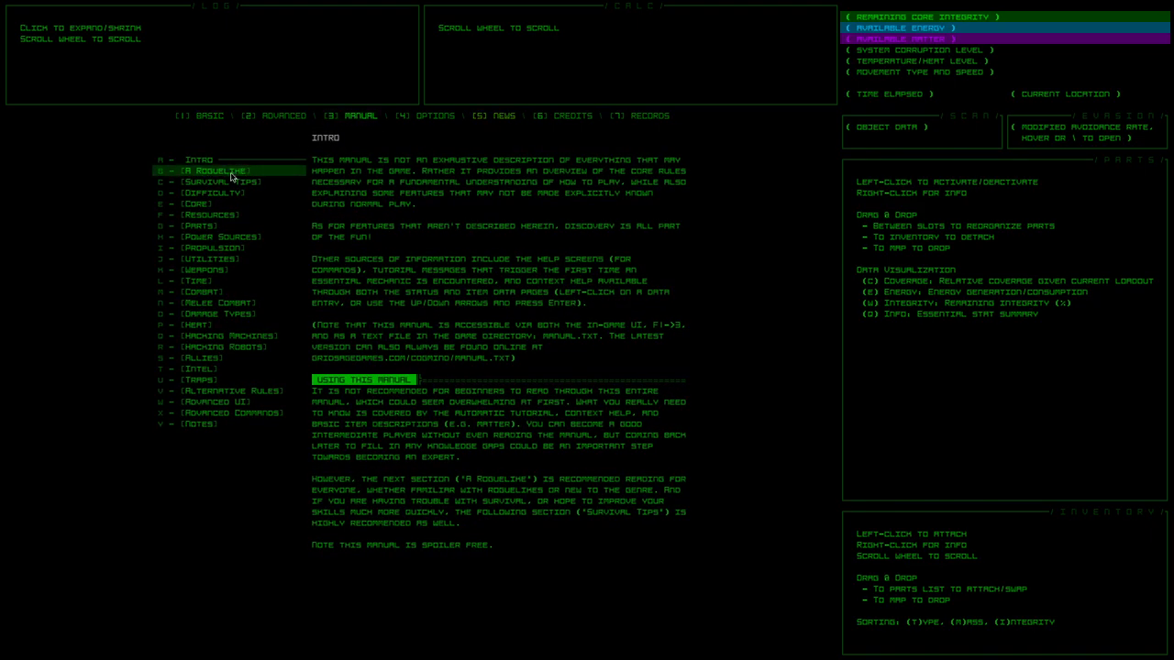
pyautogui.moveTo(216, 280)
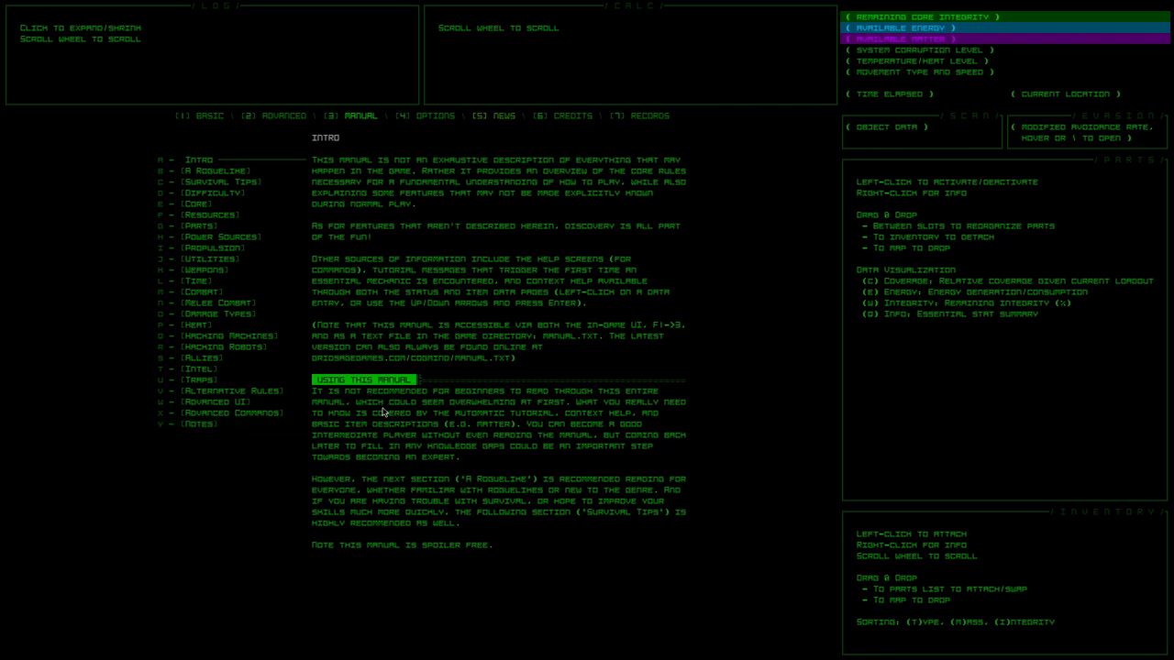
pyautogui.moveTo(657, 425)
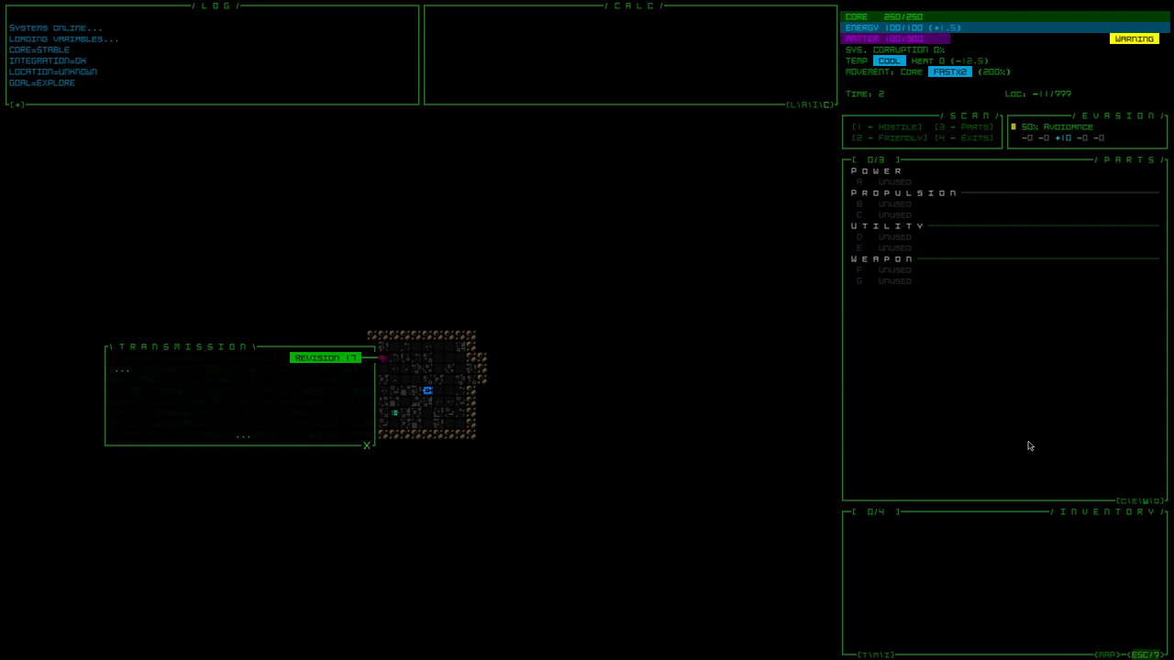
pyautogui.moveTo(730, 484)
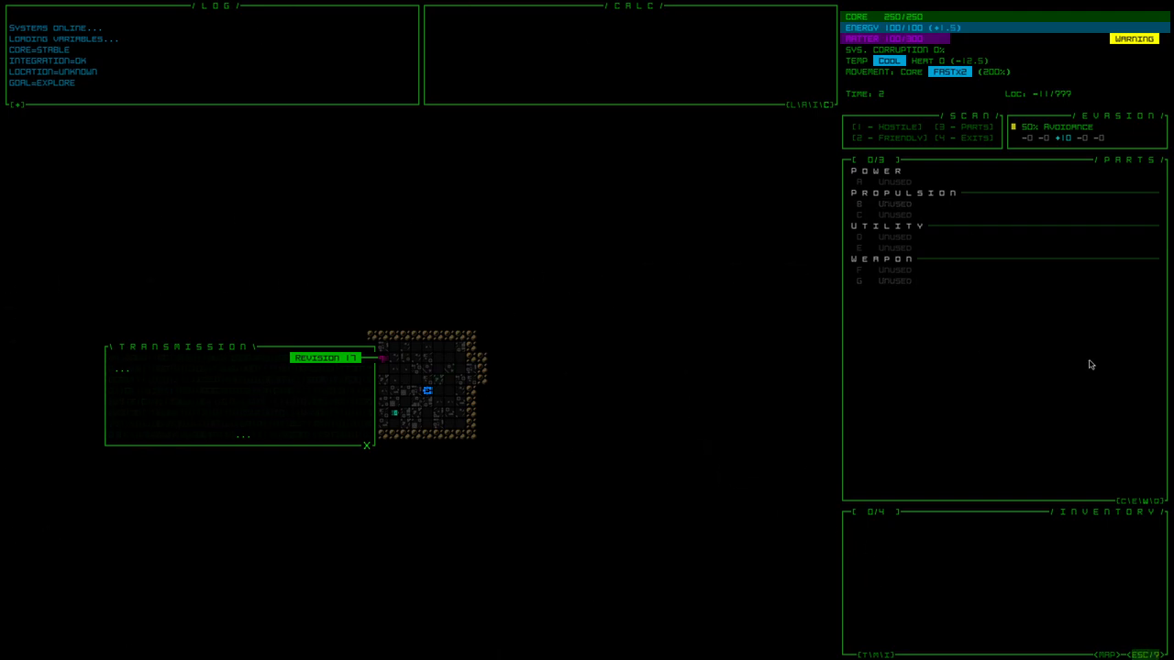
pyautogui.moveTo(1170, 620)
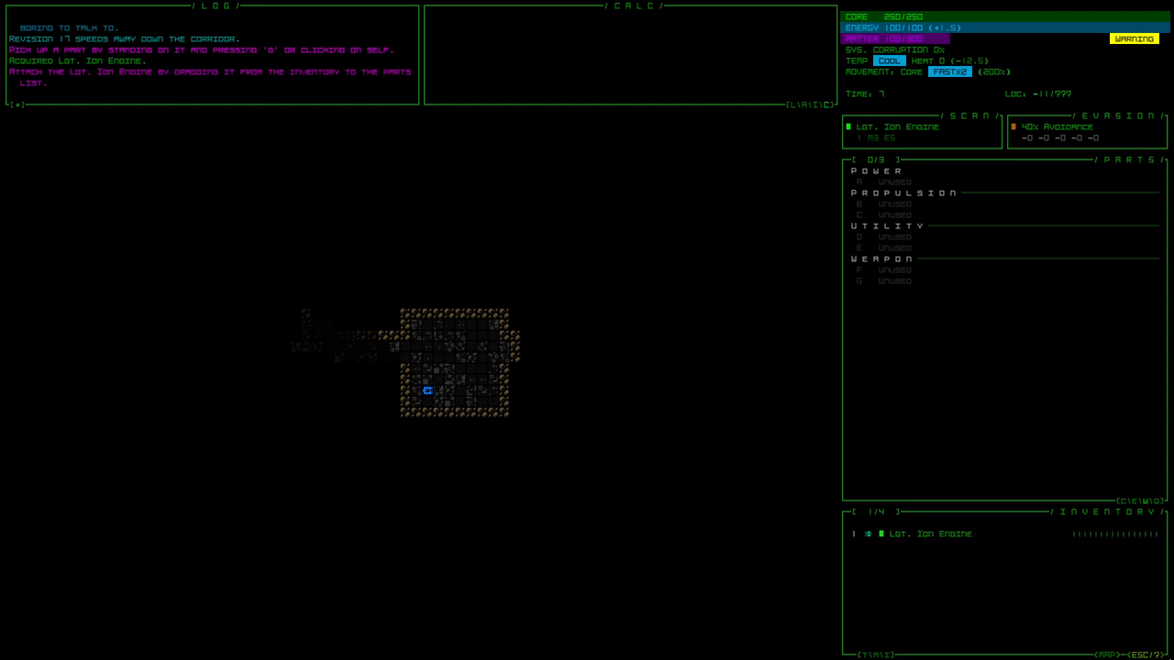
# Attach the Lgt. Ion Engine in the power slot, emptying the inventory
pyautogui.press('Escape')
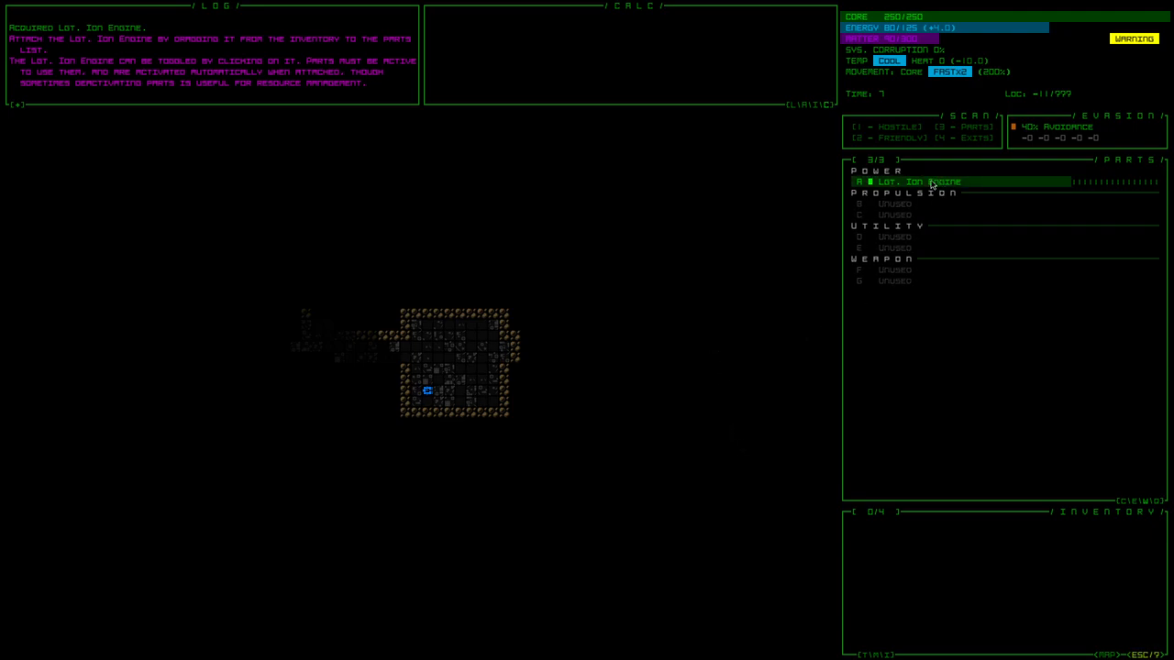
pyautogui.moveTo(928, 187)
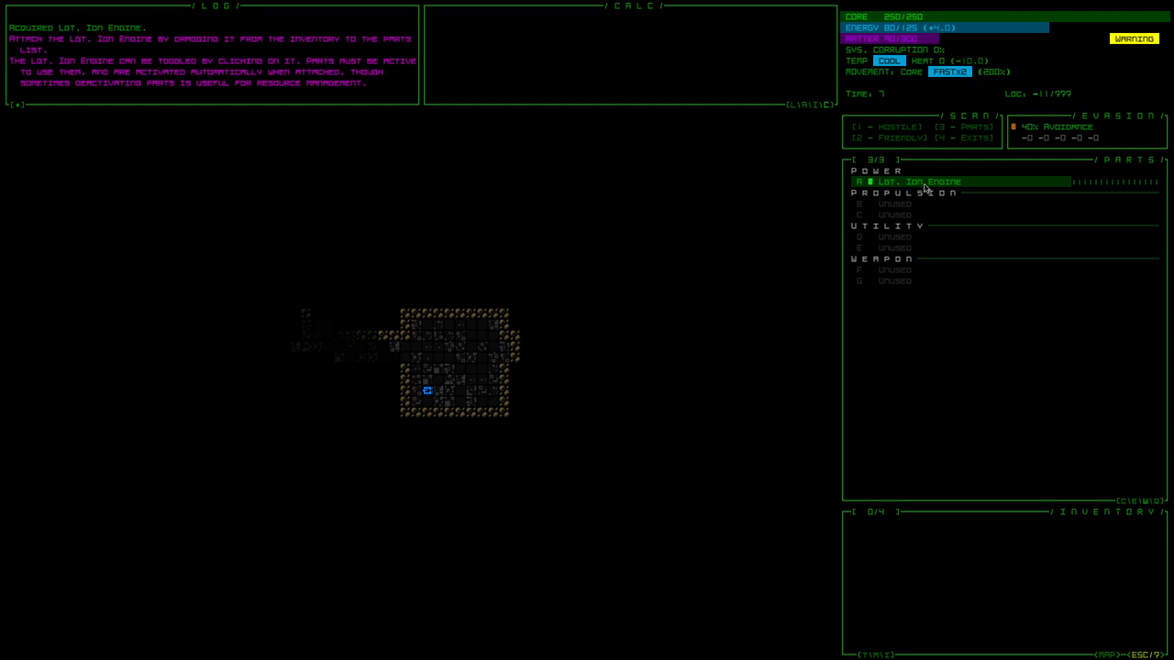
# Explore past the starting room, collecting two wheels and two aluminum legs
pyautogui.click(917, 182)
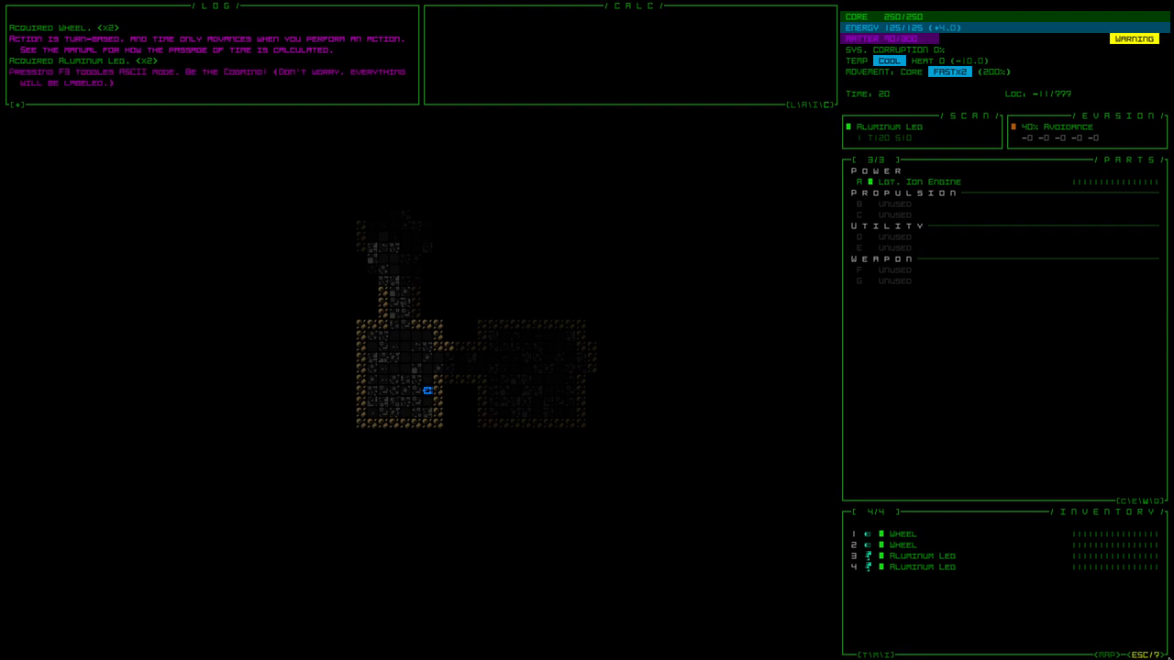
pyautogui.press('f3')
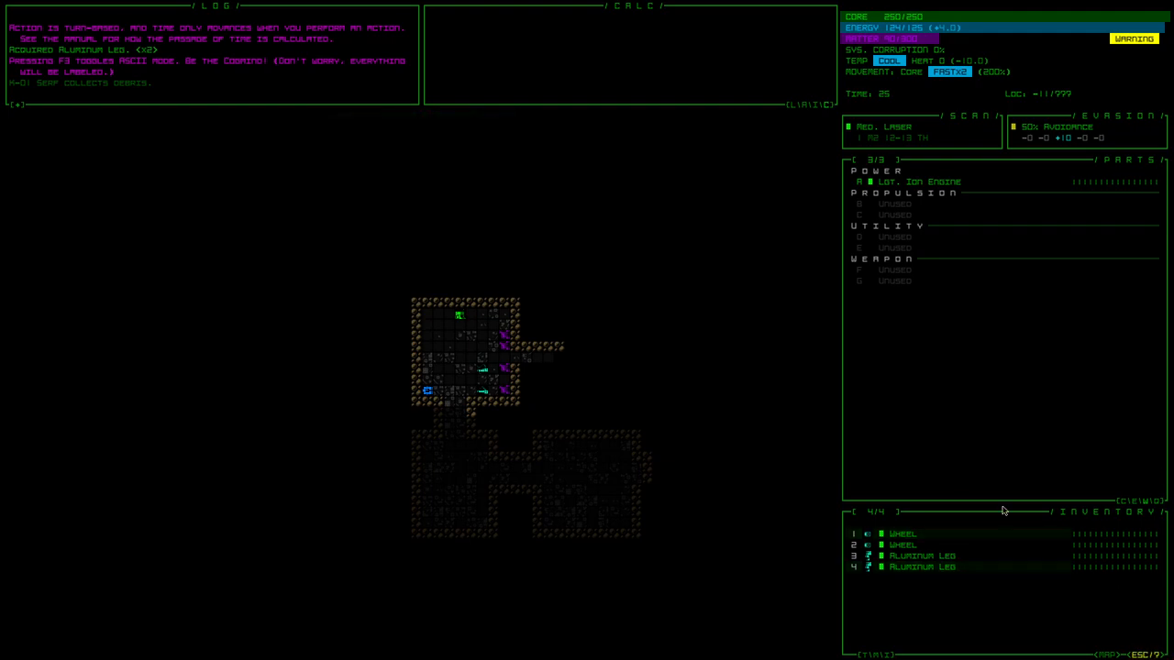
# Attach the two wheels as propulsion and inspect an aluminum leg's stats for comparison
pyautogui.click(902, 533)
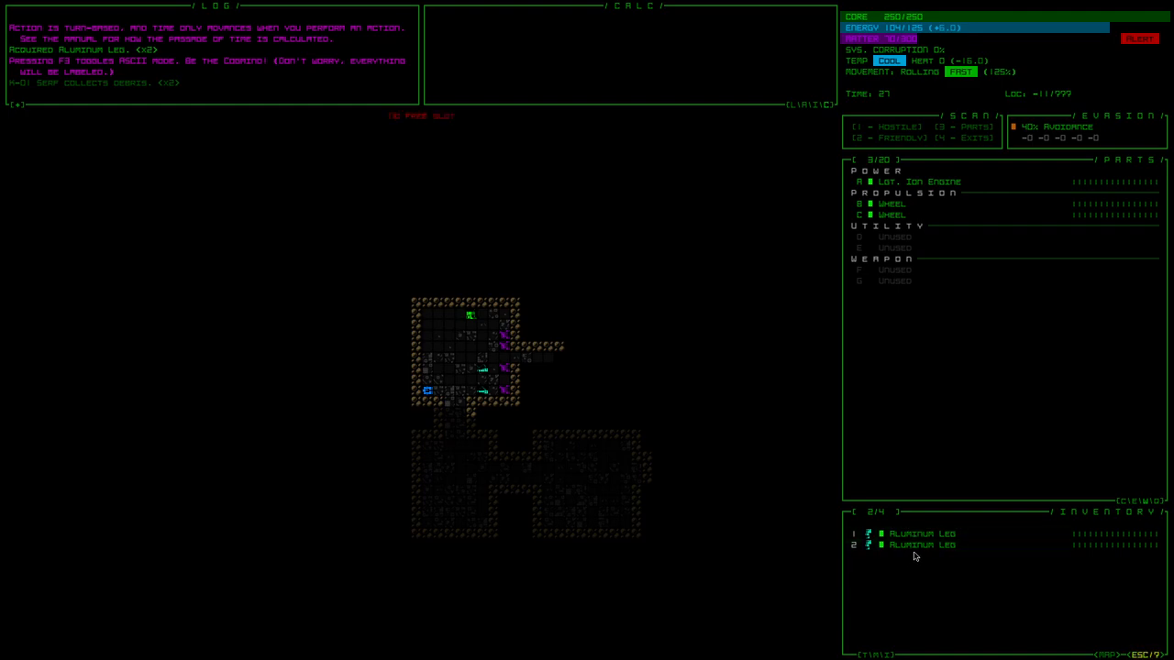
pyautogui.click(921, 544)
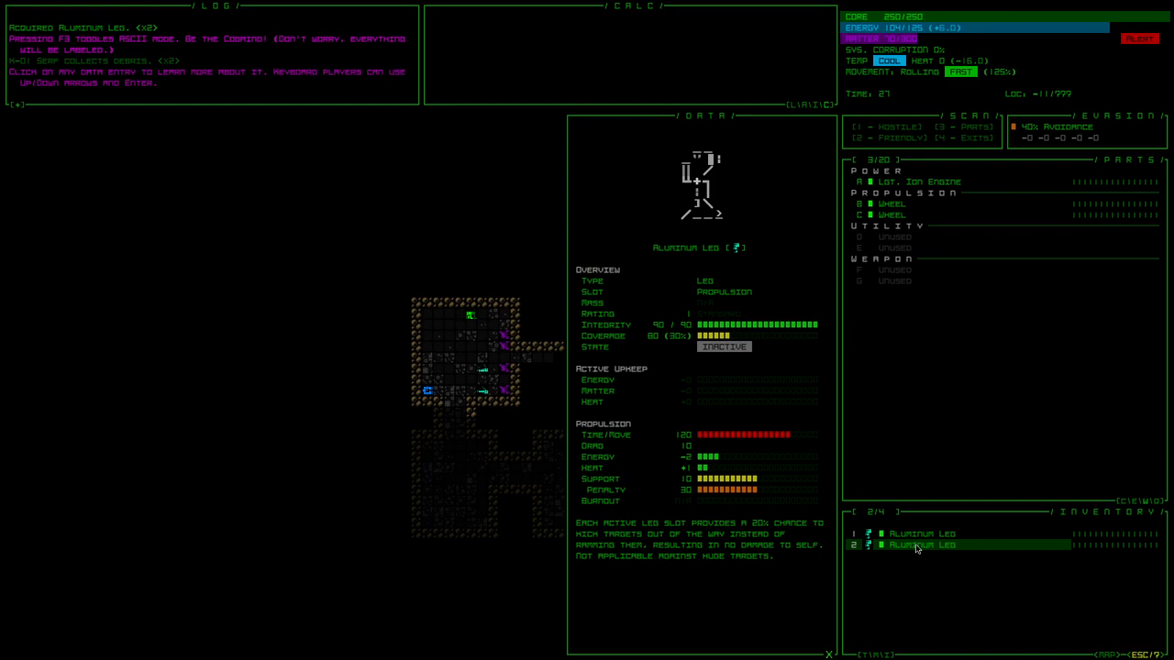
pyautogui.moveTo(920, 548)
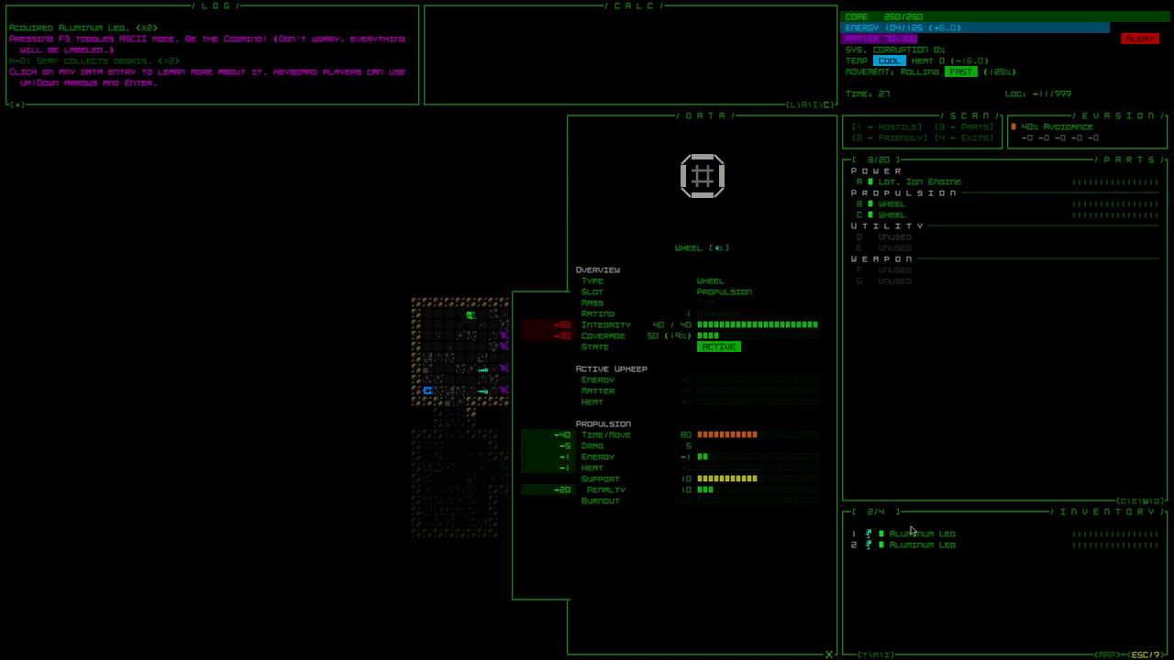
pyautogui.click(921, 545)
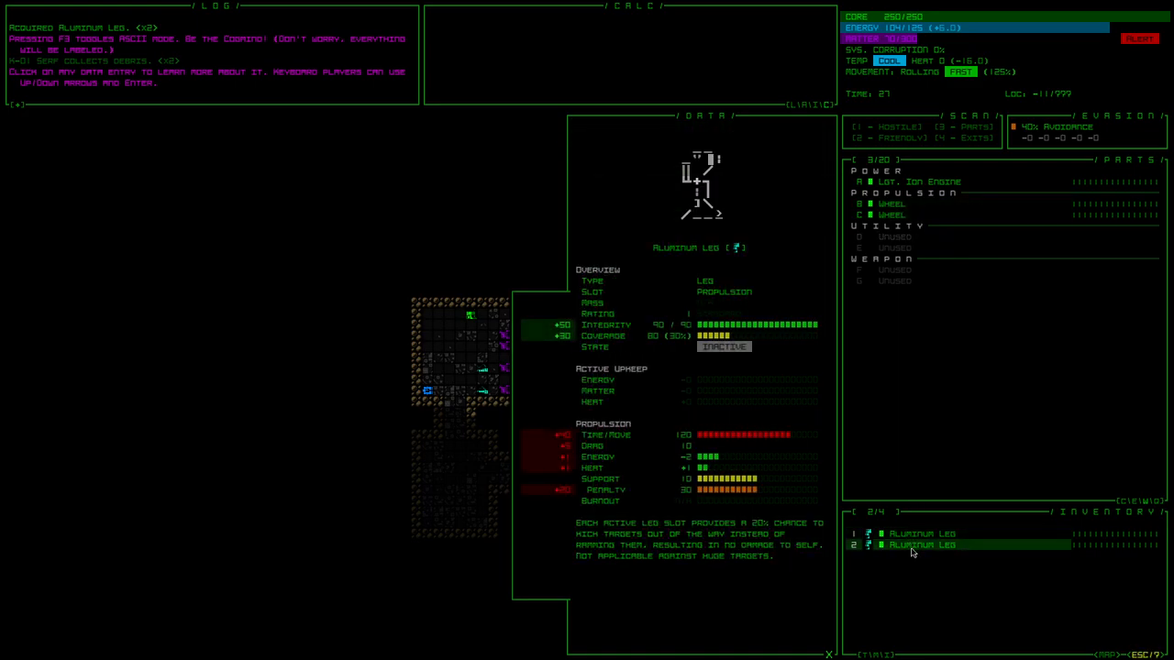
# Inspect the attached wheels and engine in the parts list, ending on a wheel's data panel
pyautogui.click(891, 215)
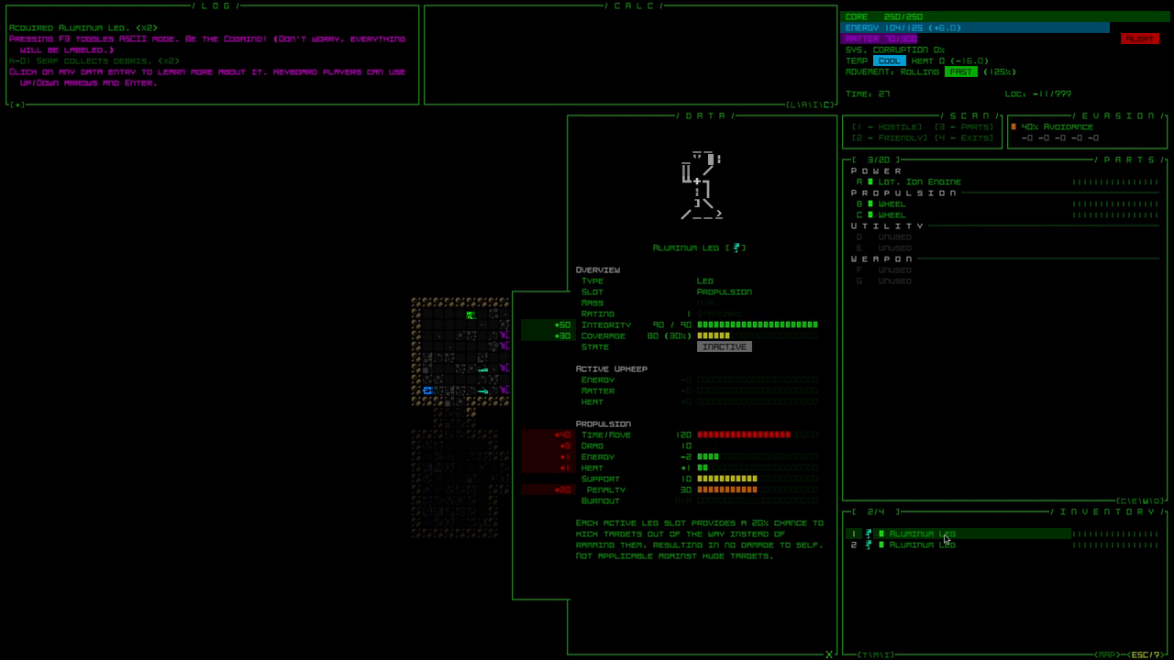
pyautogui.moveTo(946, 515)
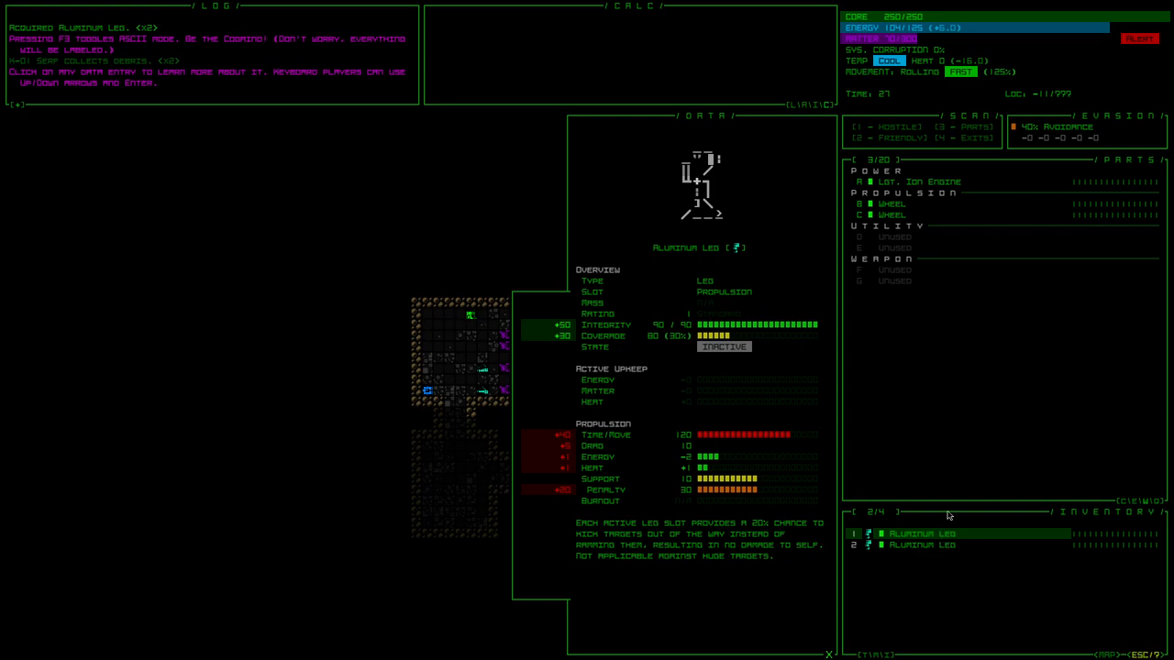
pyautogui.click(895, 202)
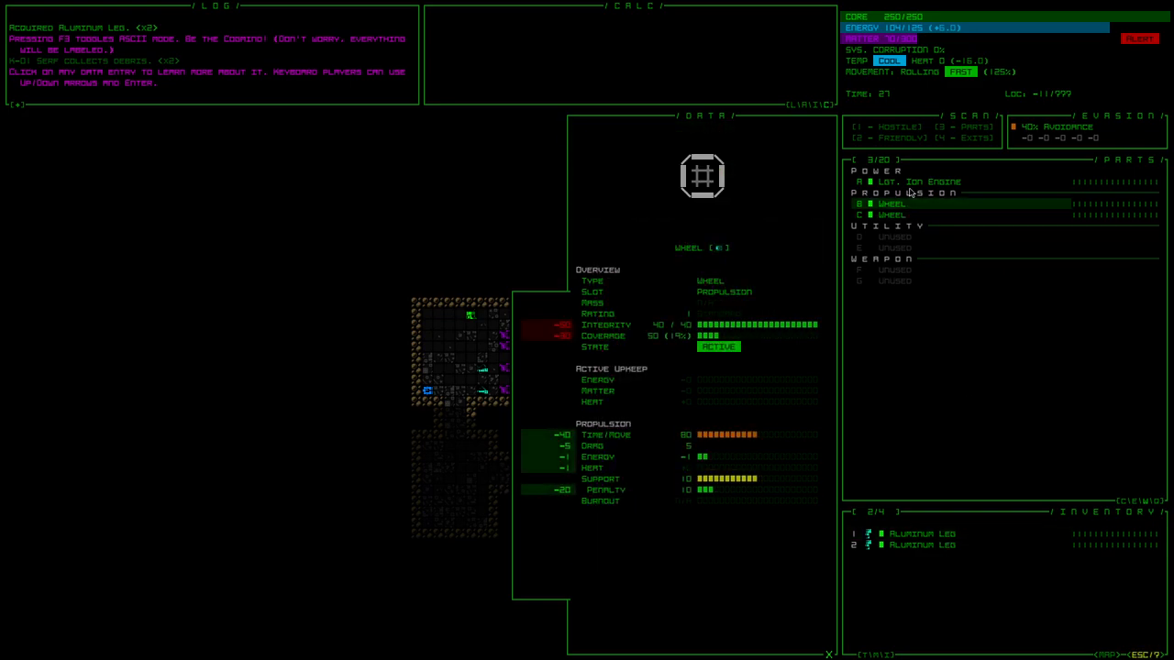
pyautogui.click(915, 182)
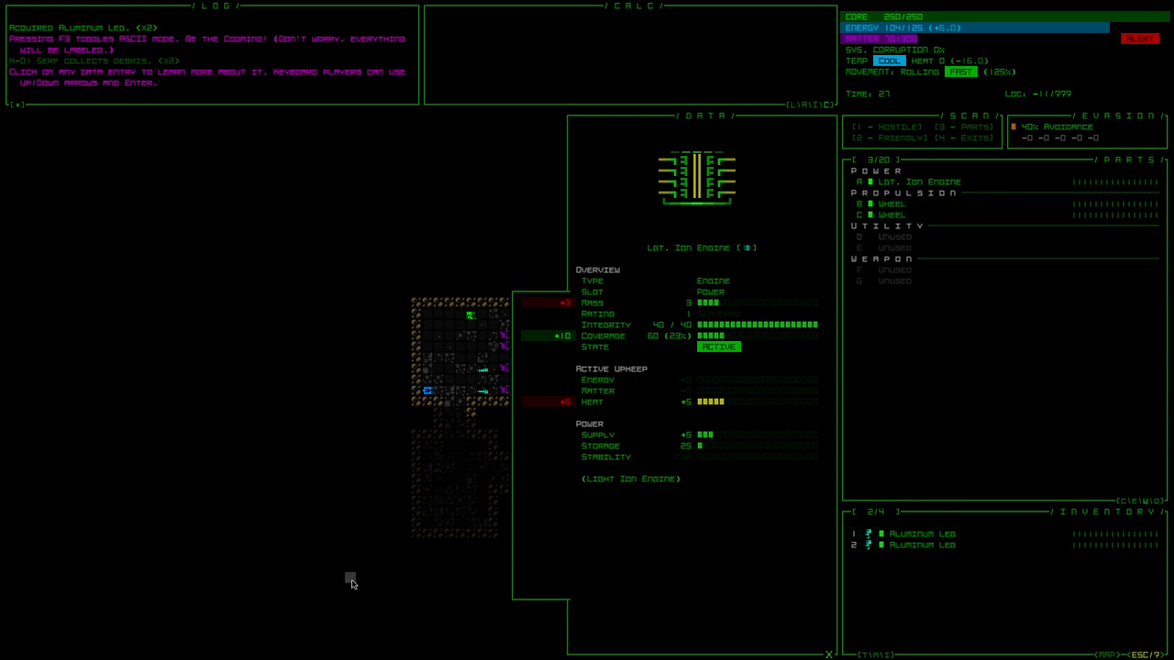
pyautogui.moveTo(352, 580)
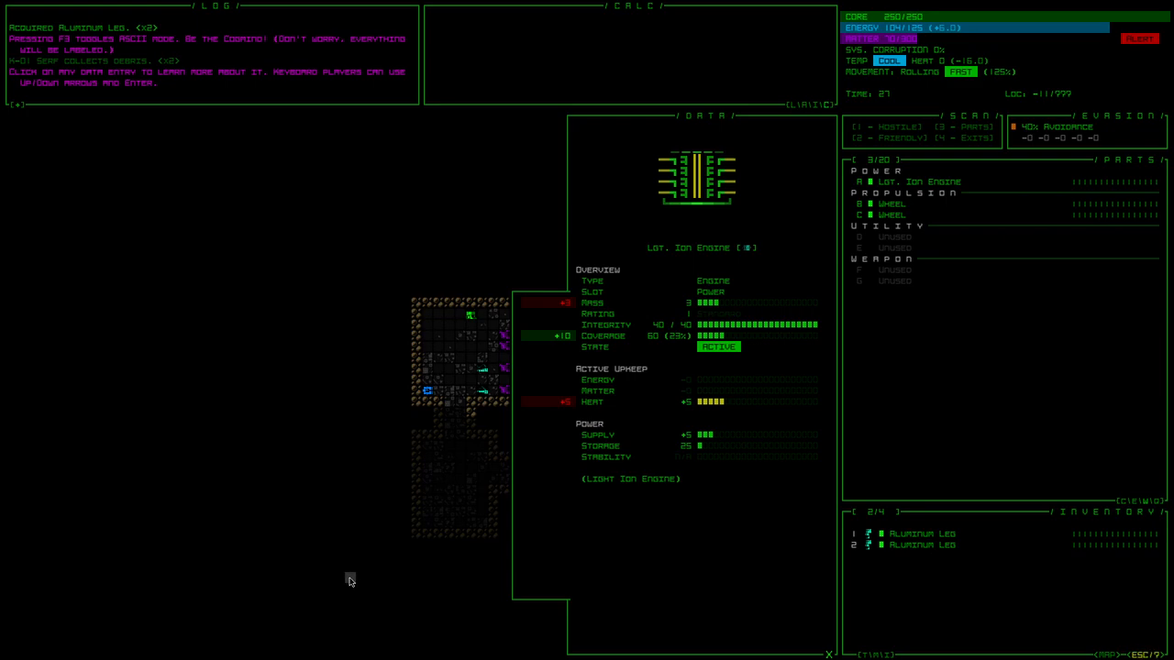
pyautogui.moveTo(303, 92)
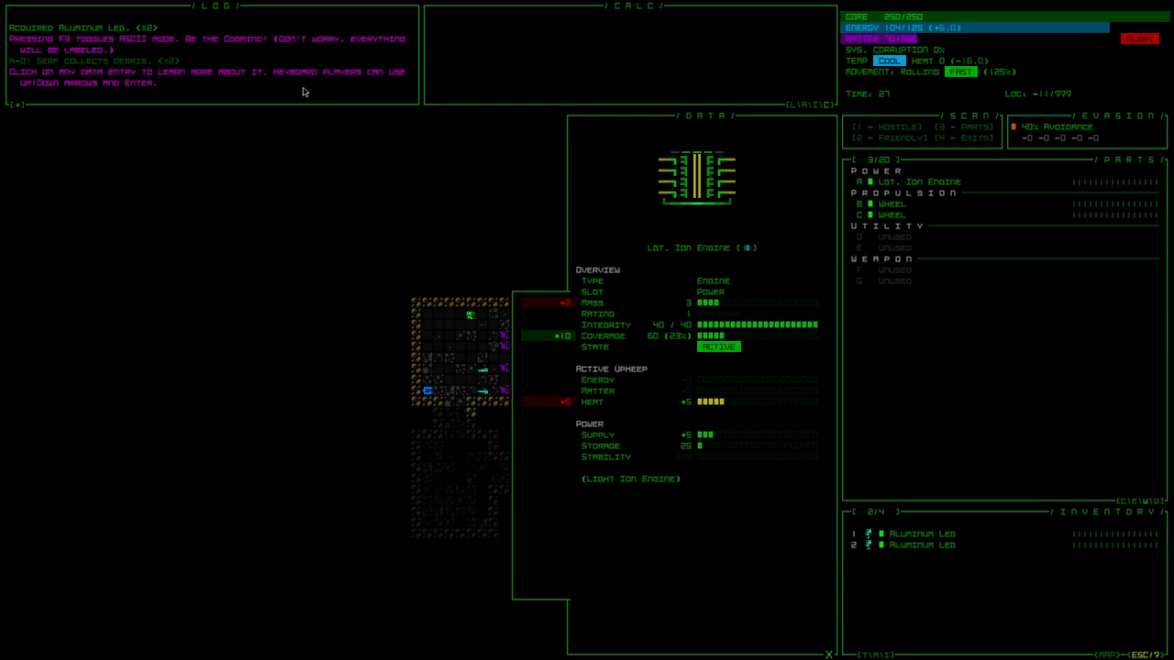
pyautogui.moveTo(286, 274)
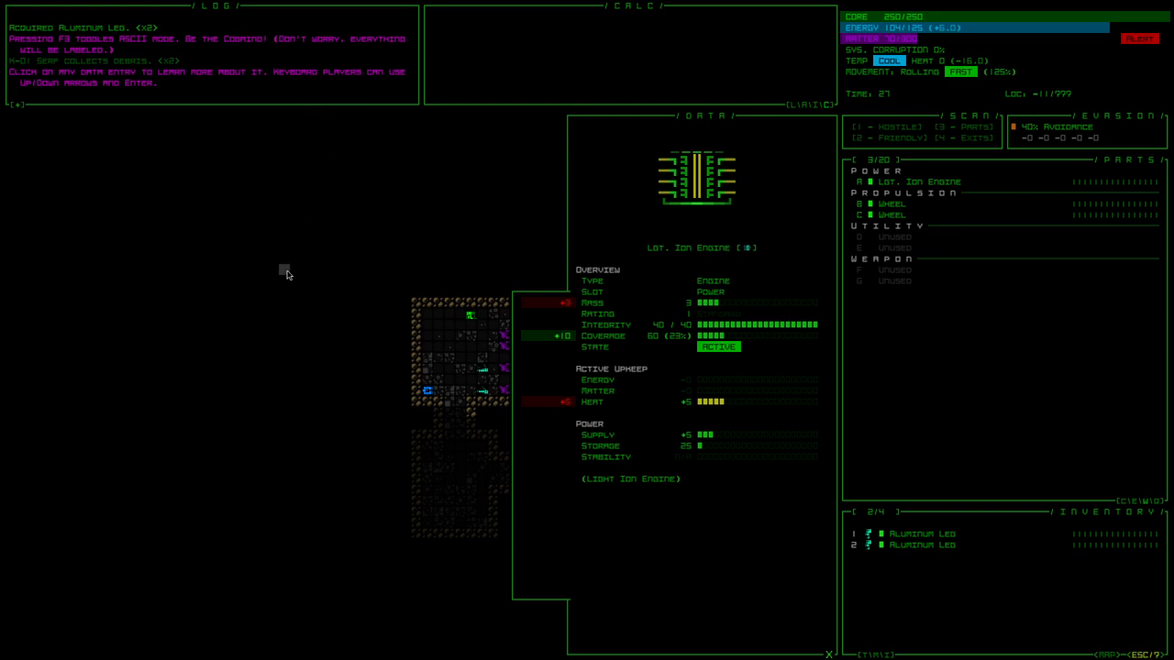
pyautogui.moveTo(443, 189)
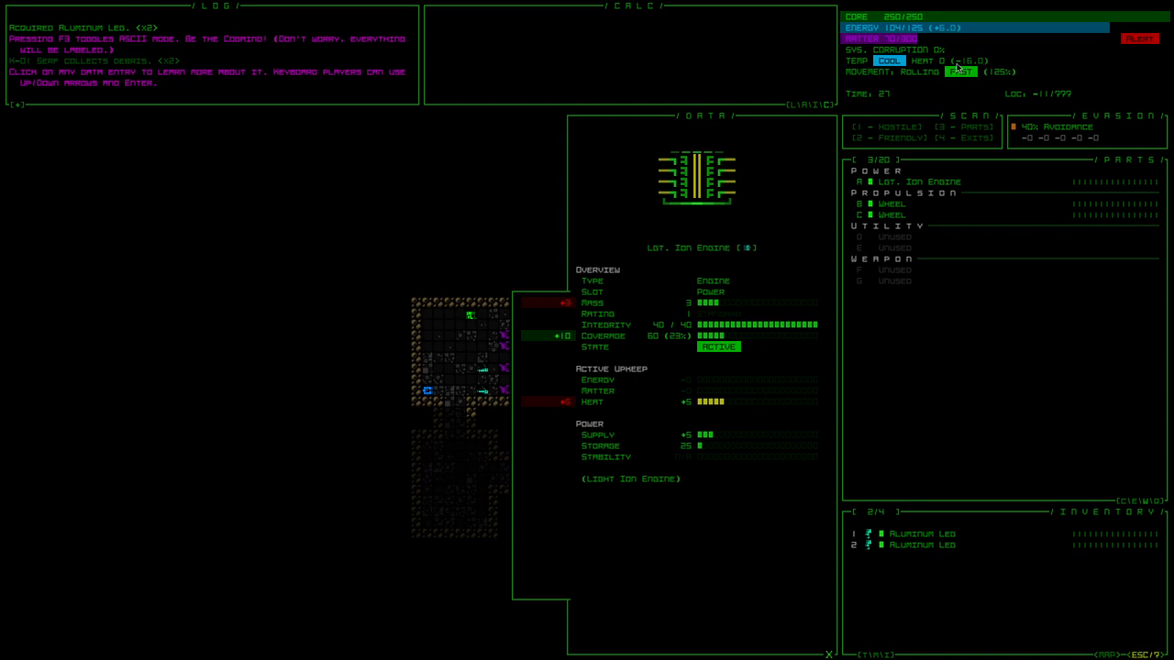
pyautogui.moveTo(1001, 77)
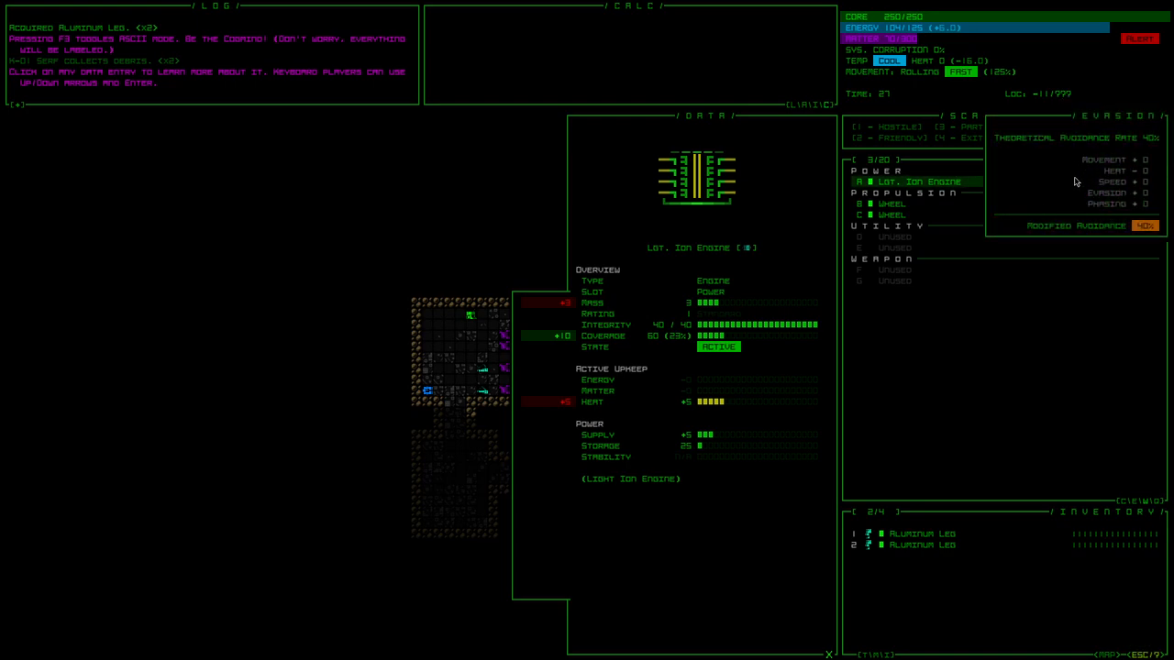
pyautogui.moveTo(1061, 182)
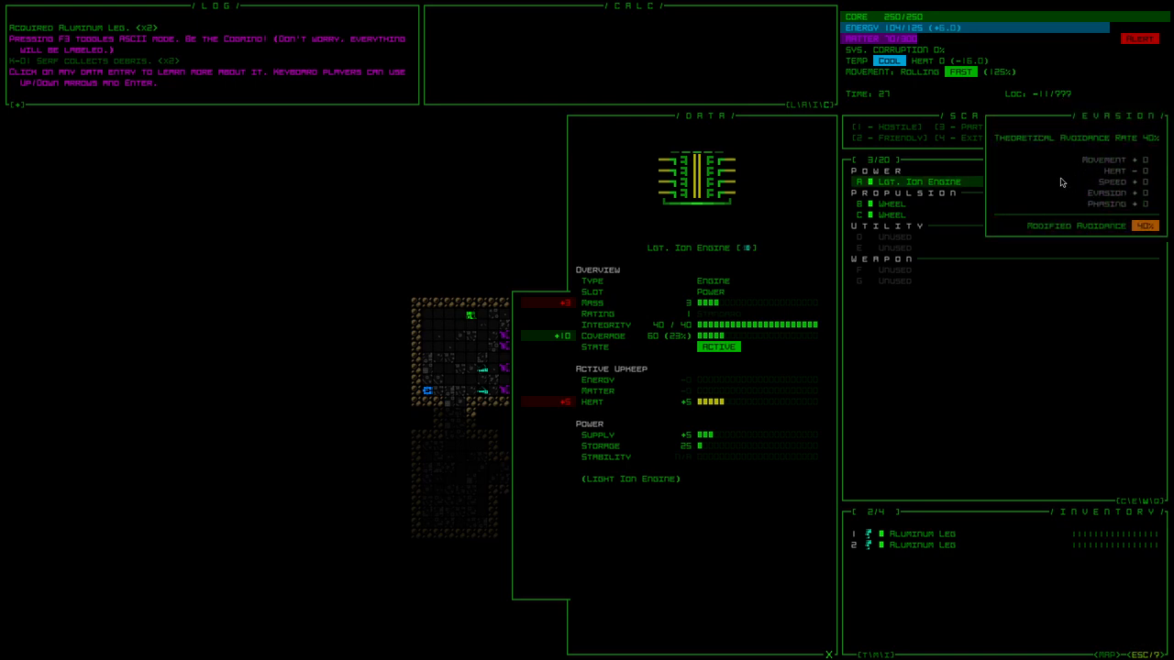
# View the Wheel's propulsion details and toggle the Wheel off
pyautogui.click(895, 213)
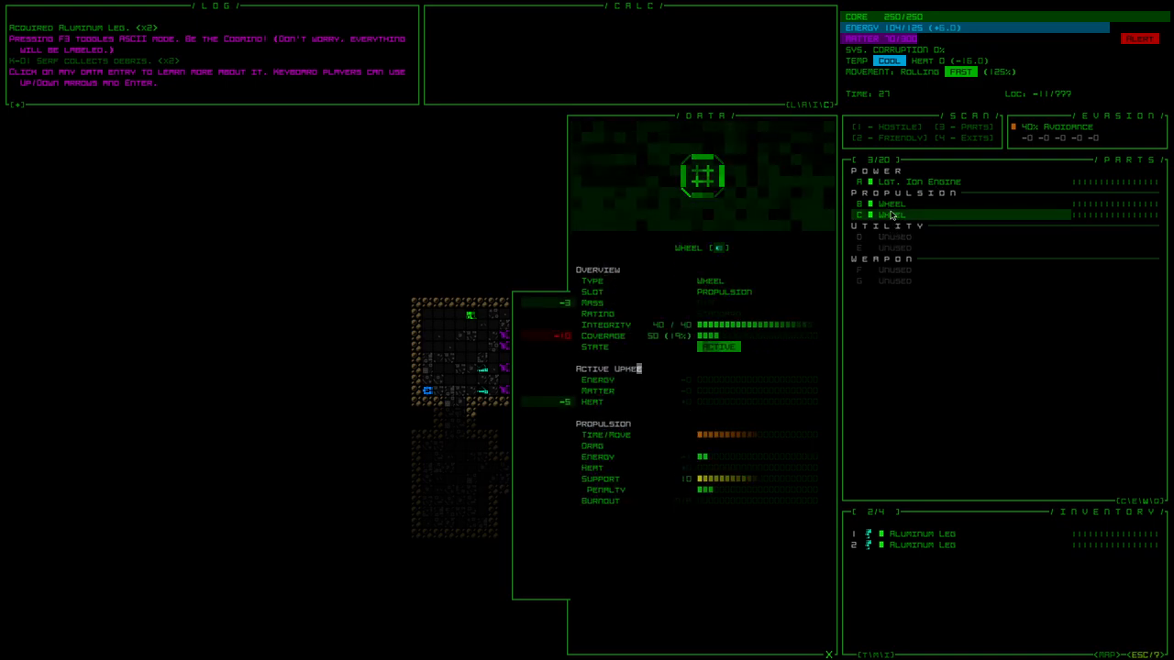
pyautogui.click(889, 215)
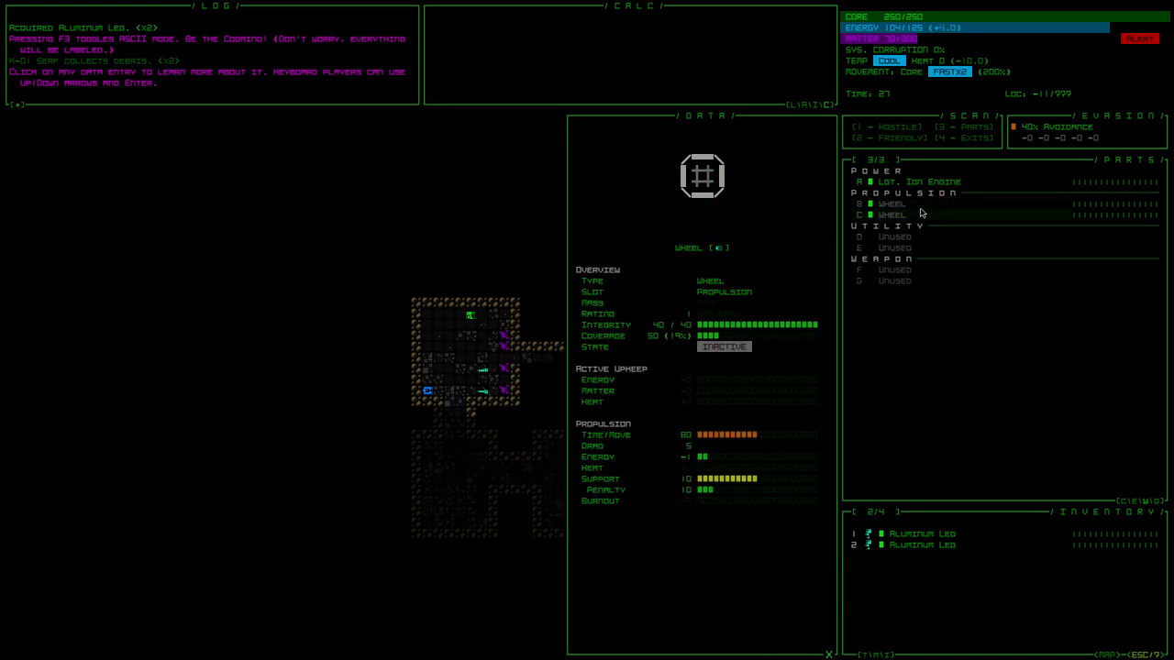
pyautogui.click(889, 215)
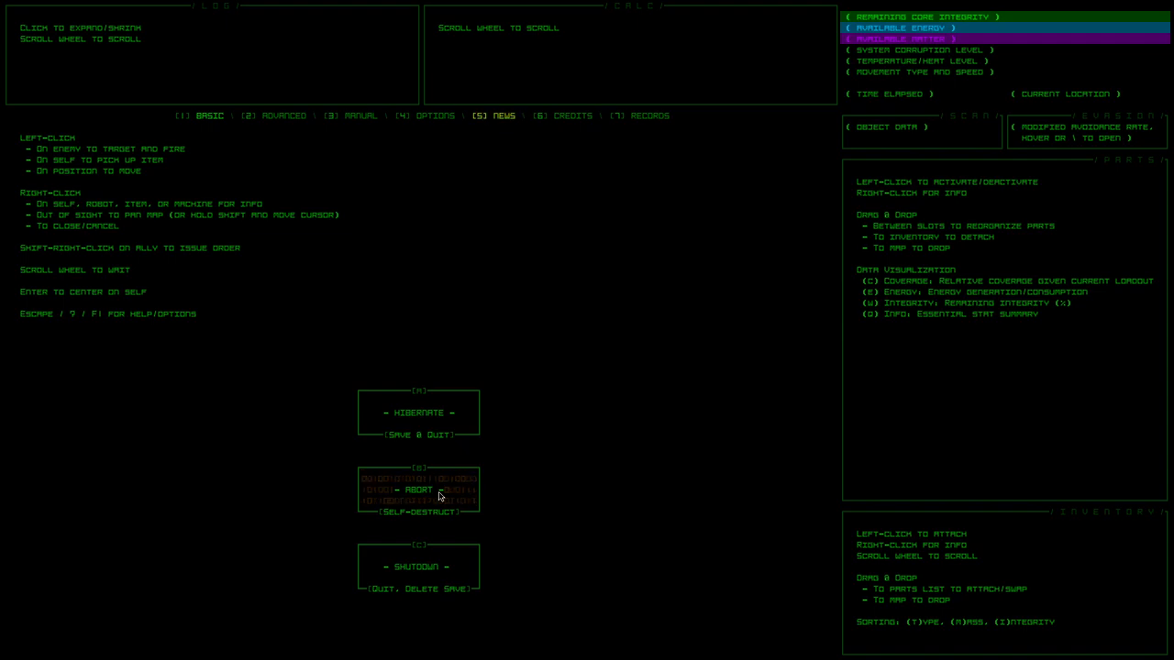
pyautogui.moveTo(418, 132)
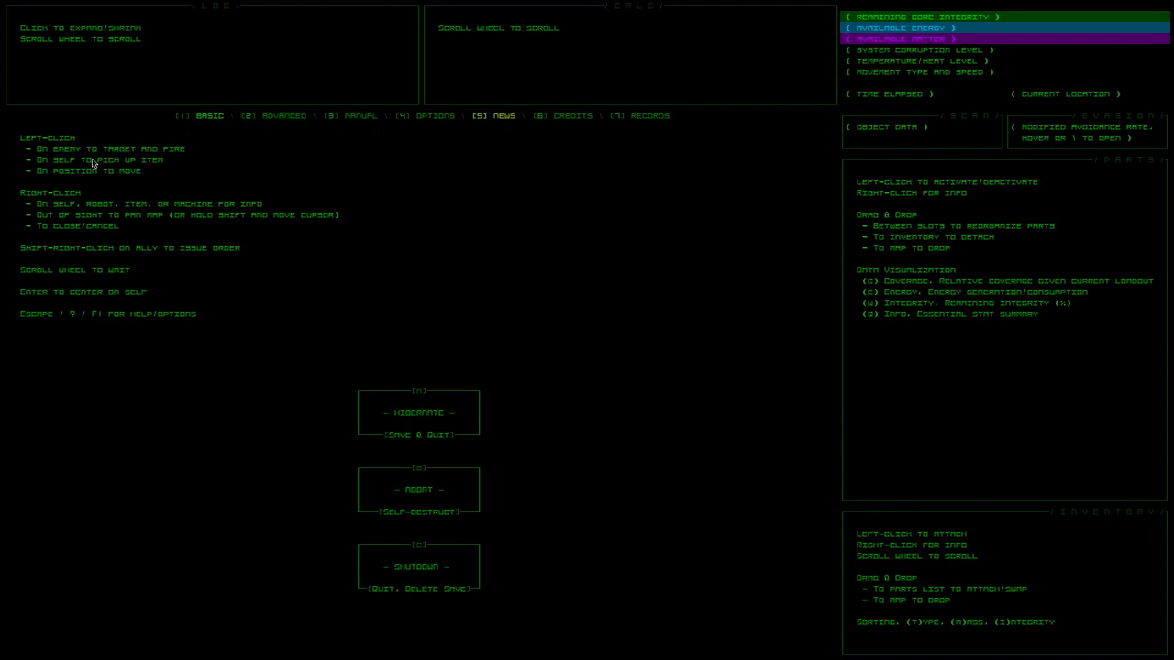
pyautogui.moveTo(143, 217)
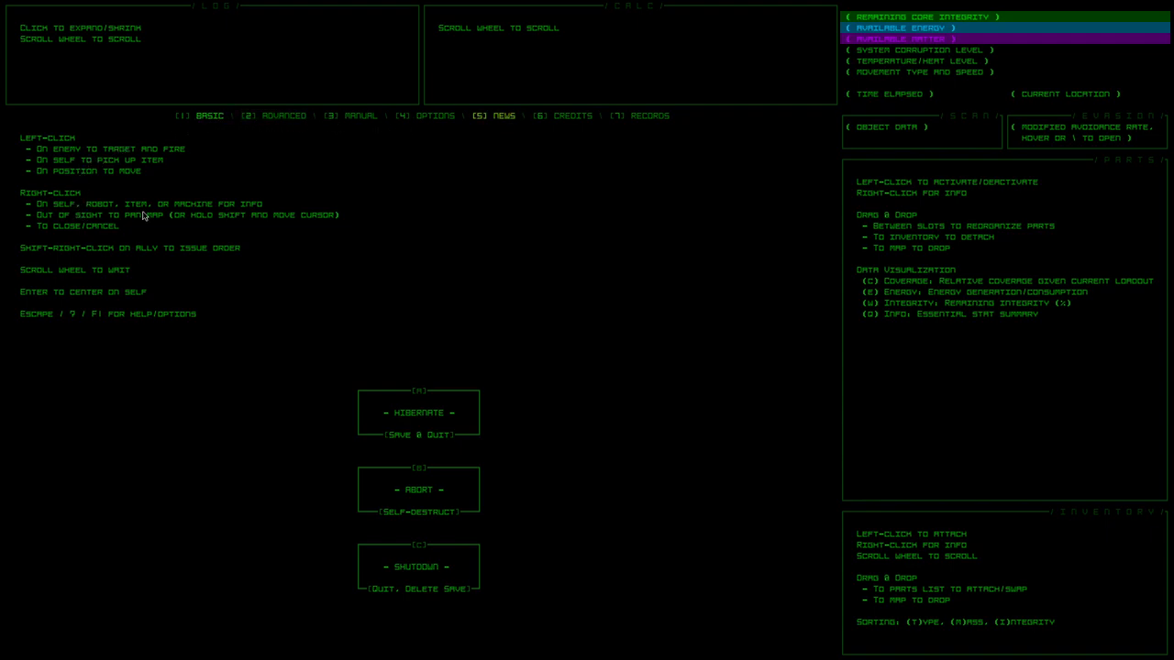
pyautogui.moveTo(103, 266)
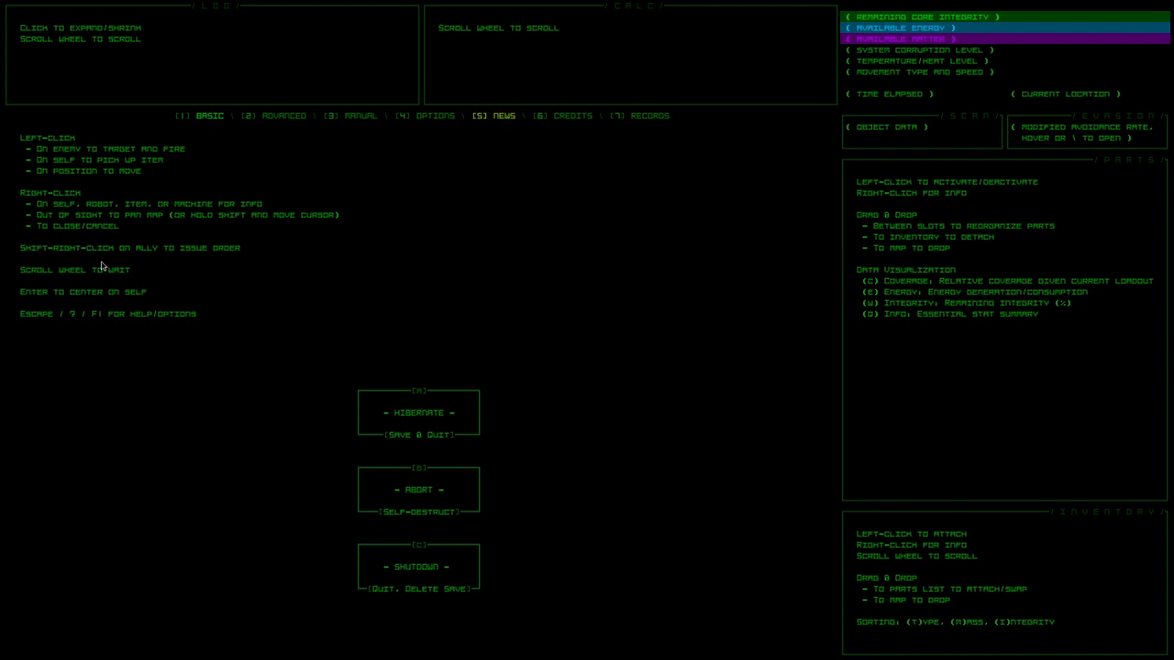
pyautogui.moveTo(134, 403)
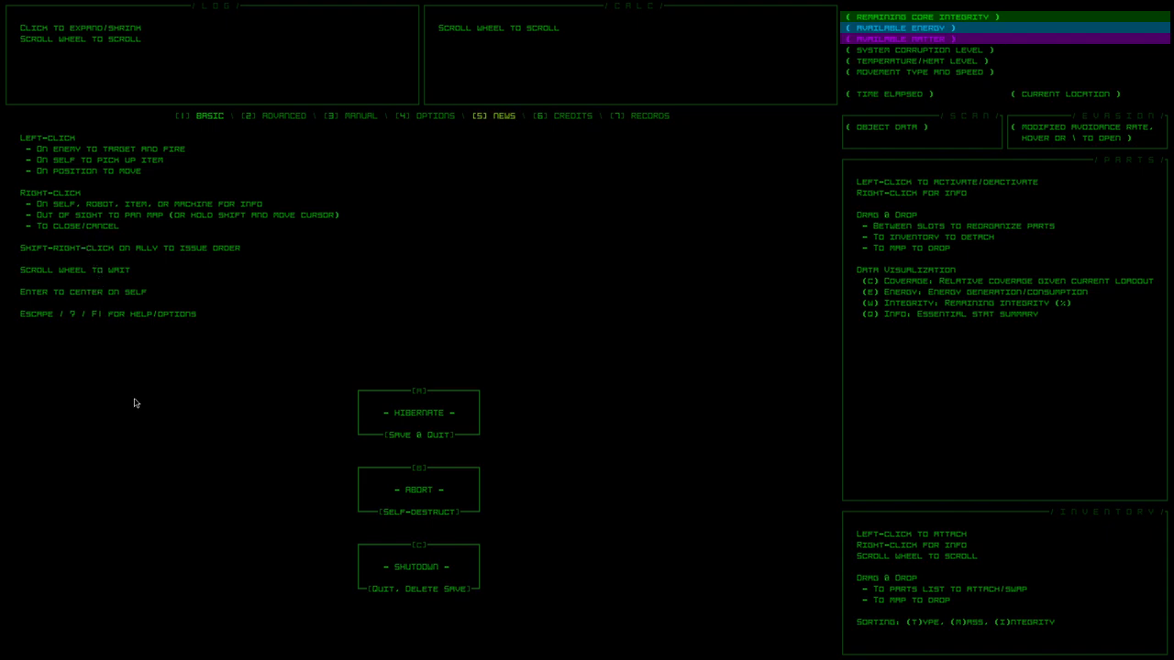
pyautogui.moveTo(128, 402)
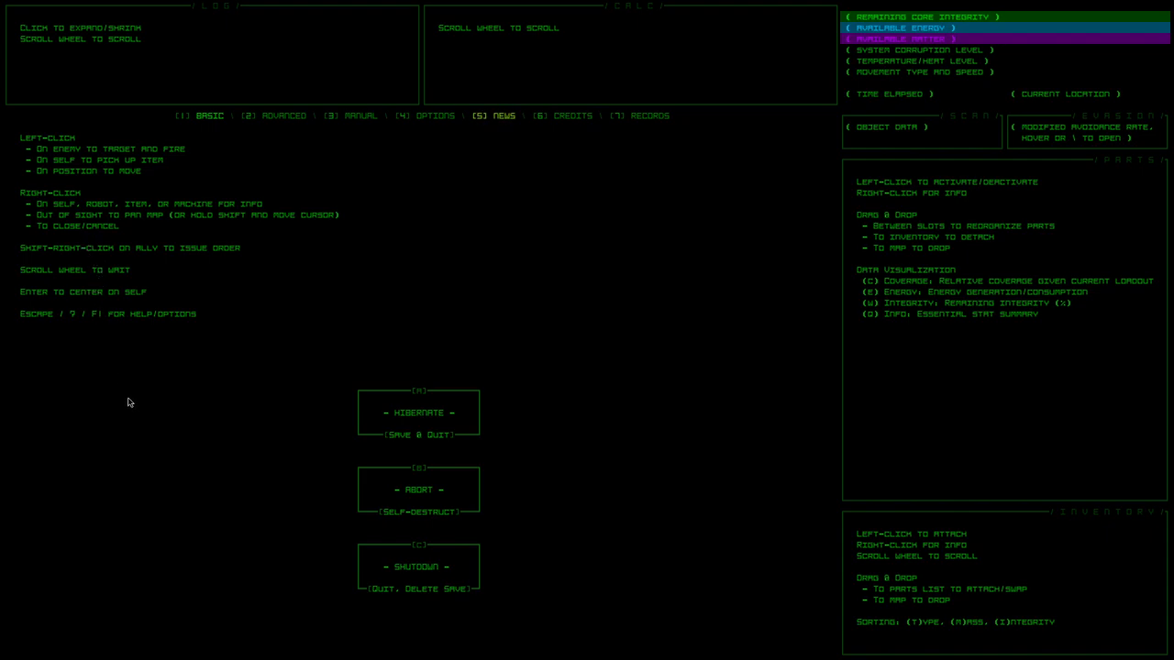
pyautogui.moveTo(282, 367)
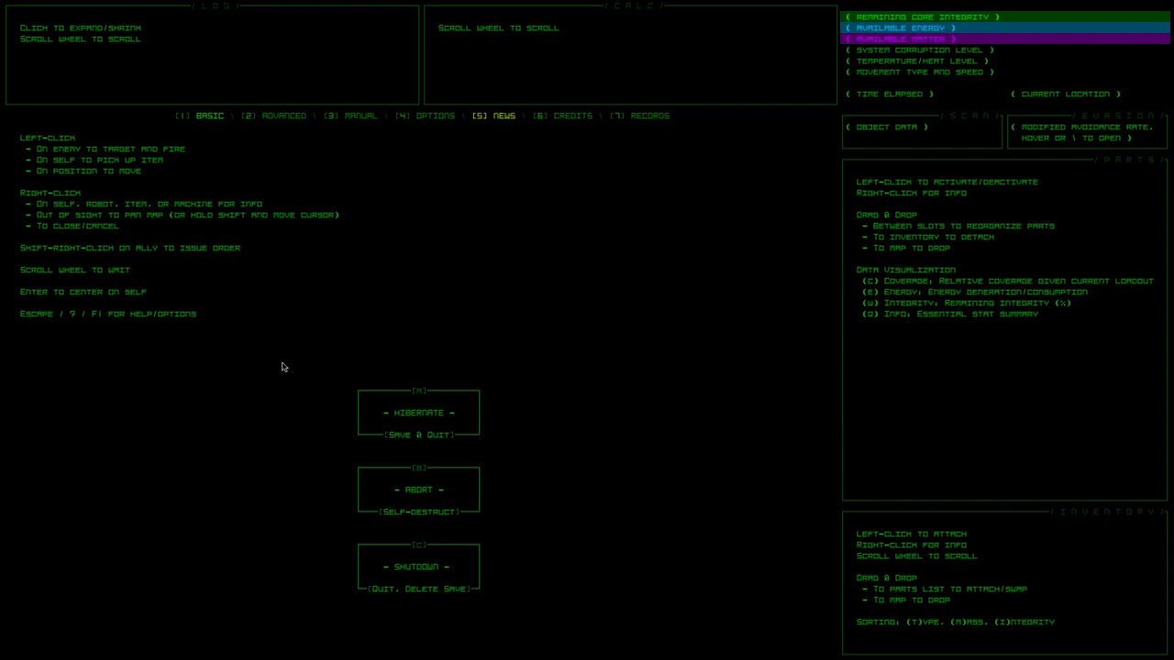
# Review the advanced keyboard command reference, then return to the game map
pyautogui.click(282, 116)
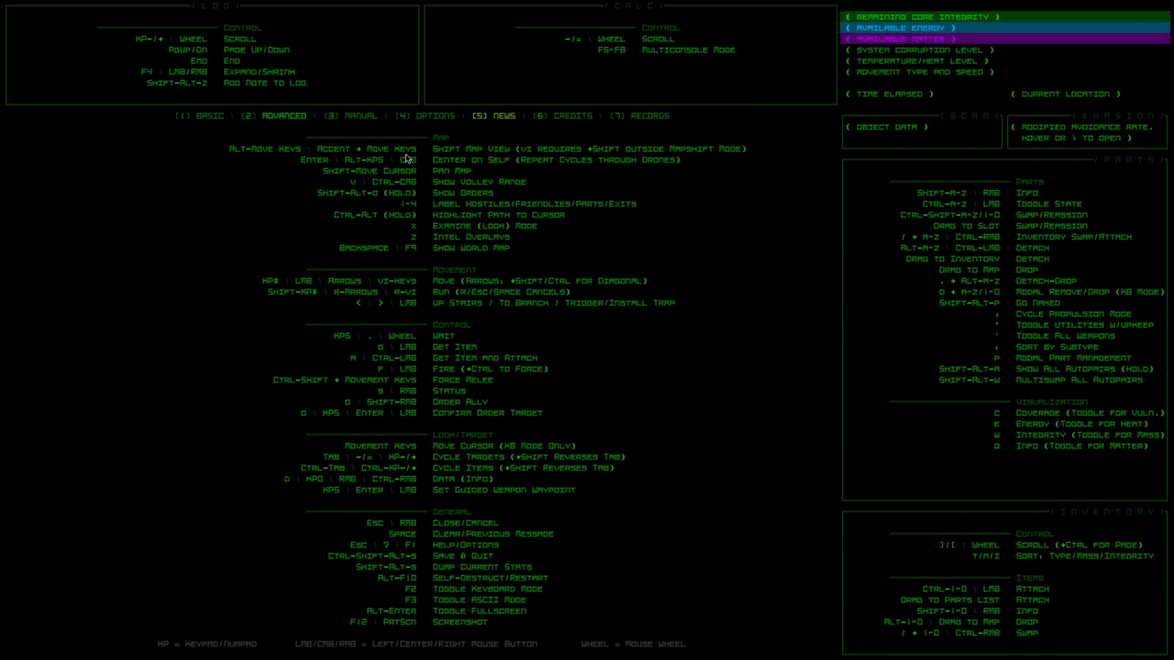
pyautogui.moveTo(671, 290)
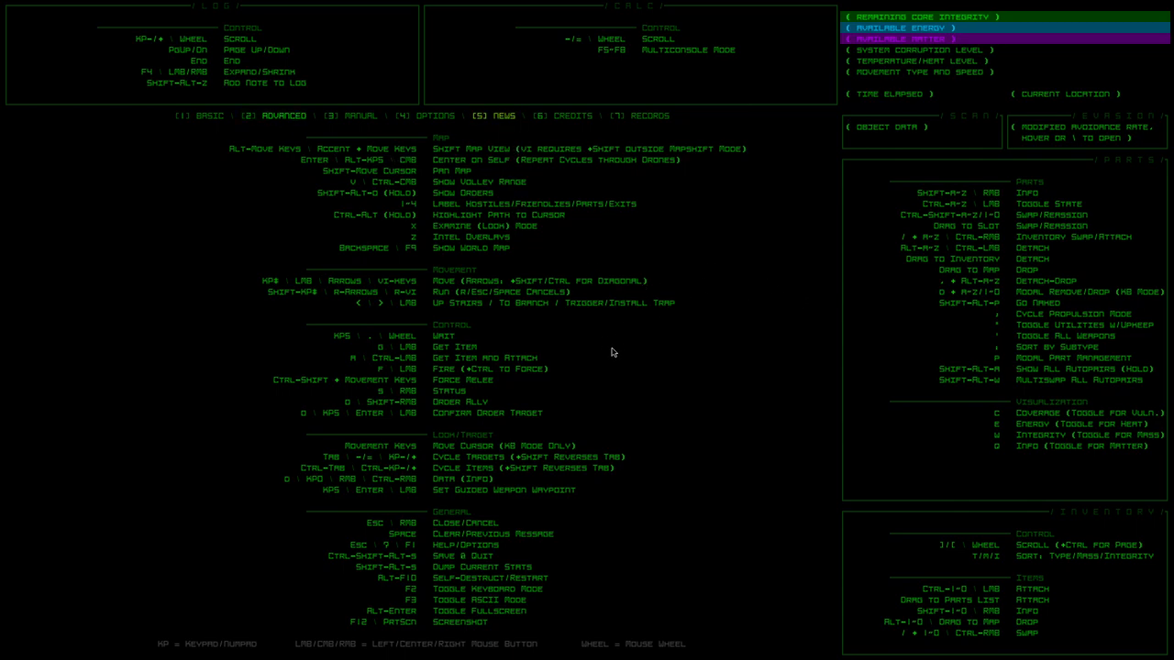
pyautogui.moveTo(640, 374)
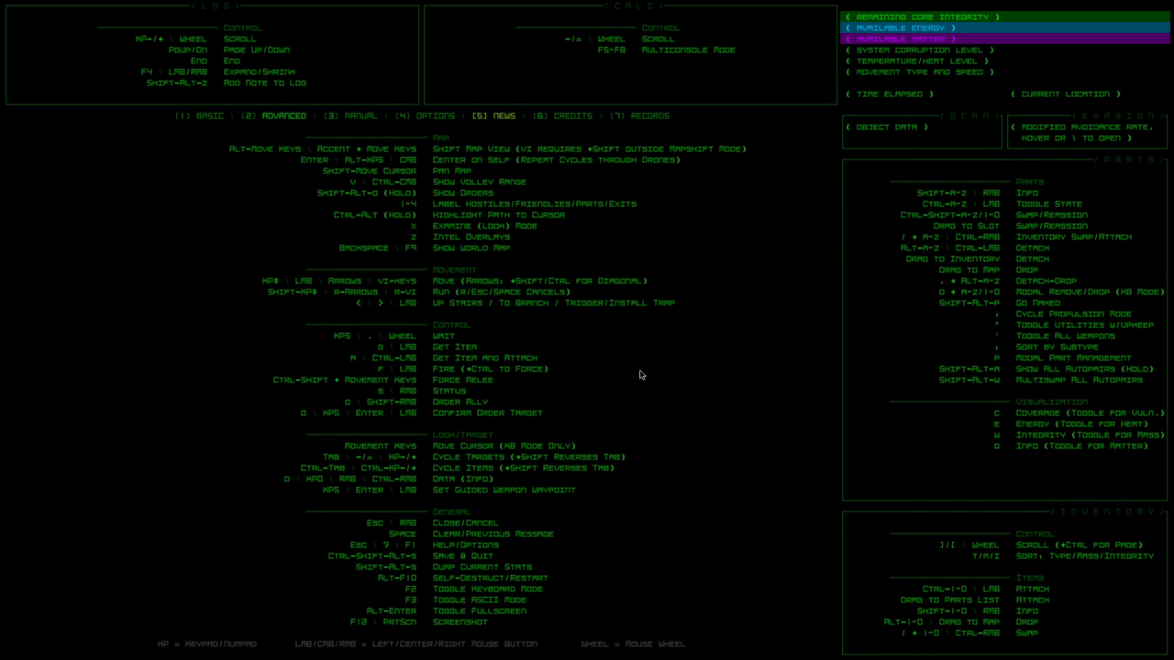
pyautogui.moveTo(662, 382)
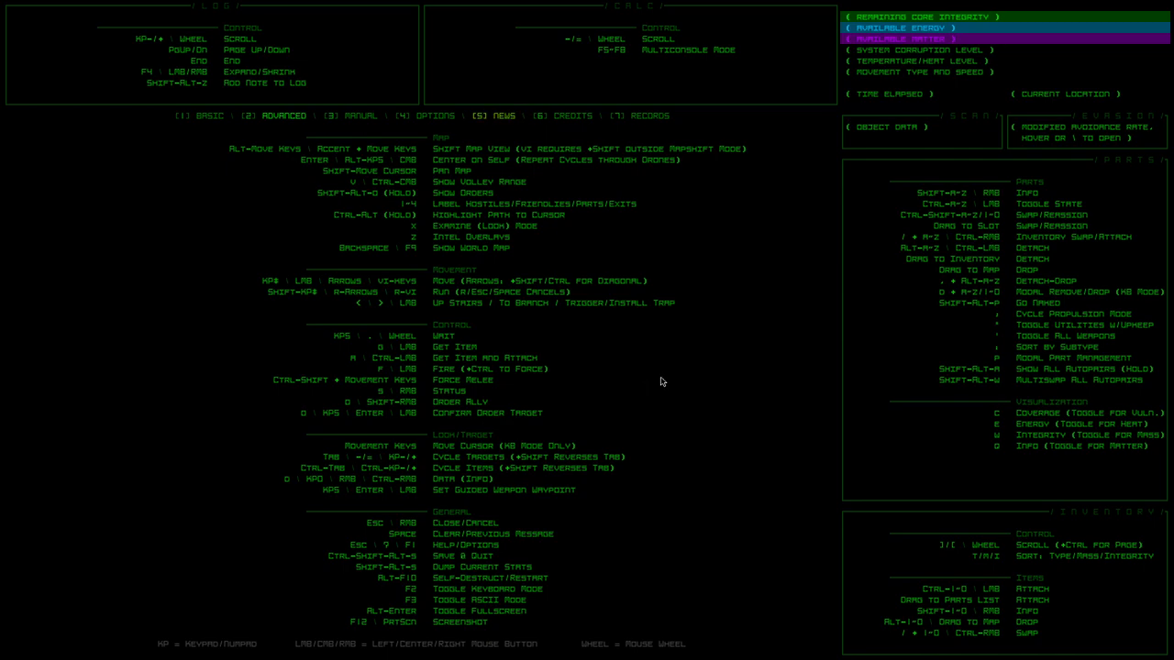
pyautogui.moveTo(689, 399)
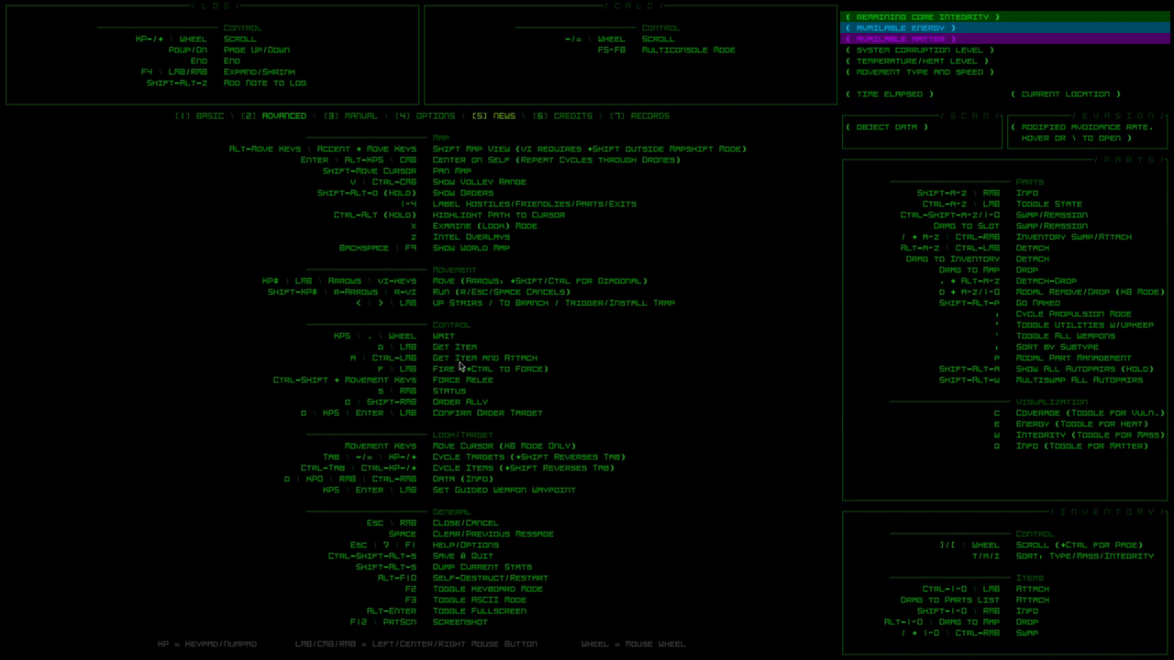
pyautogui.moveTo(475, 432)
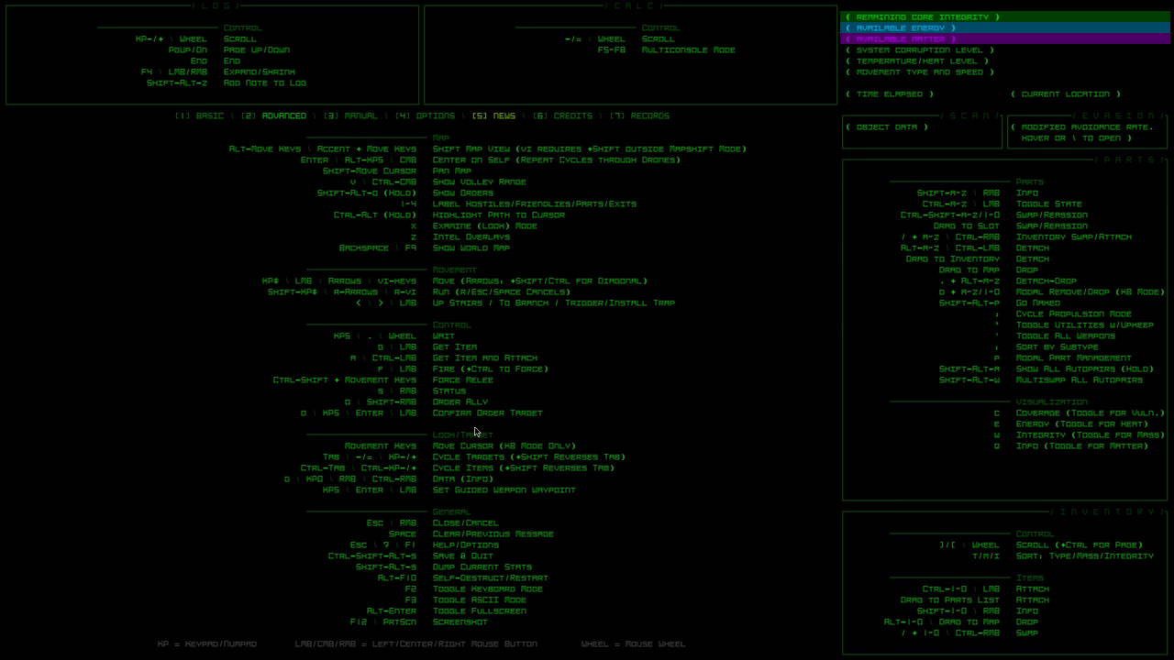
pyautogui.moveTo(477, 431)
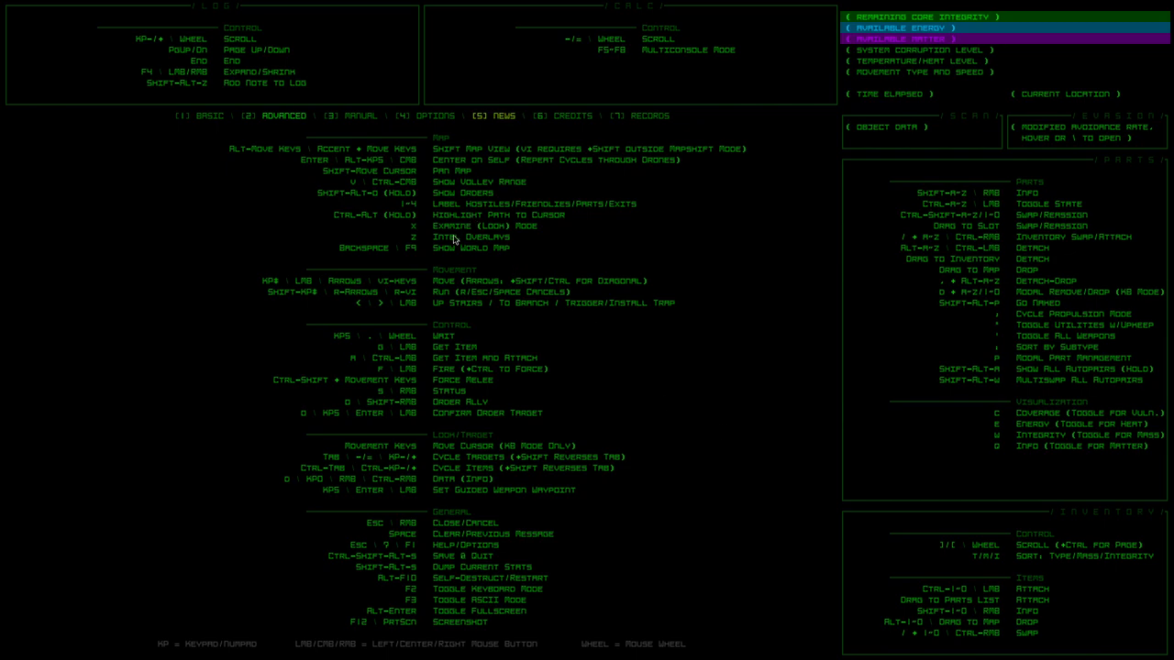
pyautogui.press('Escape')
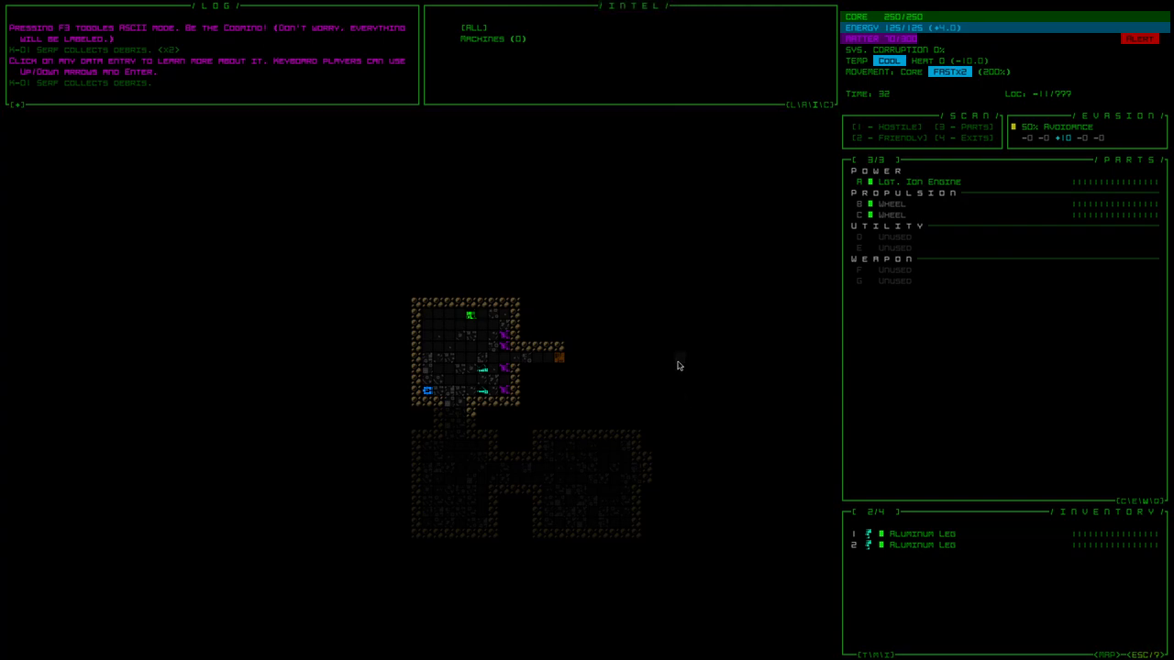
# Scan the object beside the robot, the Med. Laser, so the map labels it
pyautogui.press('z')
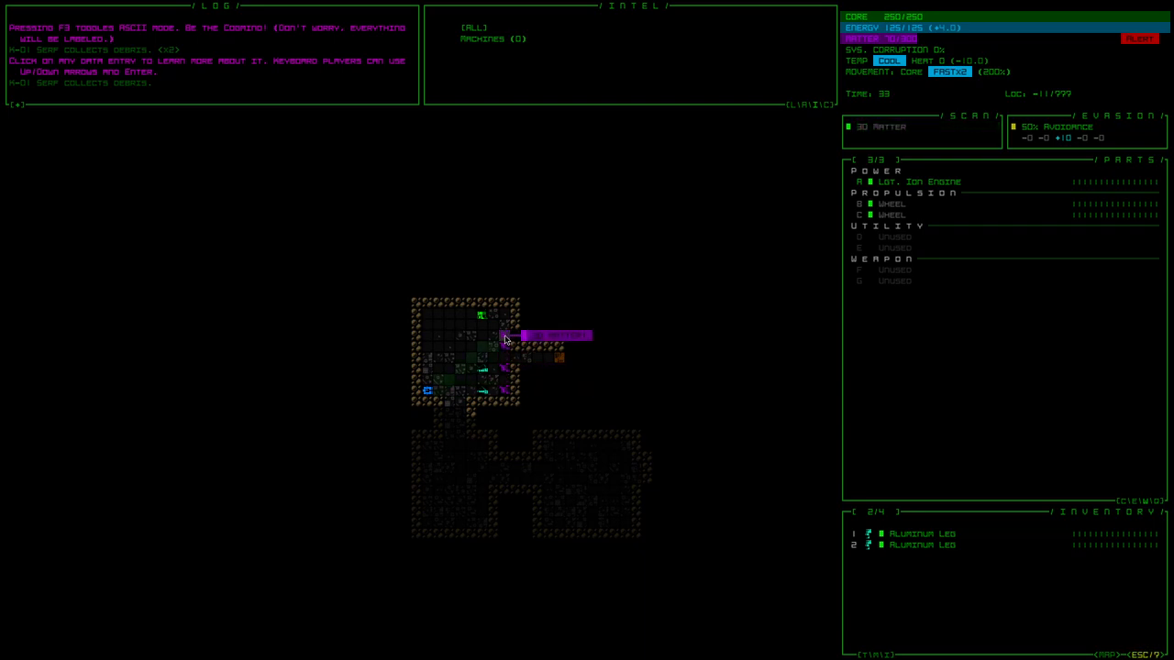
pyautogui.moveTo(484, 315)
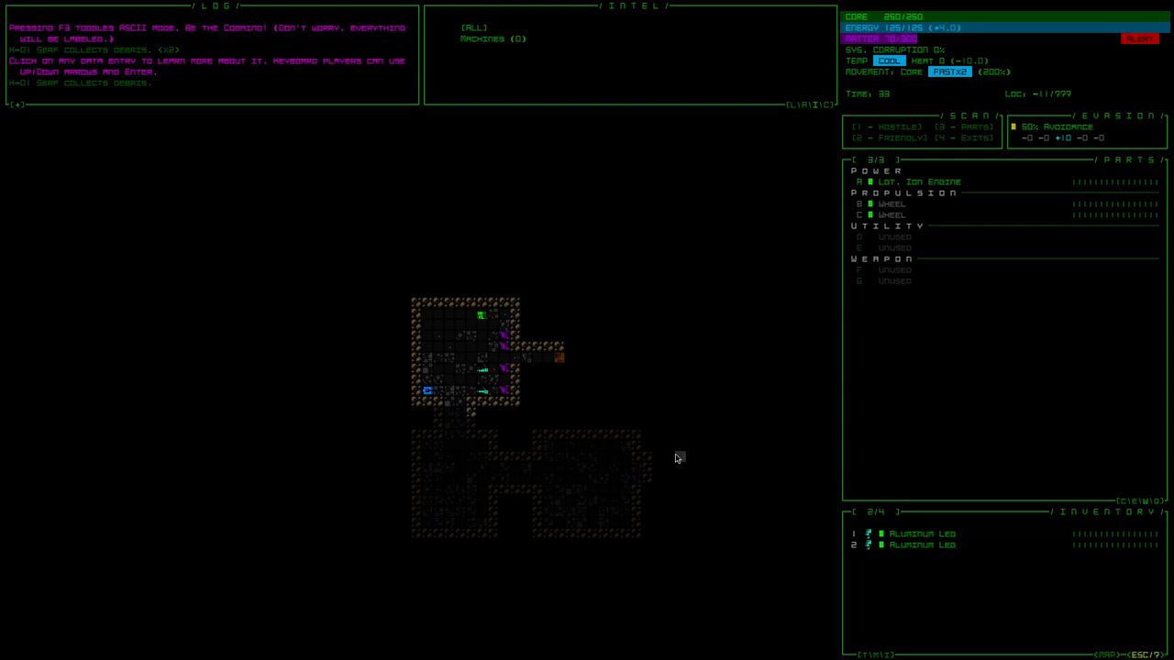
pyautogui.moveTo(408, 579)
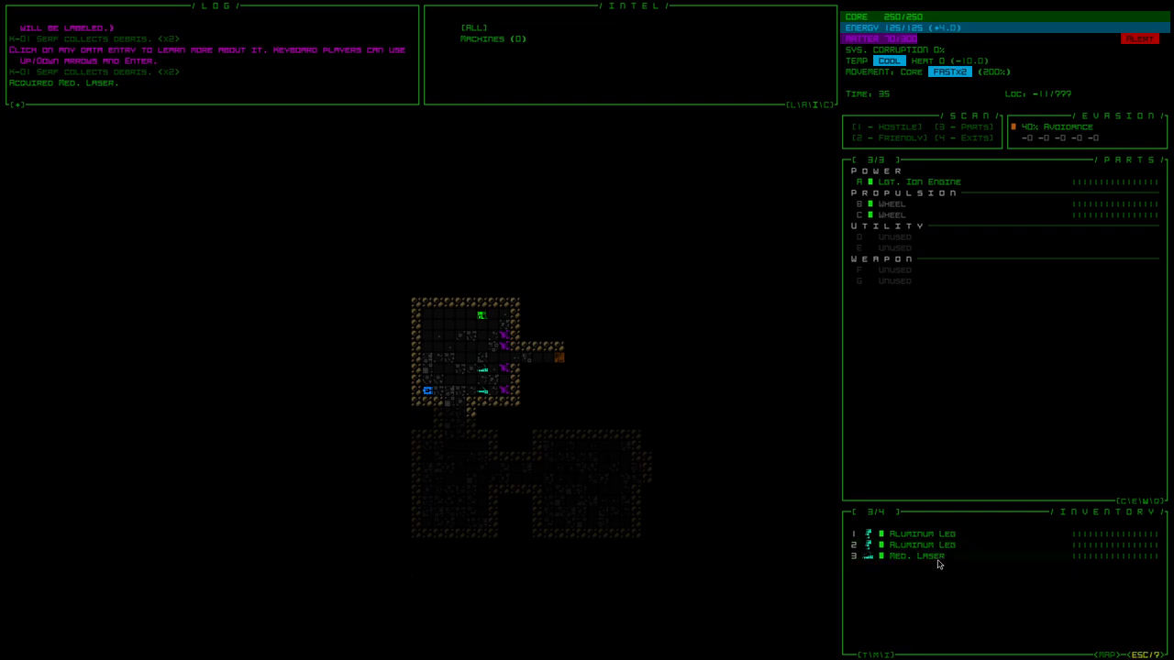
# Inspect the Med. Laser's data and equip it in the weapon slot
pyautogui.click(913, 555)
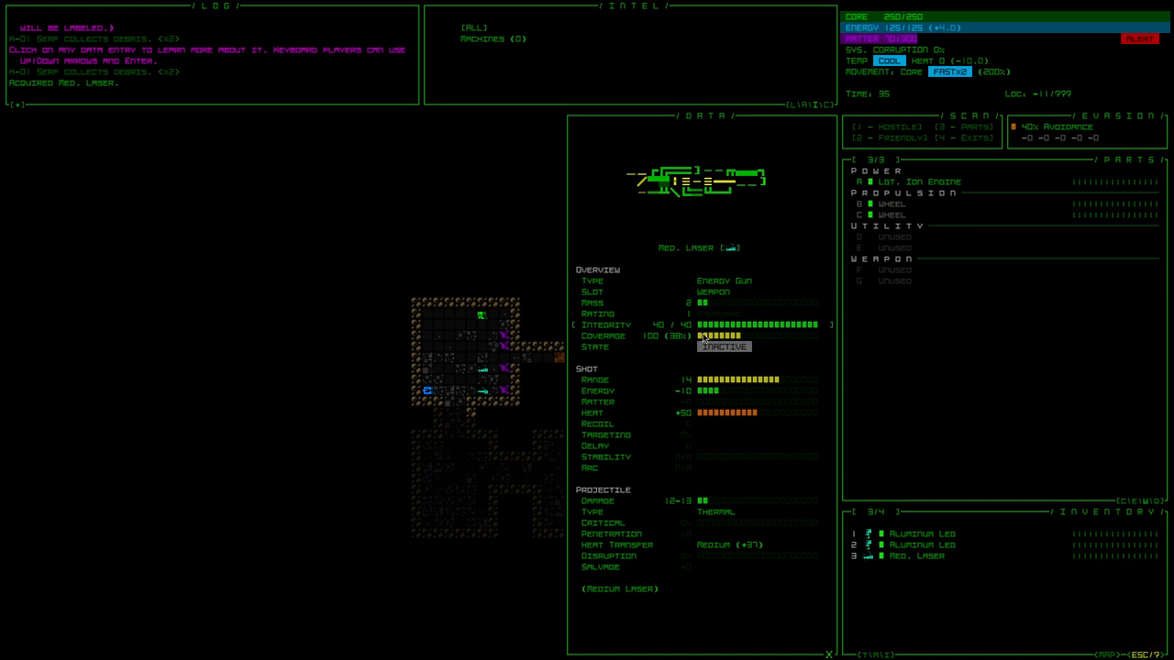
pyautogui.moveTo(629, 597)
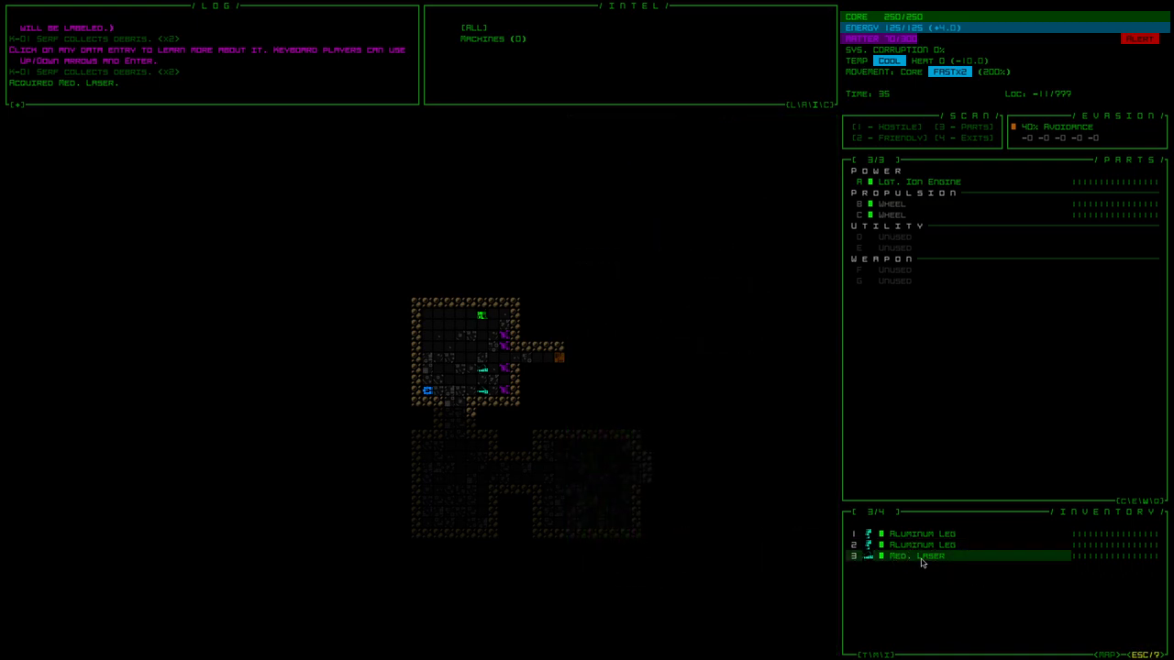
pyautogui.click(915, 555)
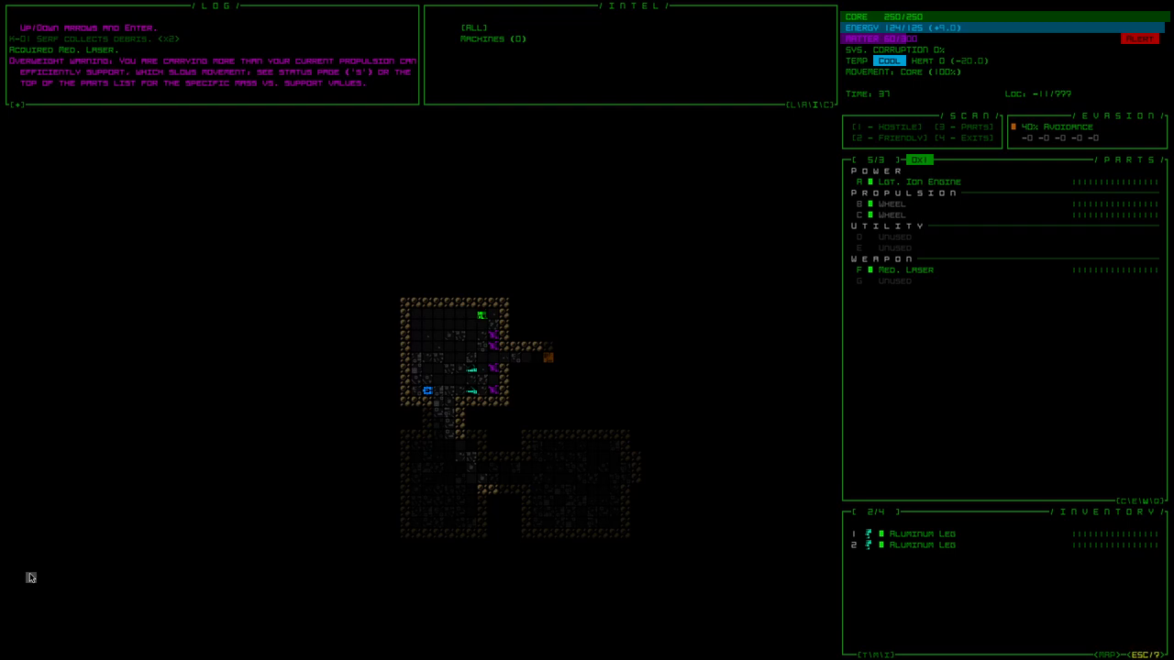
# Review the robot's status overview showing mass, speed, heat and the overweight warning
pyautogui.press('s')
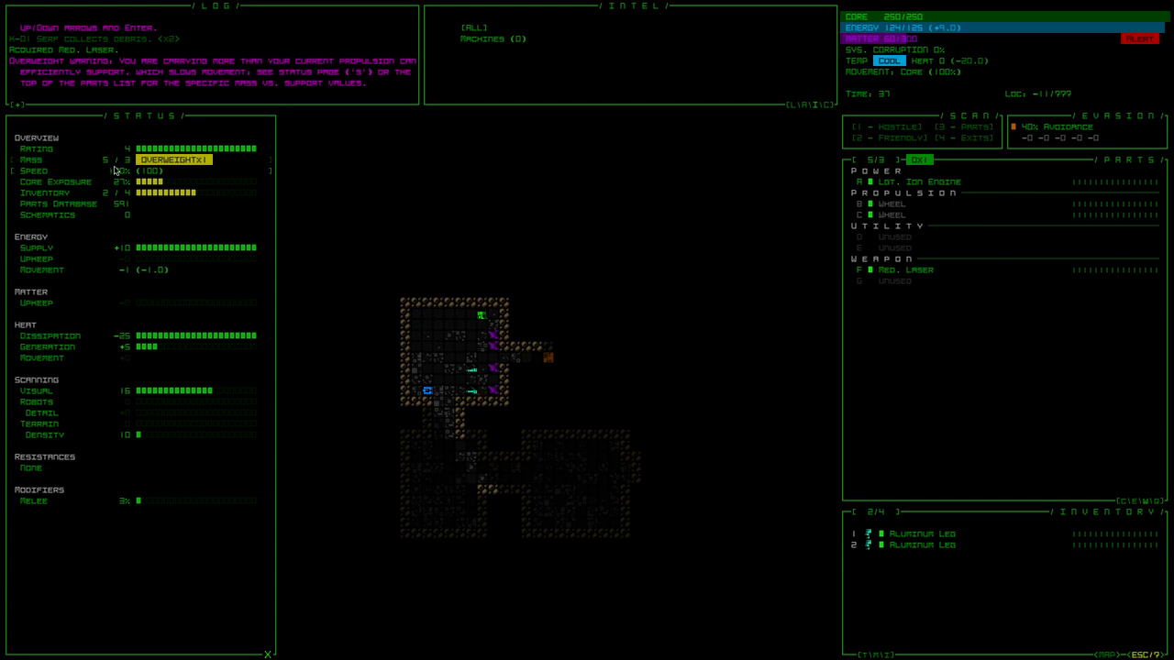
pyautogui.moveTo(658, 358)
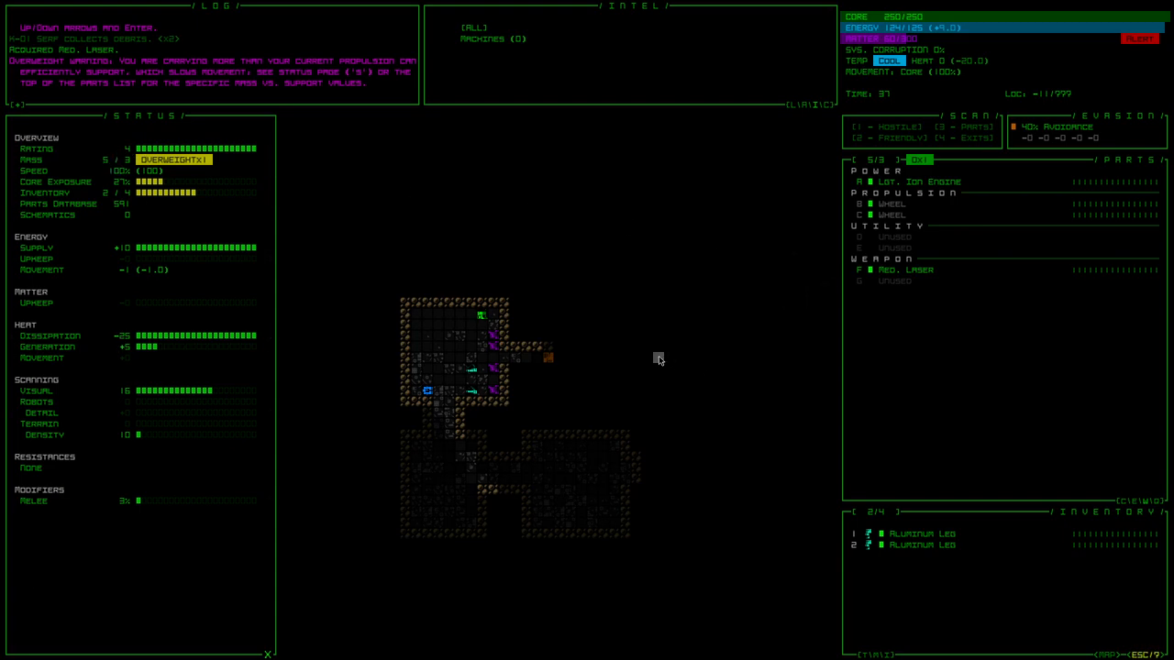
pyautogui.moveTo(161, 508)
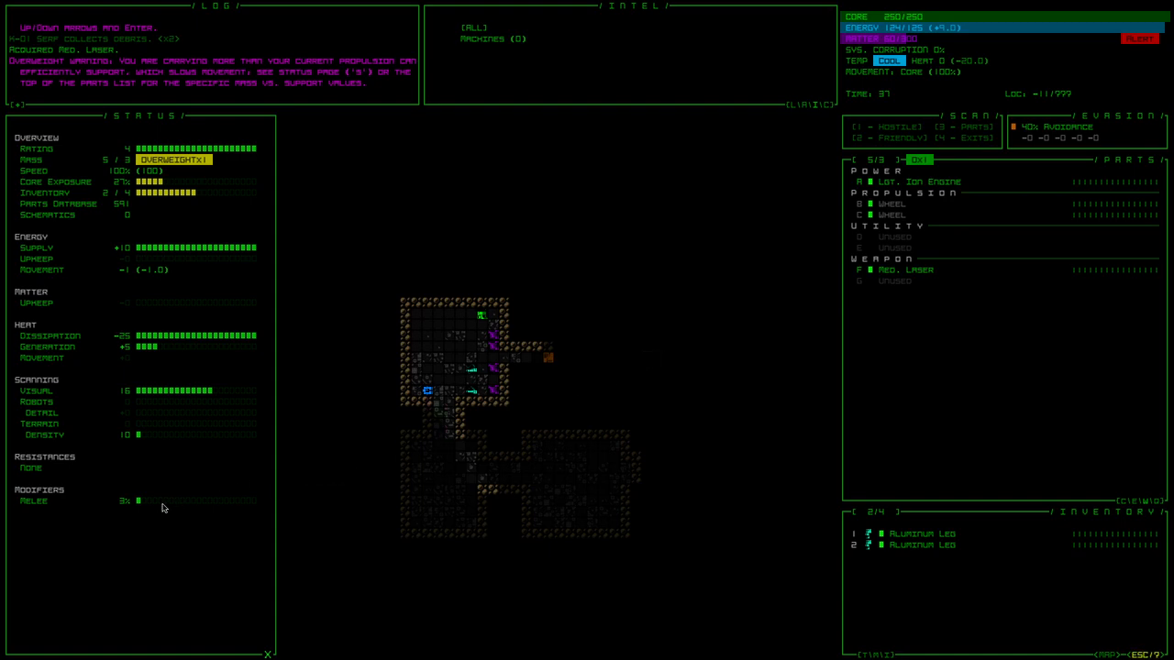
pyautogui.moveTo(149, 446)
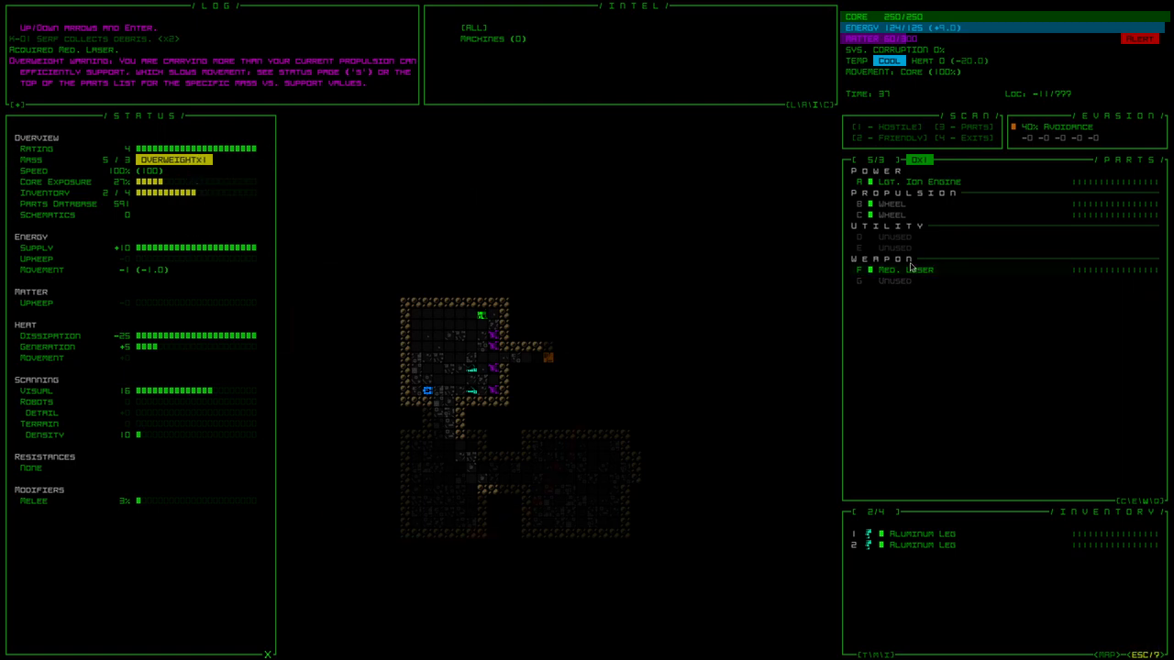
pyautogui.click(906, 270)
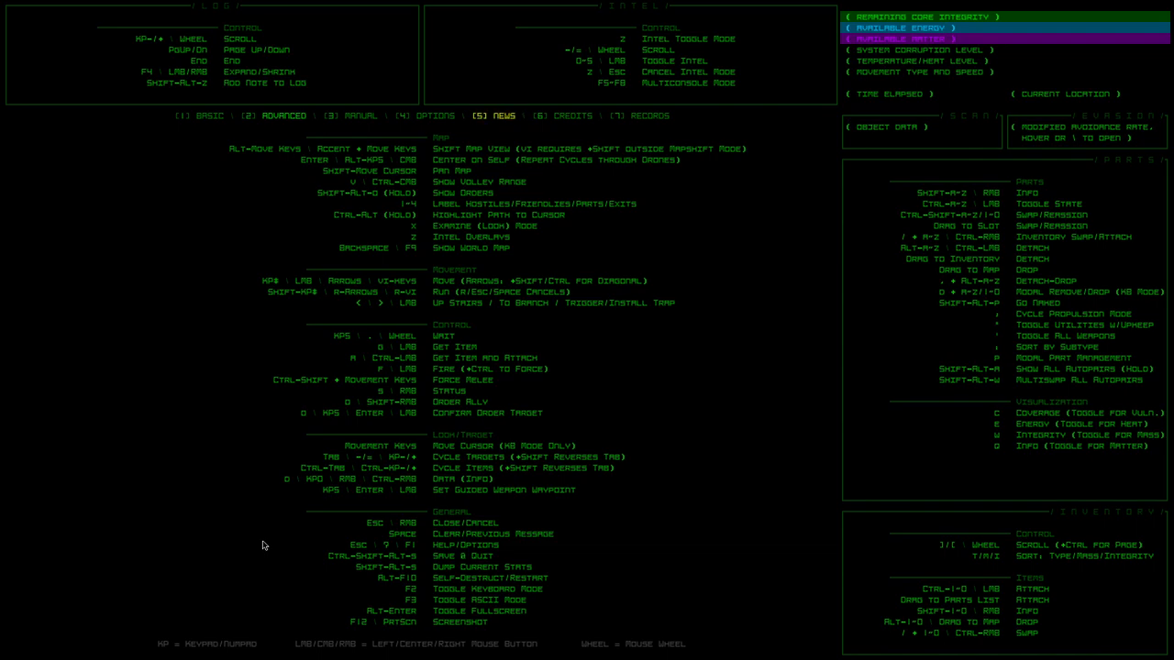
pyautogui.moveTo(396, 207)
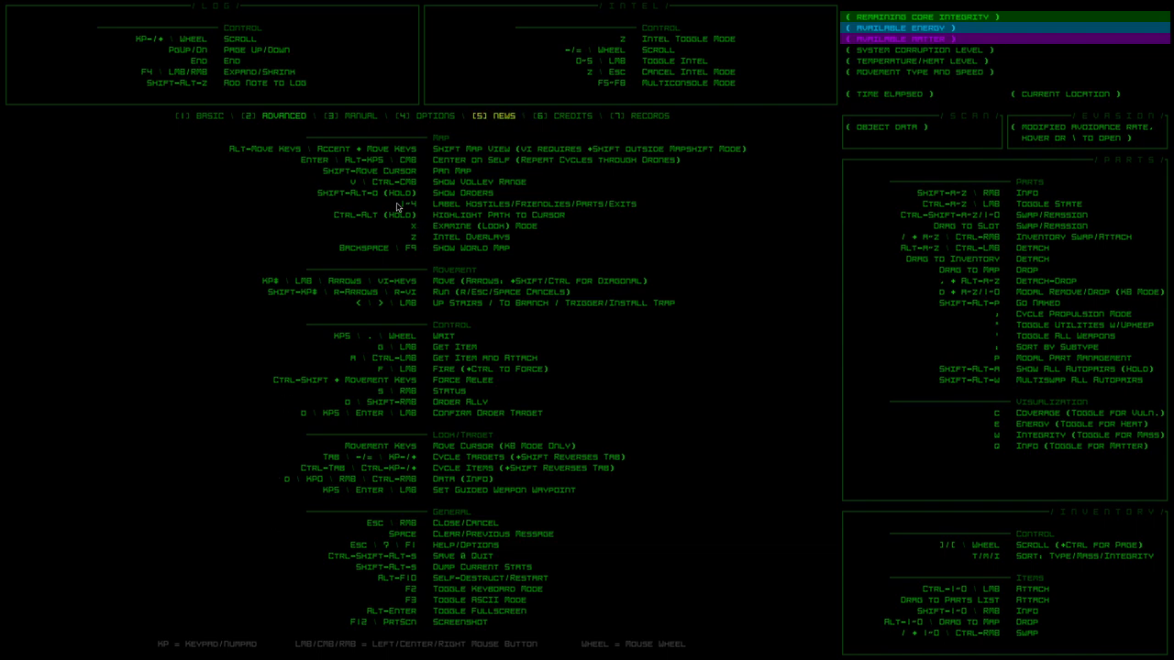
pyautogui.moveTo(224, 187)
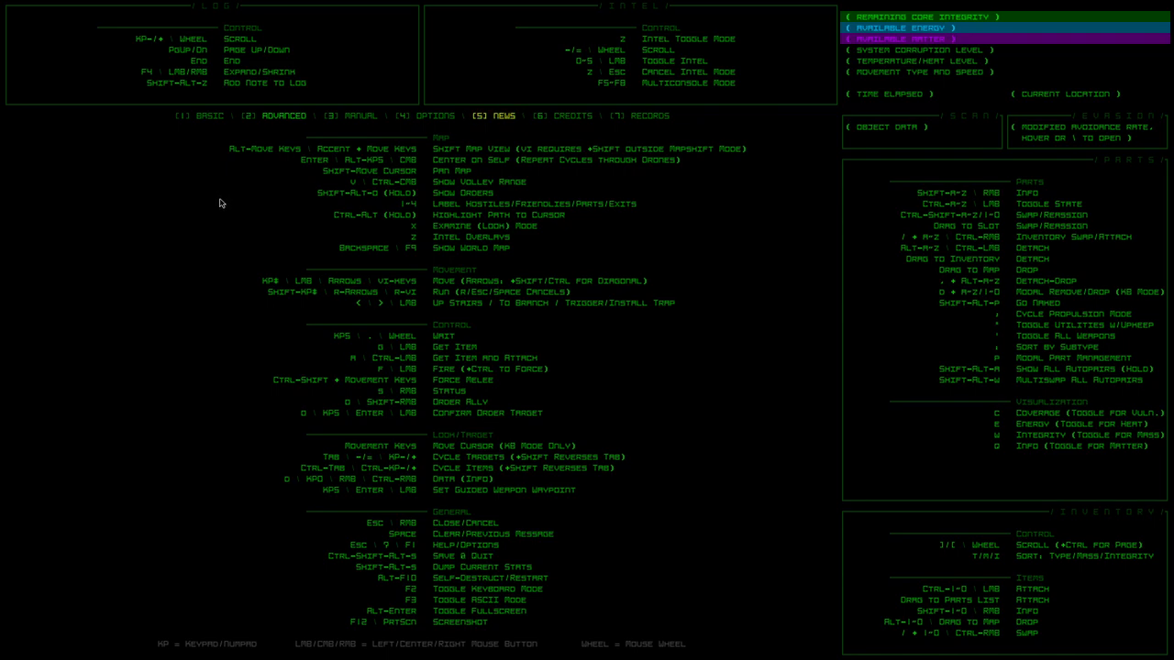
pyautogui.moveTo(231, 237)
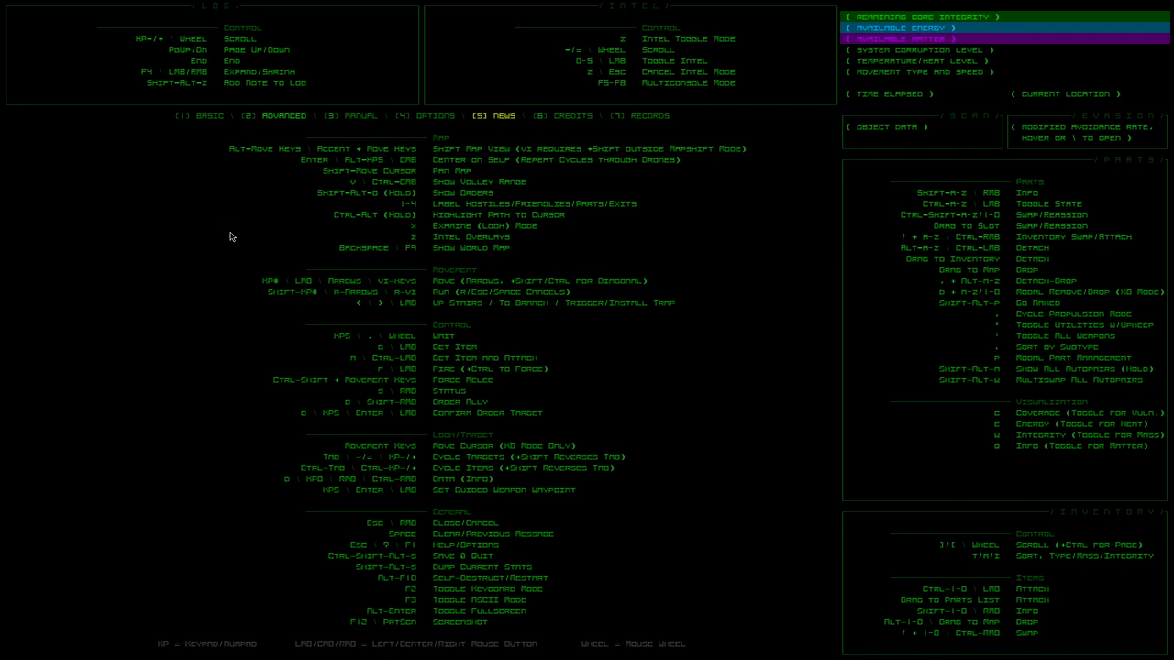
pyautogui.moveTo(236, 290)
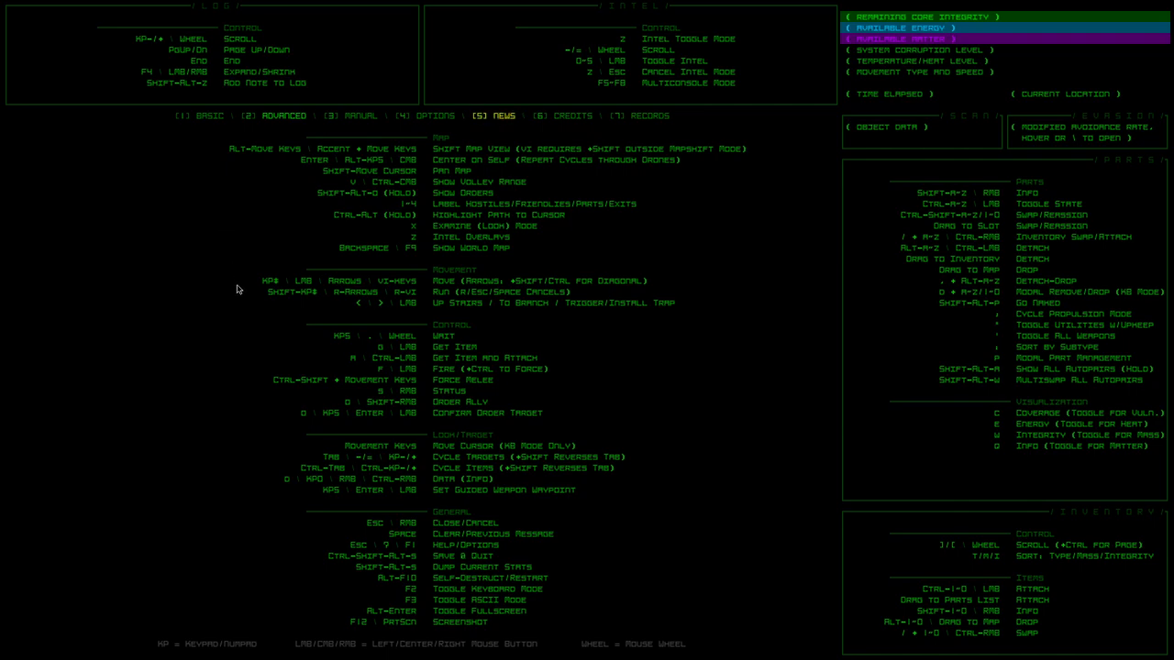
pyautogui.moveTo(444, 579)
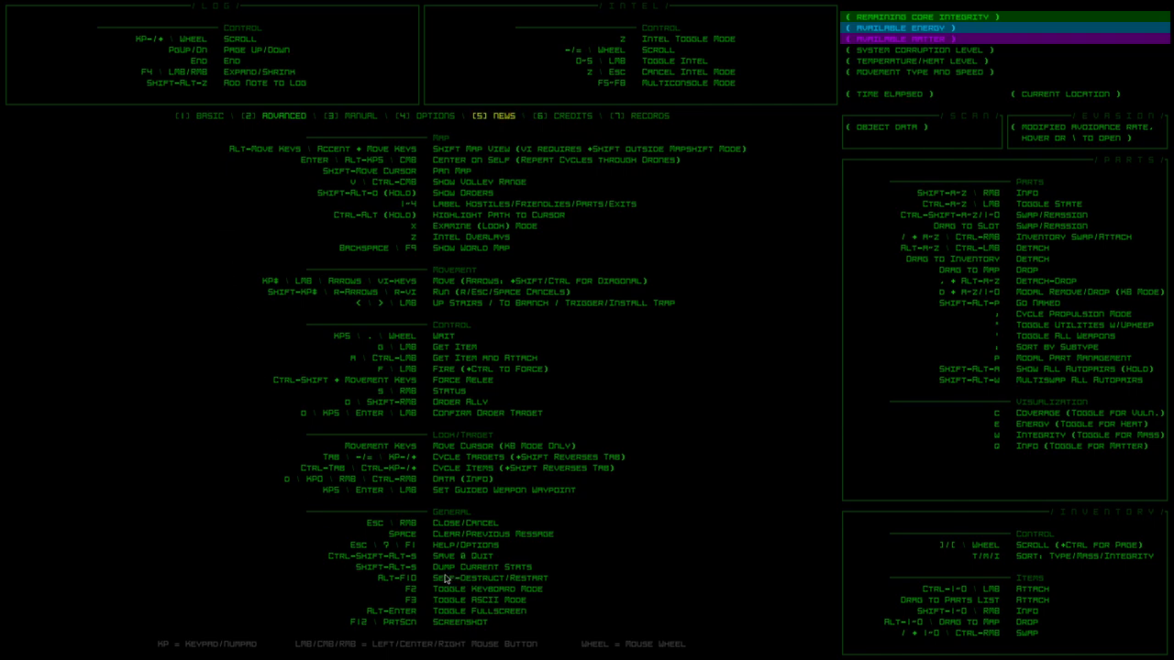
pyautogui.moveTo(223, 567)
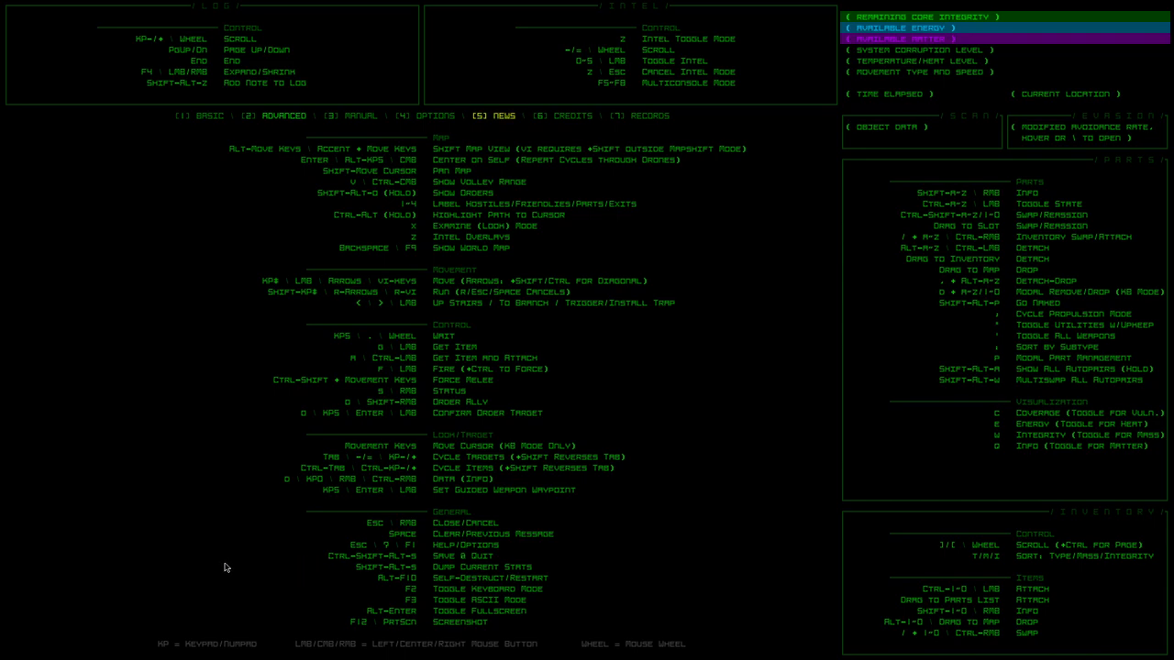
pyautogui.moveTo(92, 462)
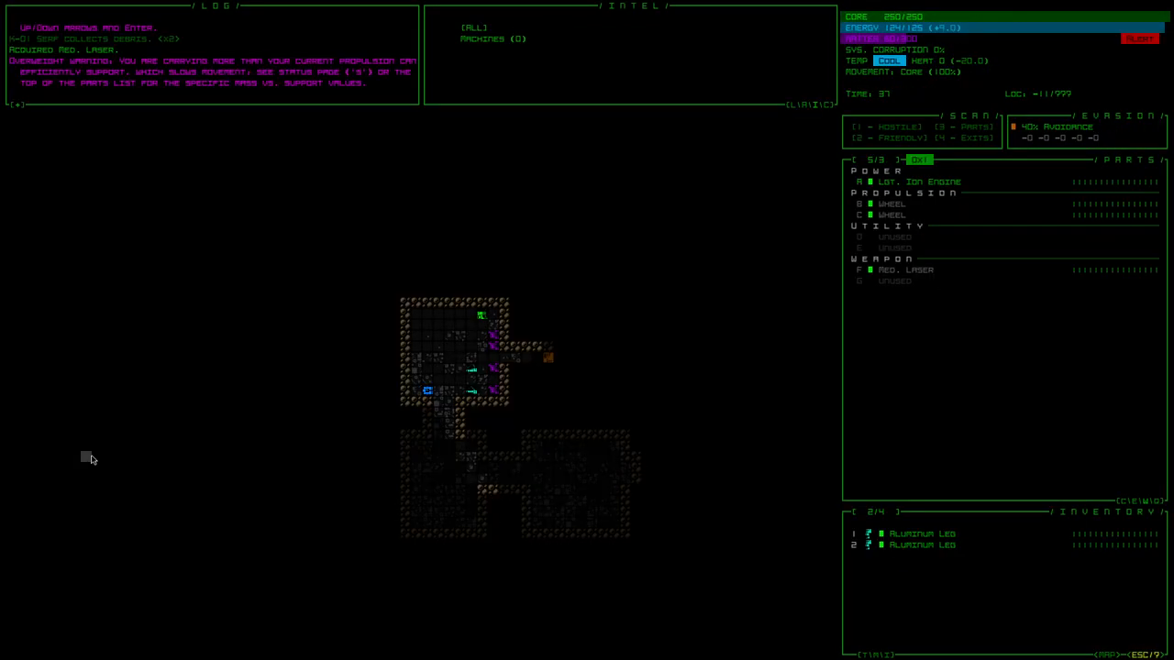
# Move the robot into the next area, where an alert reports a rogue bot emerging
pyautogui.press('tab')
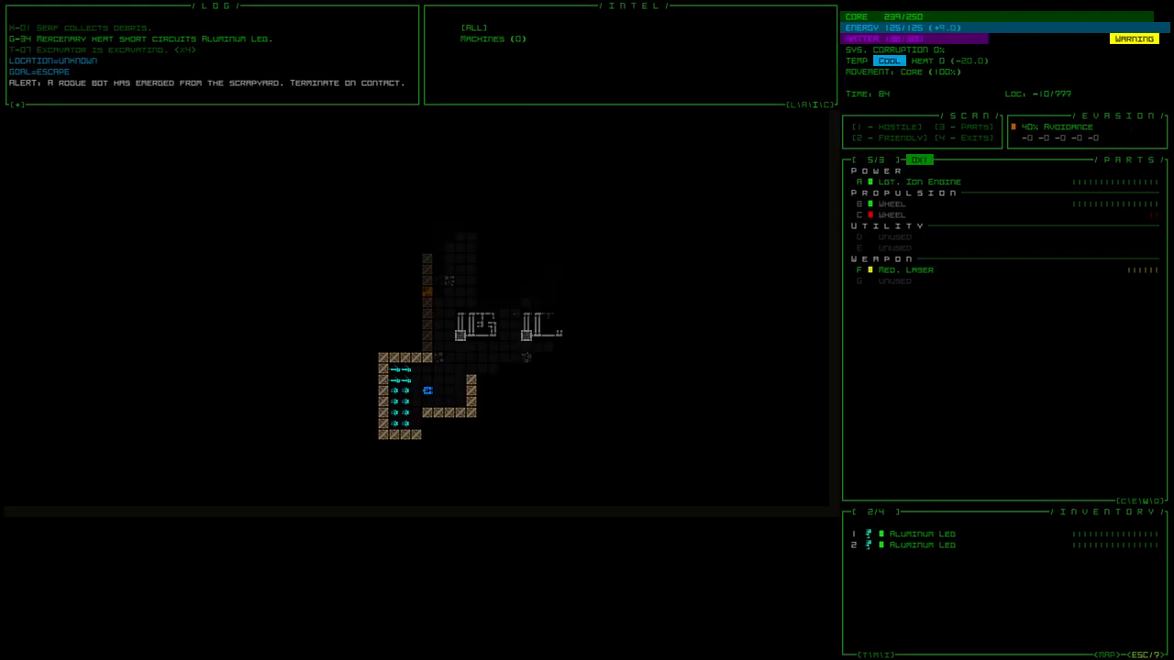
# Bring up the Advanced commands page of the controls reference
pyautogui.click(425, 389)
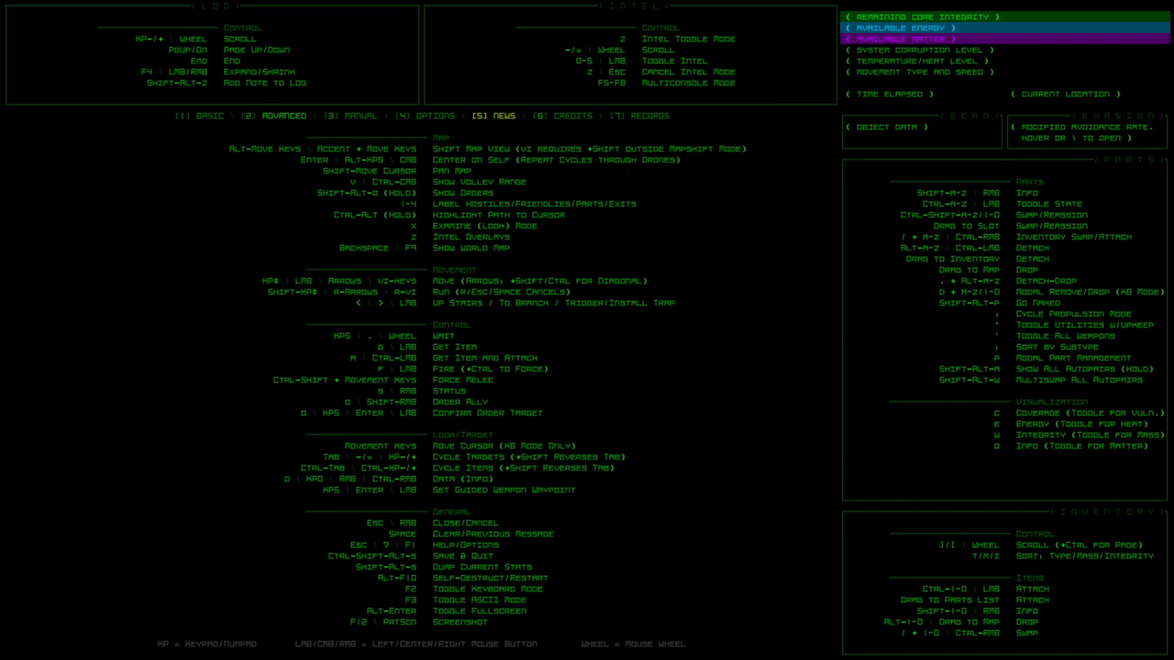
# Close the controls reference and return to the map, leaving keyboard mode disabled
pyautogui.press('Escape')
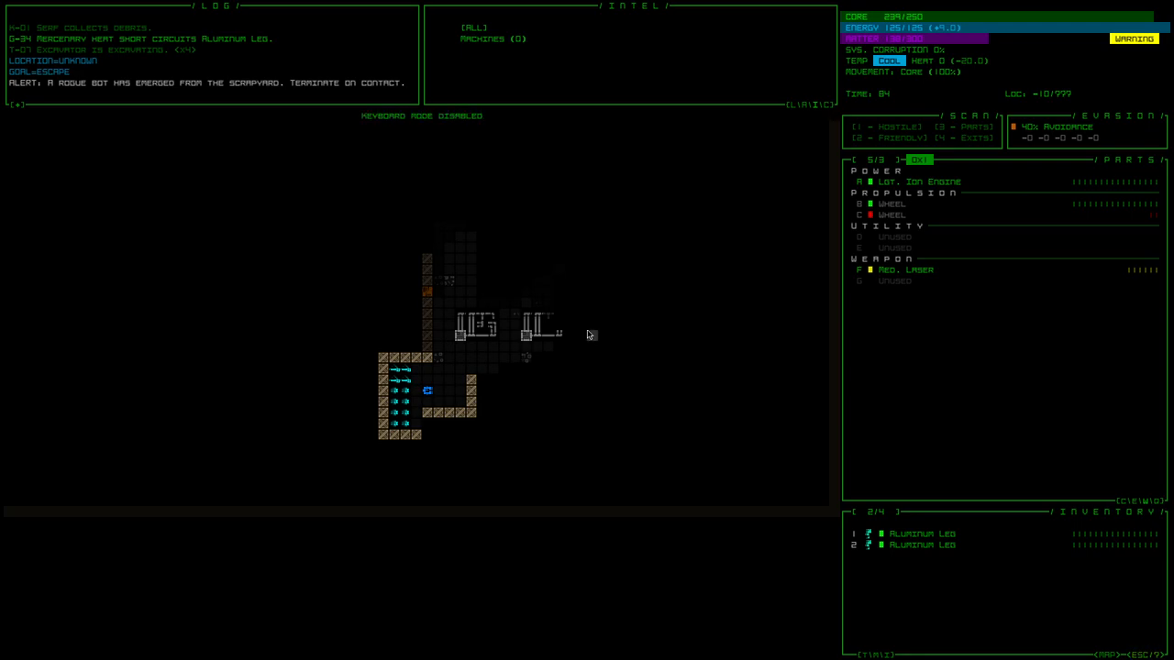
pyautogui.moveTo(935, 371)
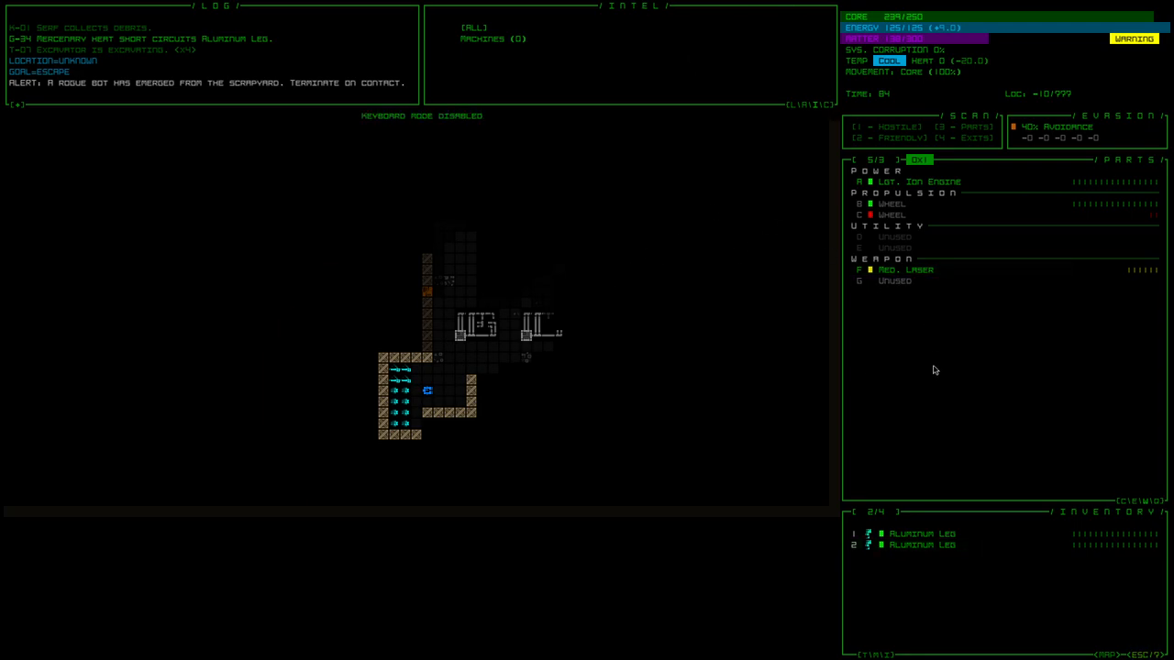
pyautogui.moveTo(963, 576)
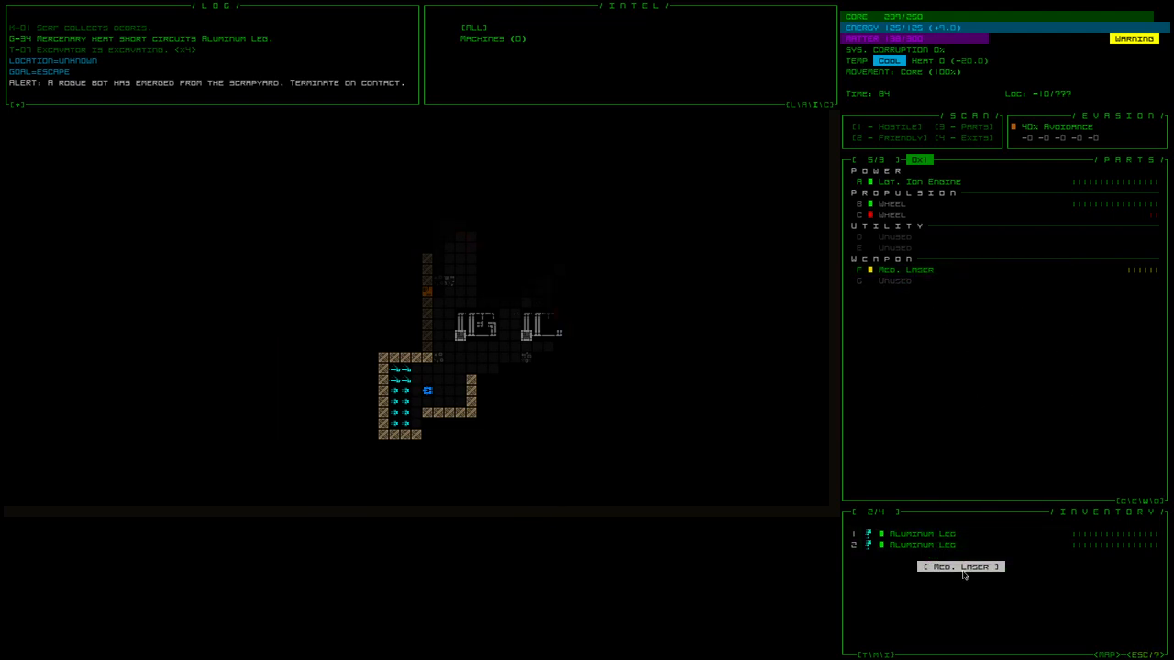
# Detach the Med. Laser into the inventory beside the two aluminium legs
pyautogui.click(959, 565)
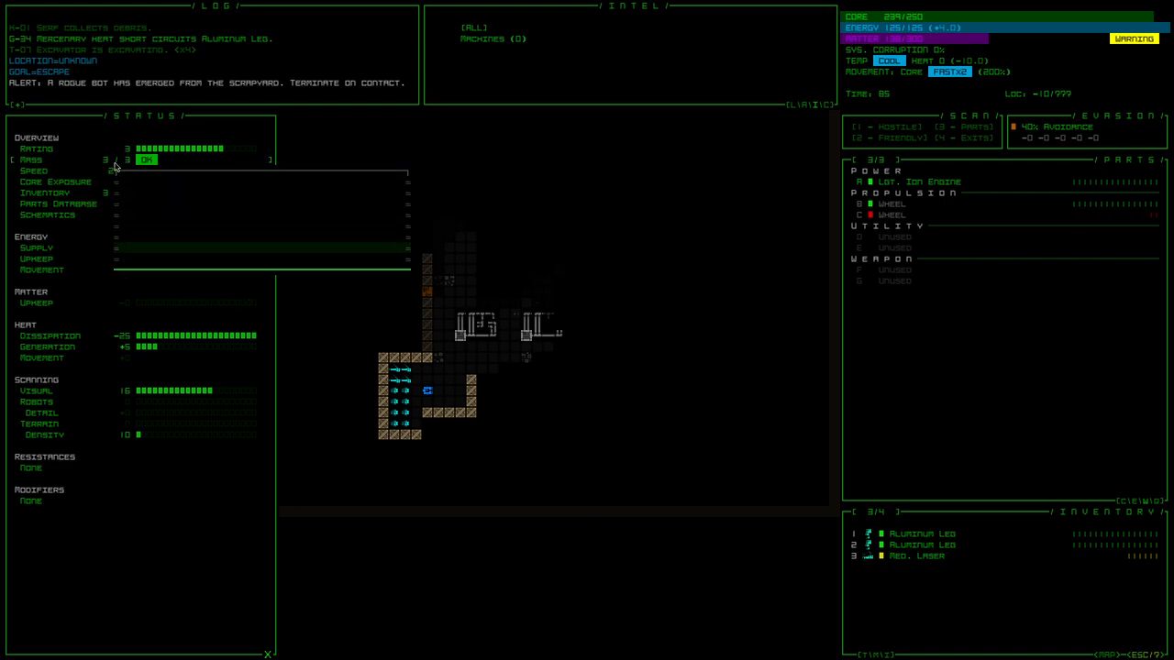
pyautogui.moveTo(119, 160)
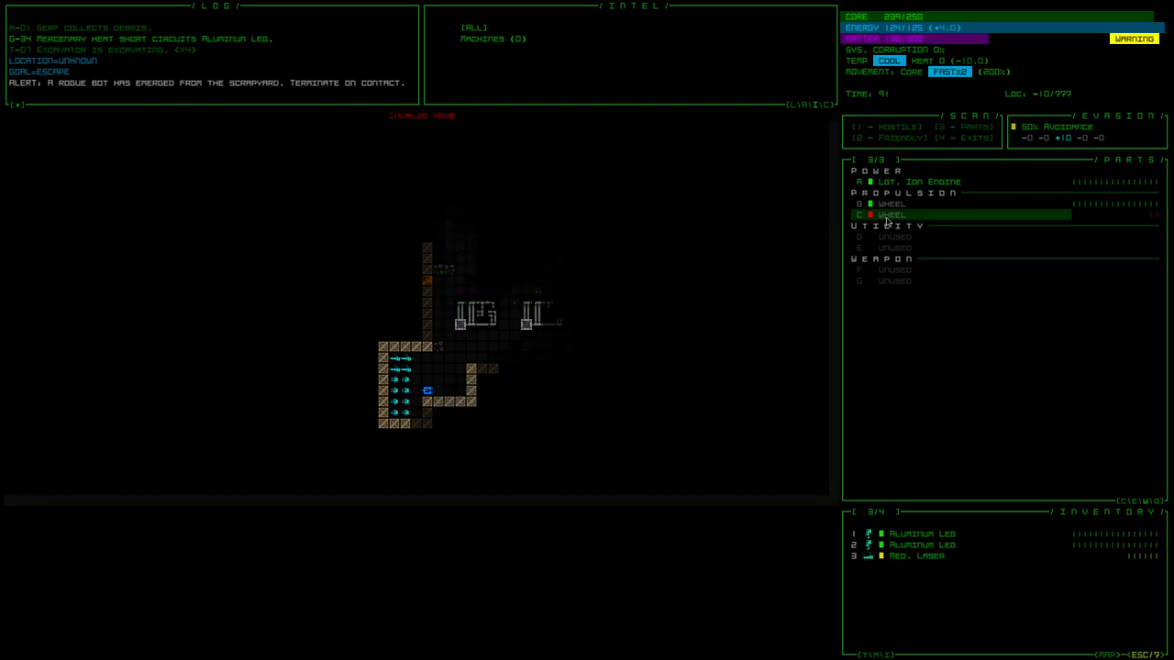
# Detach and drop a wheel, then attach both Aluminium Legs as propulsion
pyautogui.click(891, 215)
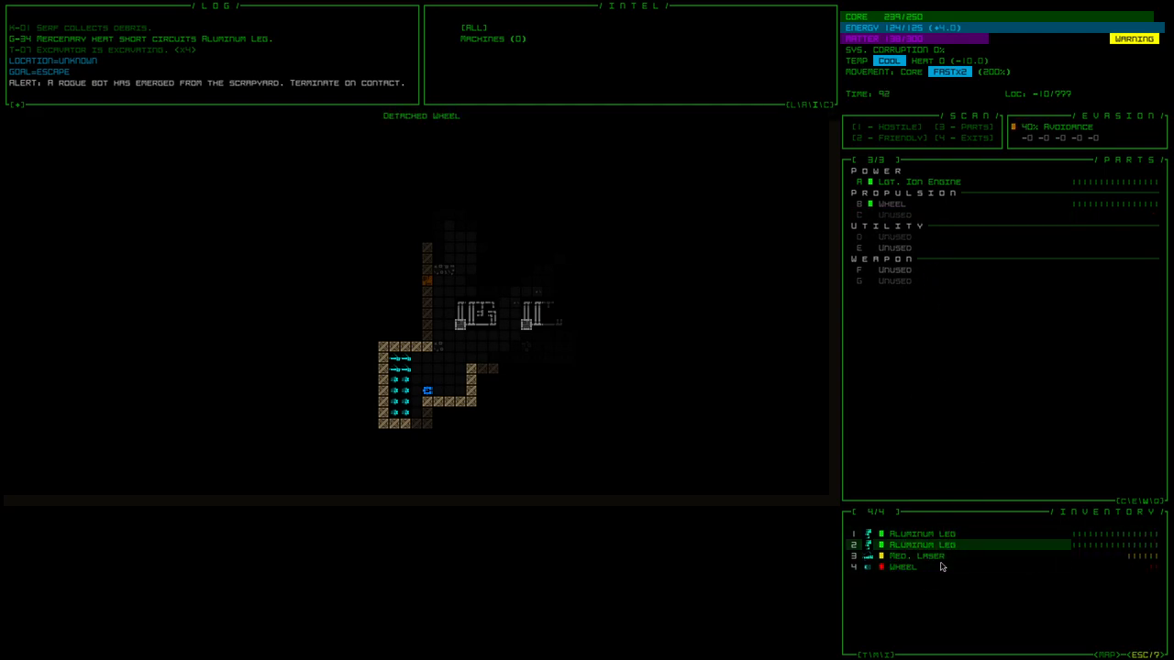
pyautogui.click(902, 567)
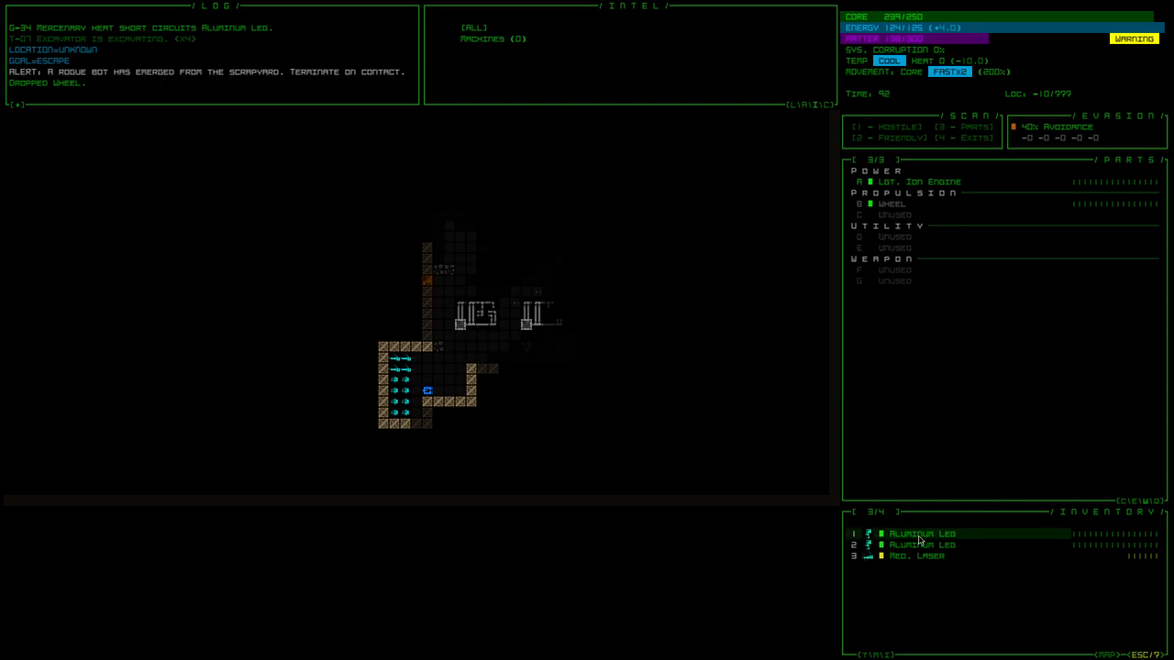
pyautogui.click(920, 532)
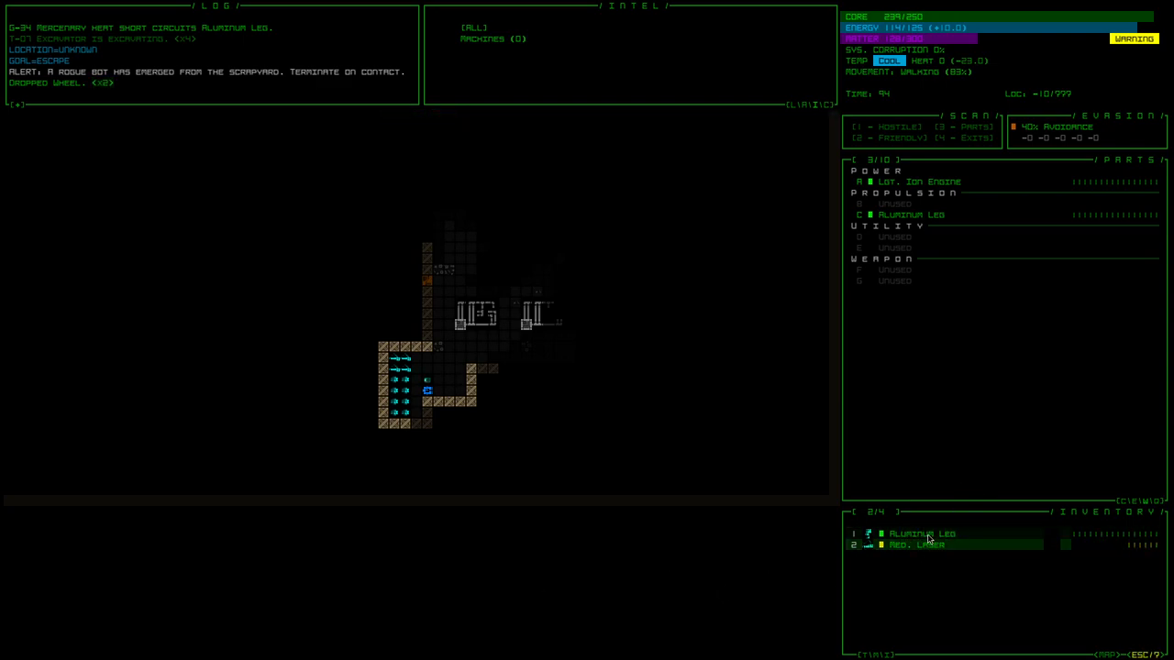
pyautogui.click(921, 534)
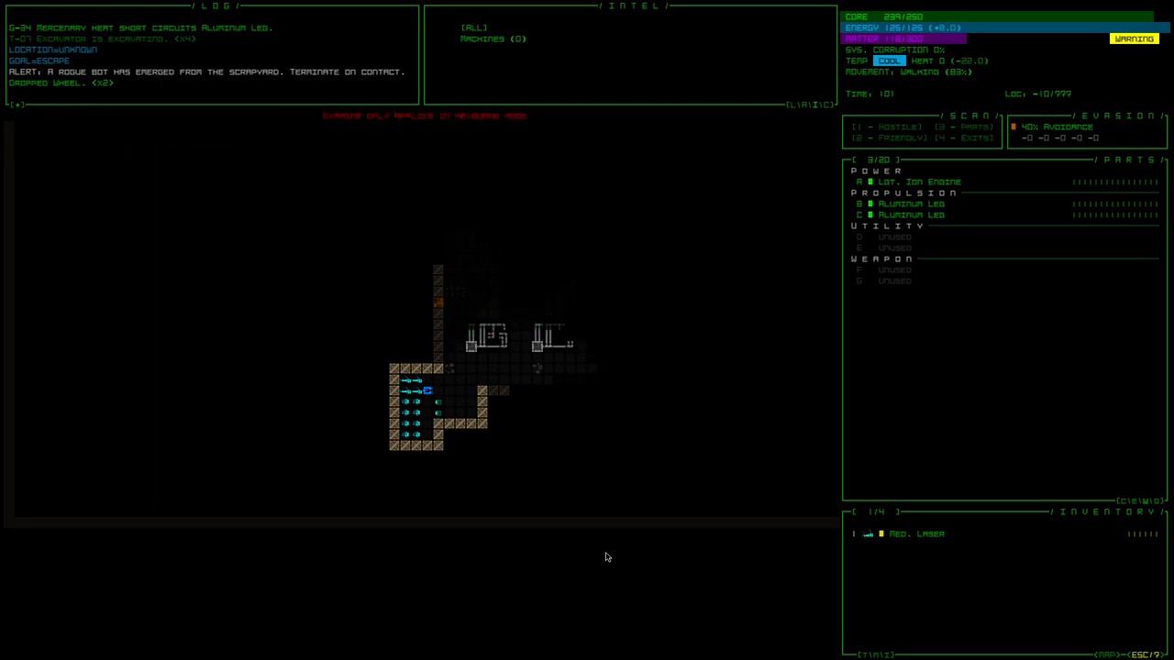
# Toggle intel labels for nearby machines, then refit the Med. Laser in the weapon slot
pyautogui.press('z')
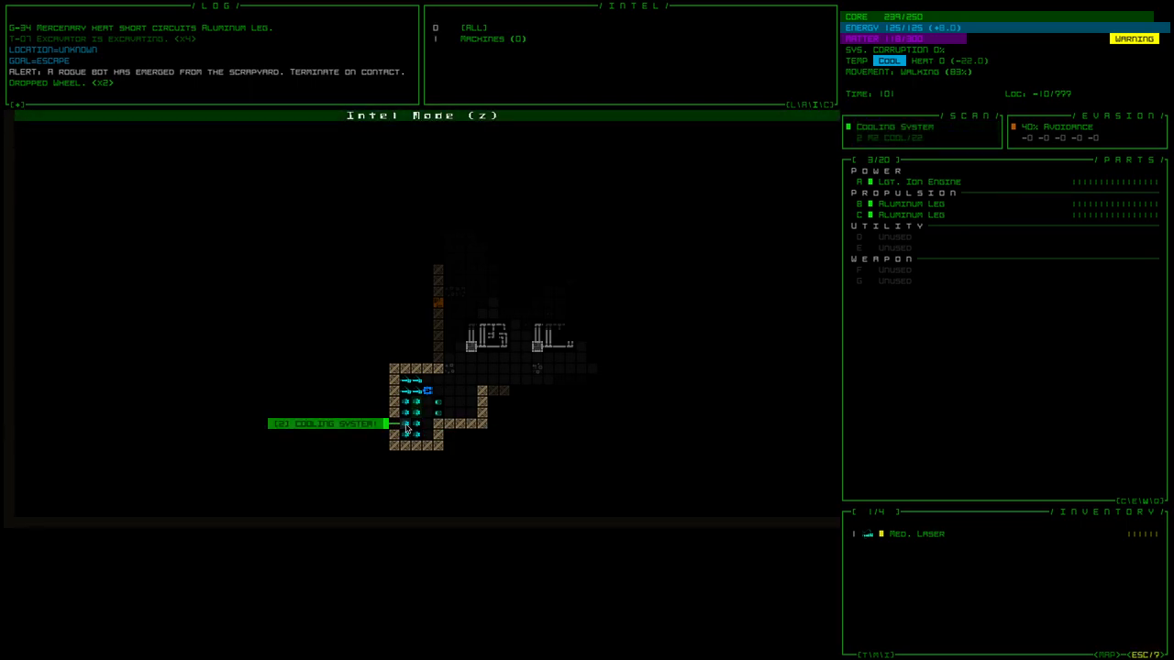
pyautogui.moveTo(407, 412)
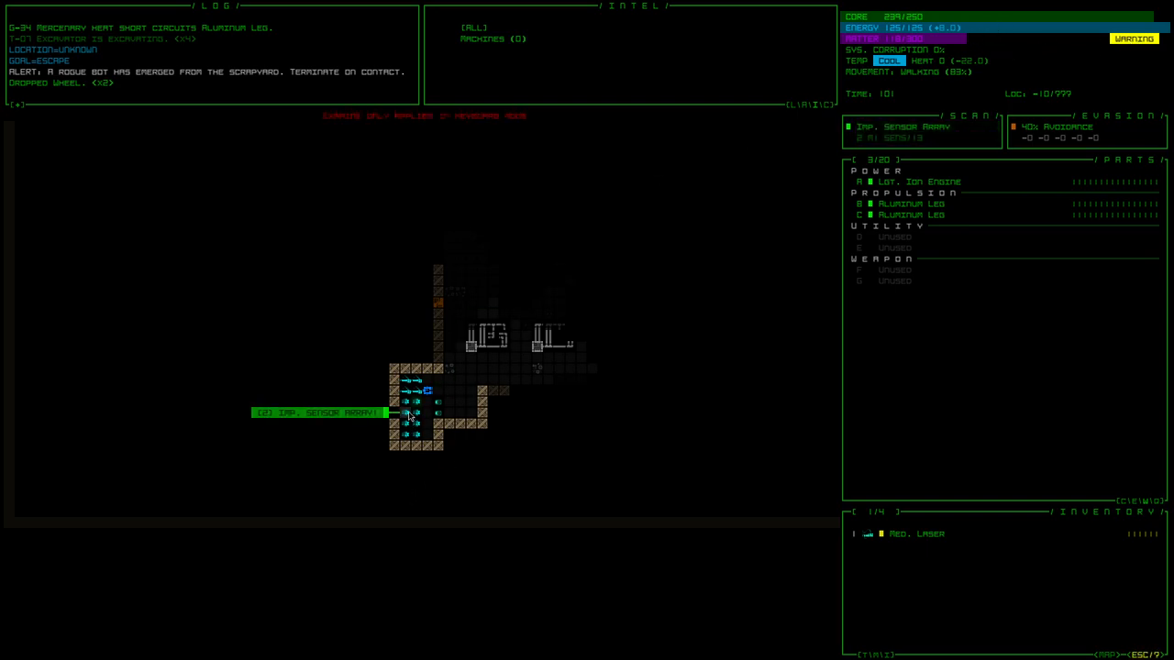
pyautogui.press('z')
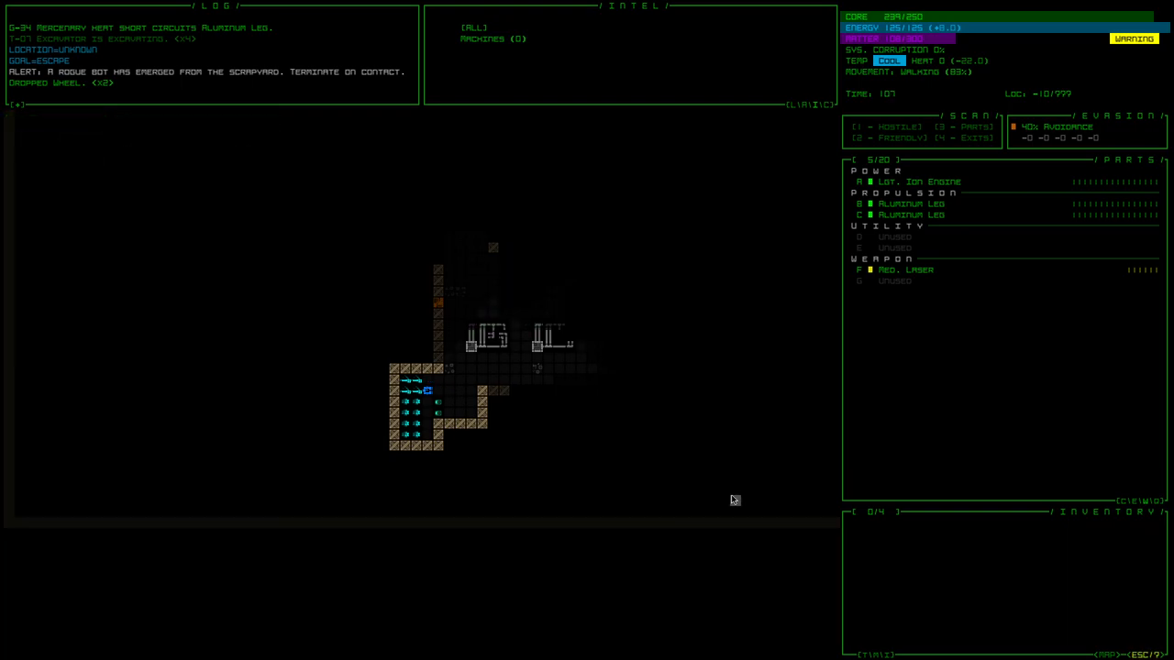
# Toggle intel labels and head toward the two Hvy. Assault Rifles on the map
pyautogui.press('z')
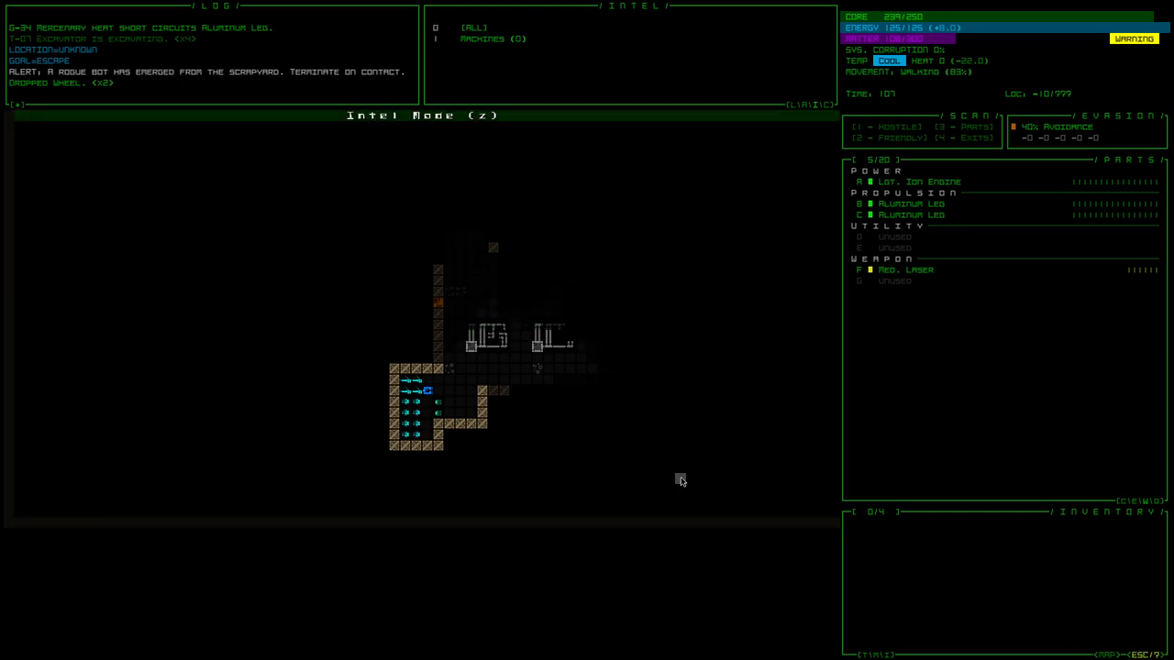
pyautogui.moveTo(658, 481)
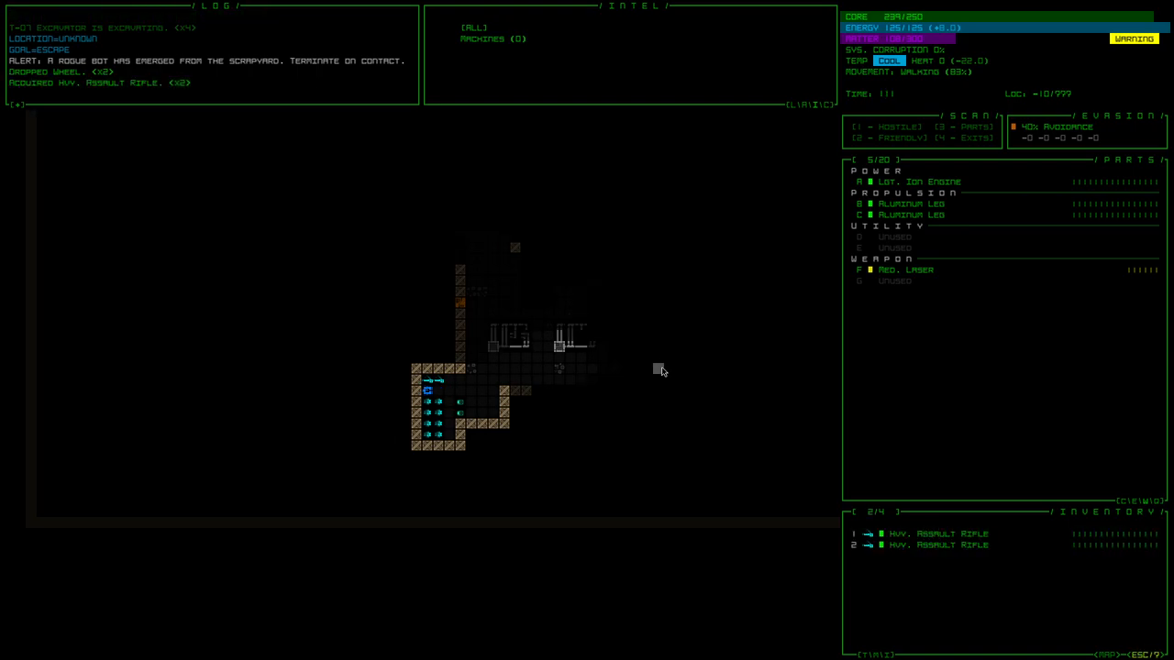
# Mount a Hvy. Assault Rifle and the Med. Laser as weapons before fighting nearby bots
pyautogui.click(929, 269)
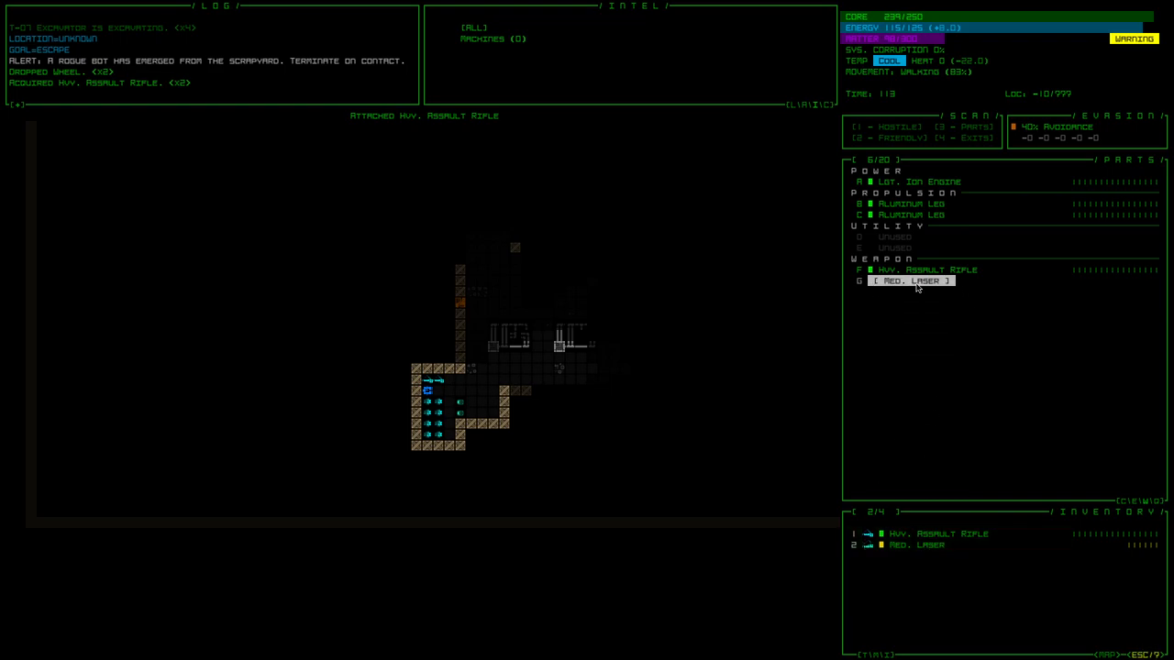
pyautogui.click(909, 281)
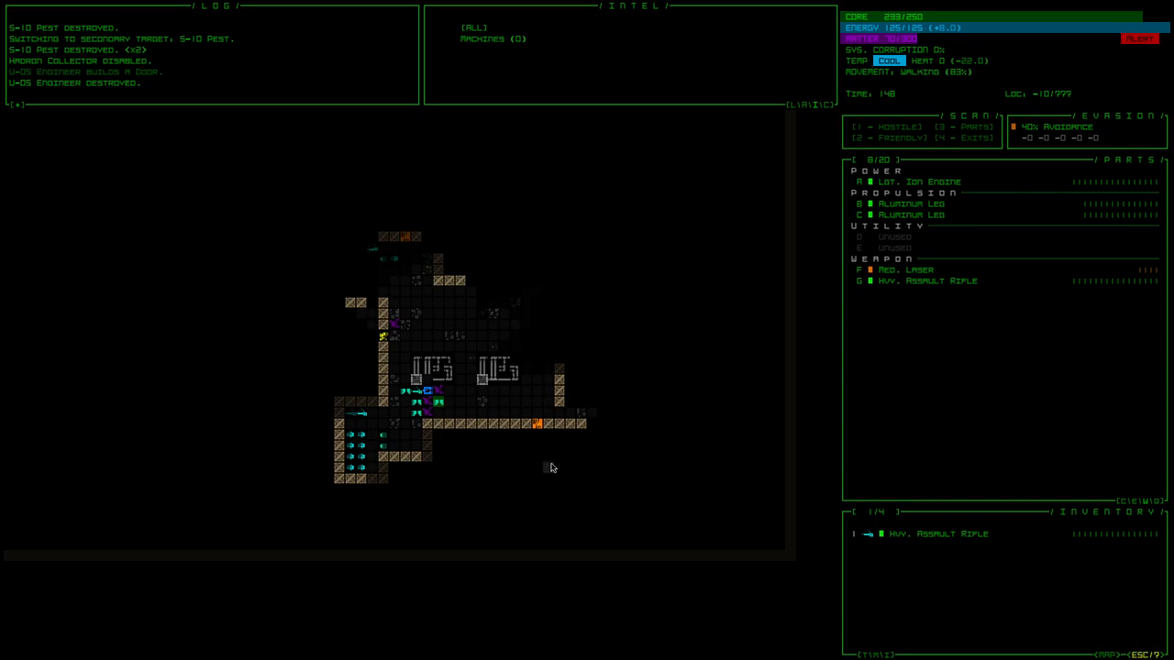
pyautogui.press('z')
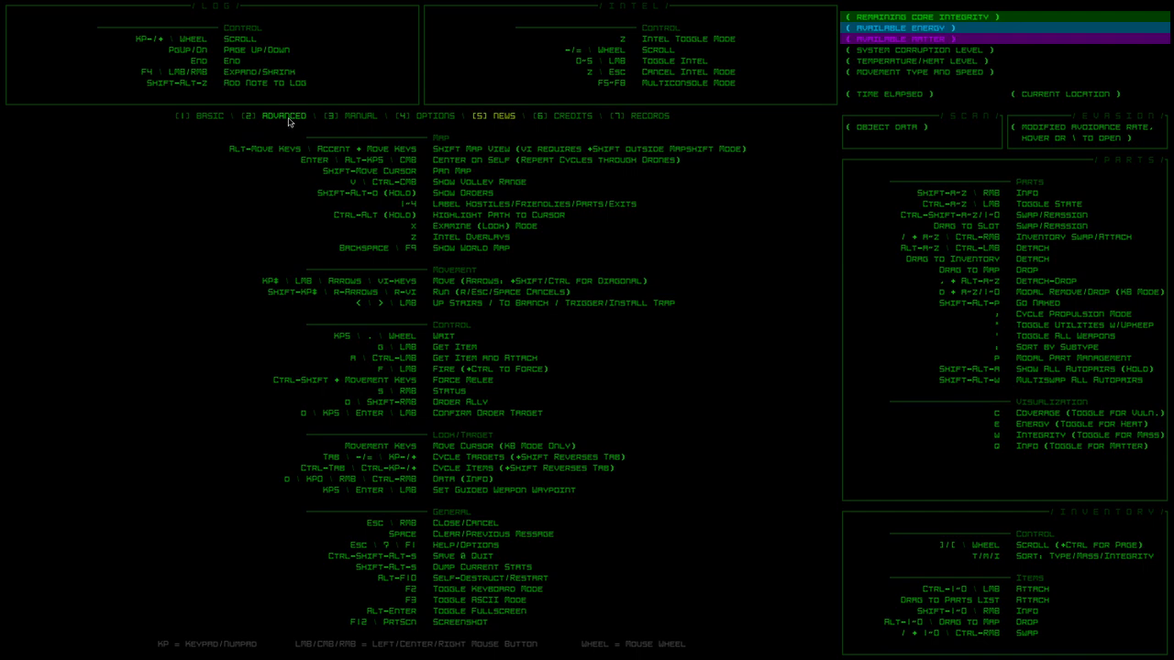
pyautogui.moveTo(279, 165)
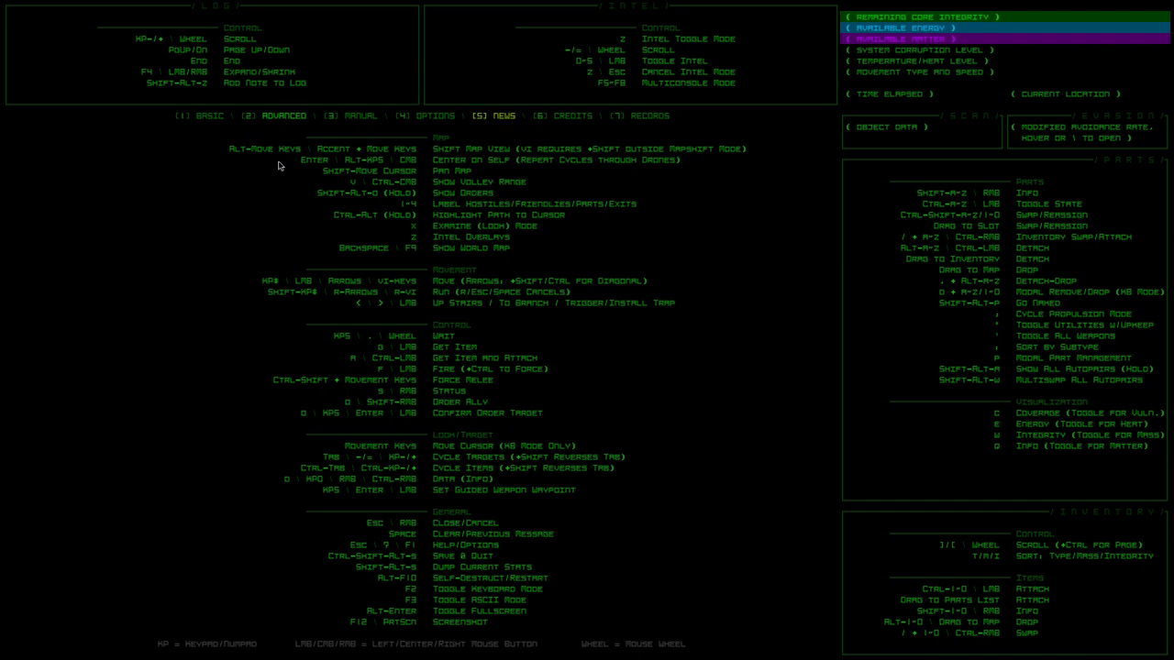
pyautogui.moveTo(255, 204)
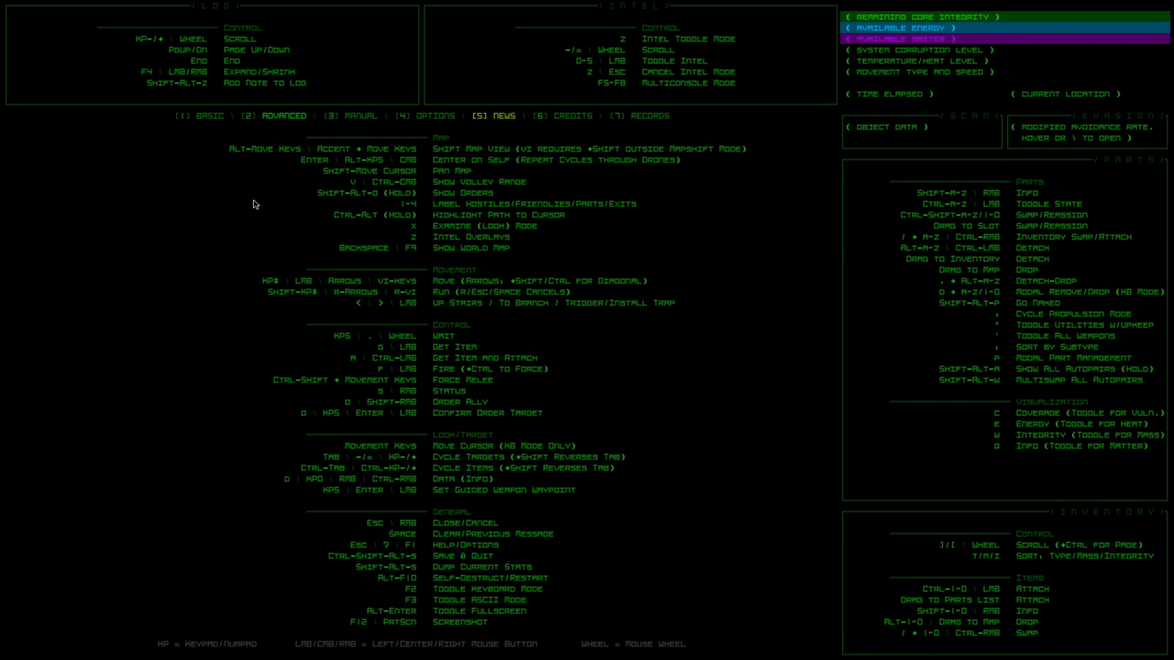
pyautogui.moveTo(944, 485)
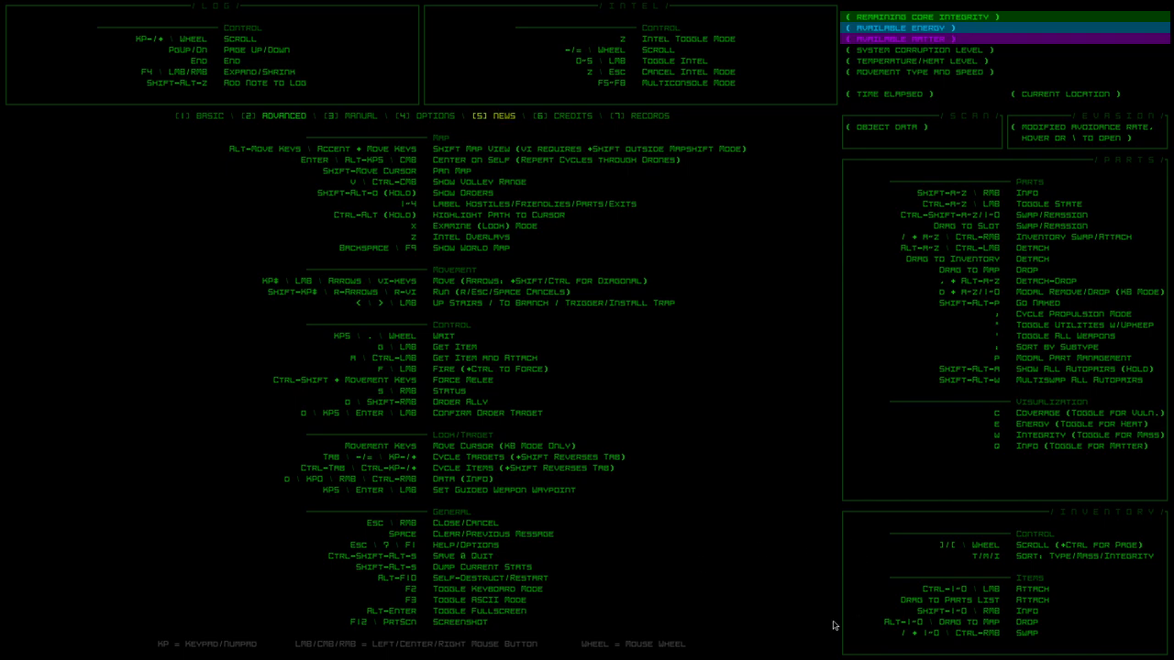
pyautogui.moveTo(826, 627)
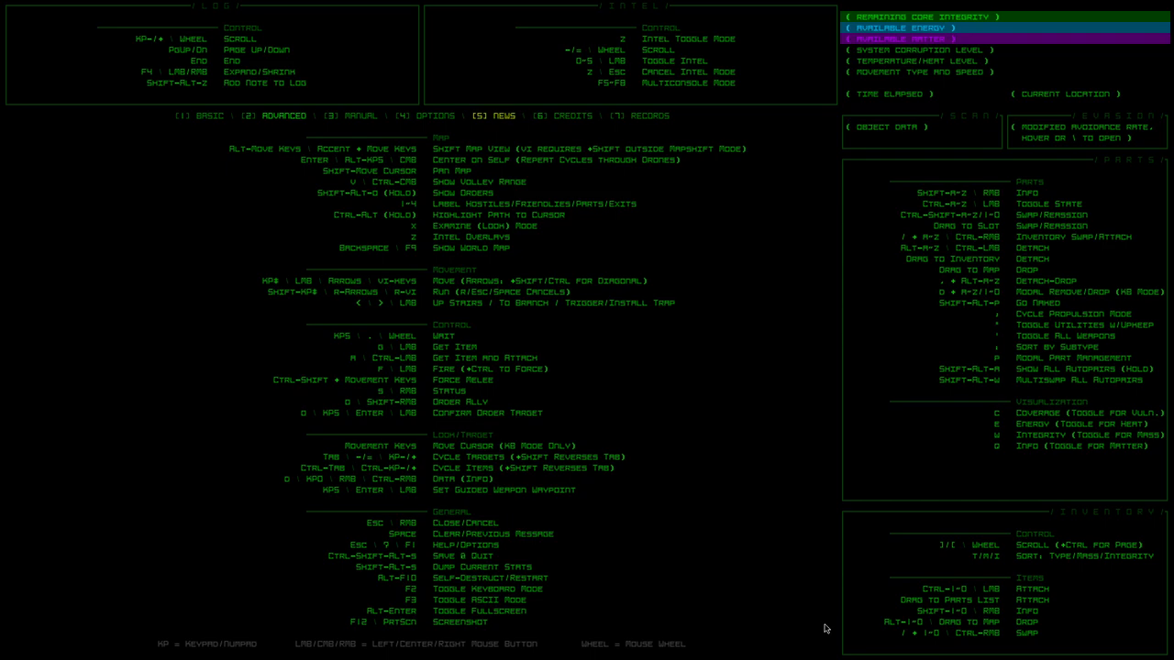
# Close the controls reference and resume exploring to collect the Mining Lasers
pyautogui.press('Escape')
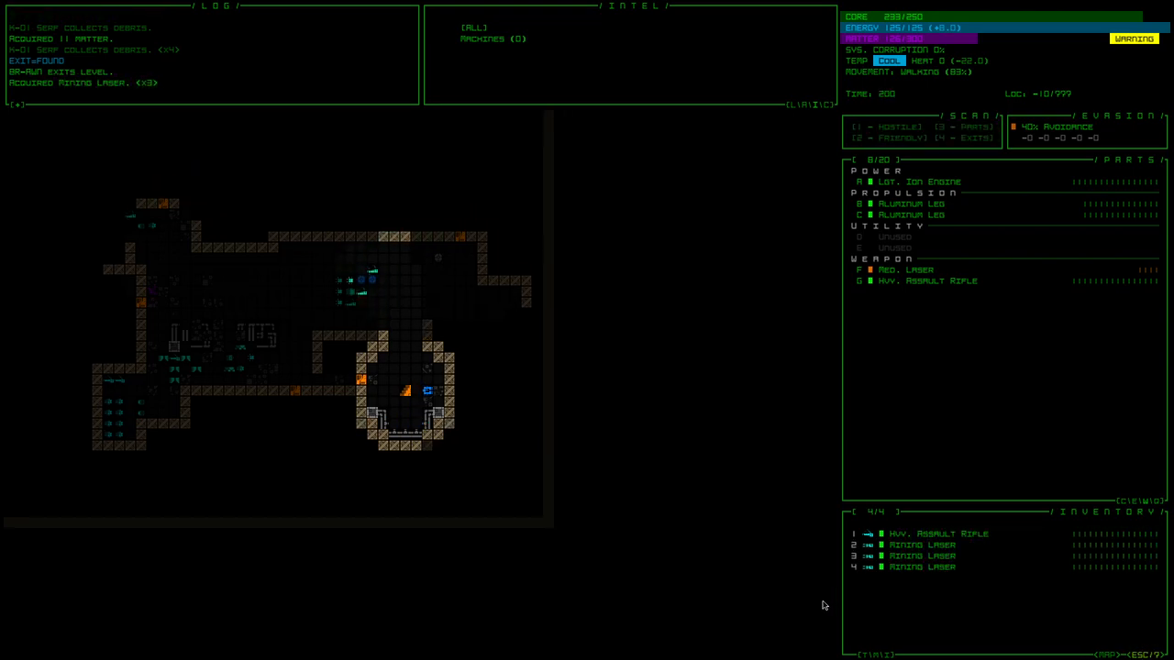
# Attach the spare Hvy. Assault Rifle and drop the Med. Laser, keeping three Mining Lasers carried
pyautogui.click(936, 531)
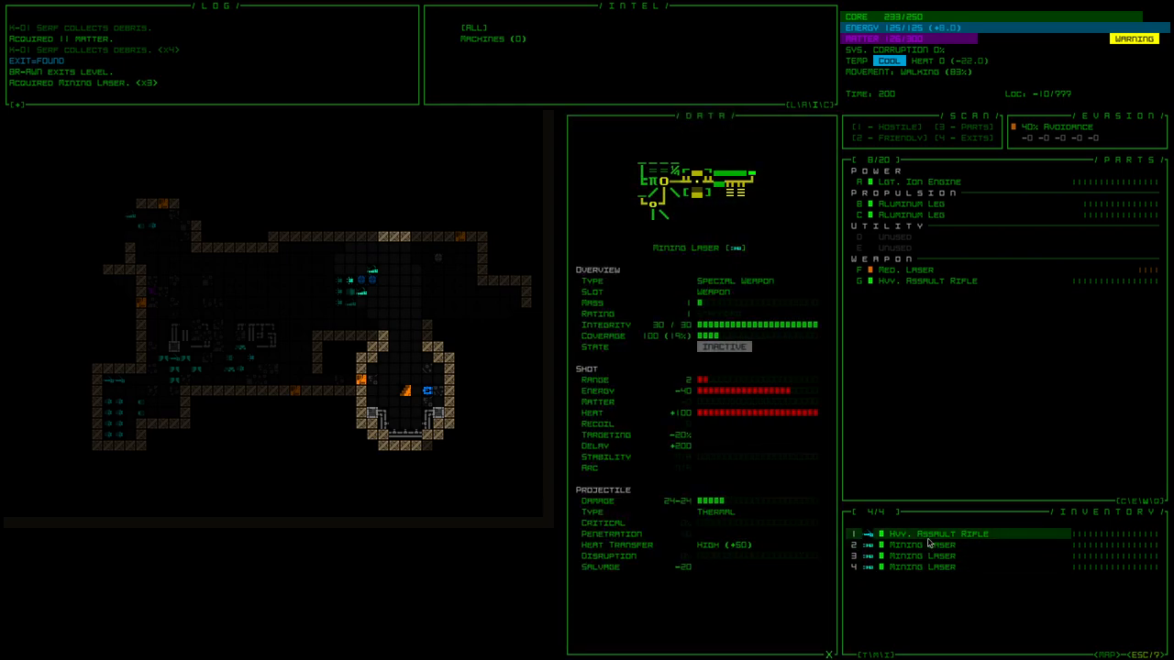
pyautogui.click(920, 545)
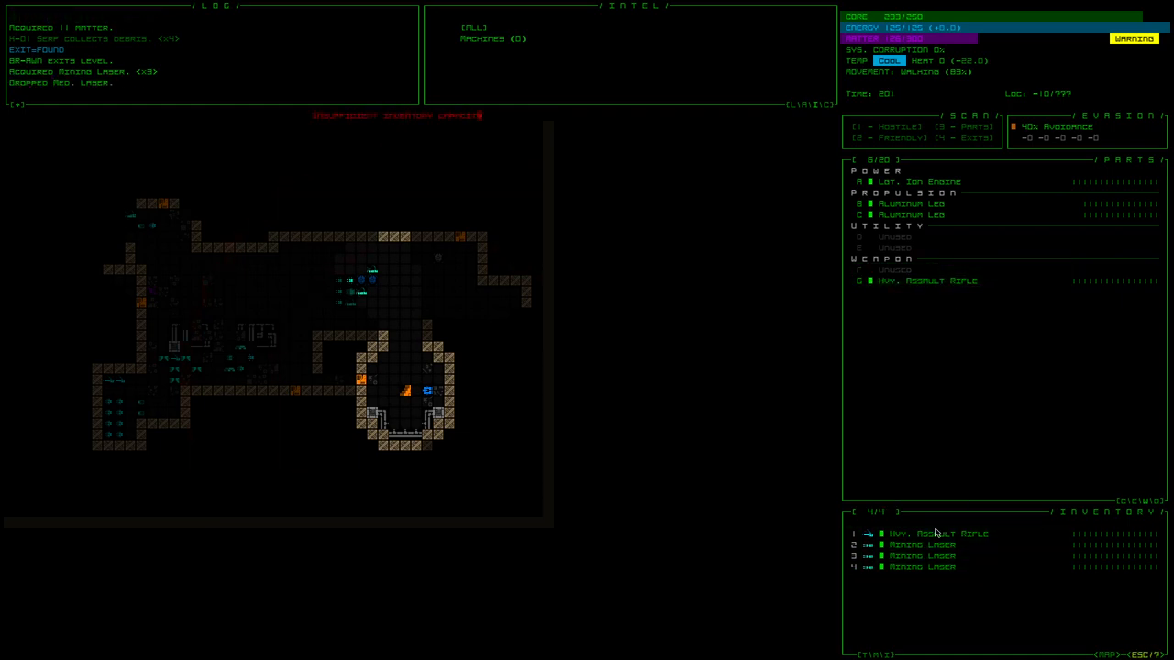
pyautogui.click(935, 532)
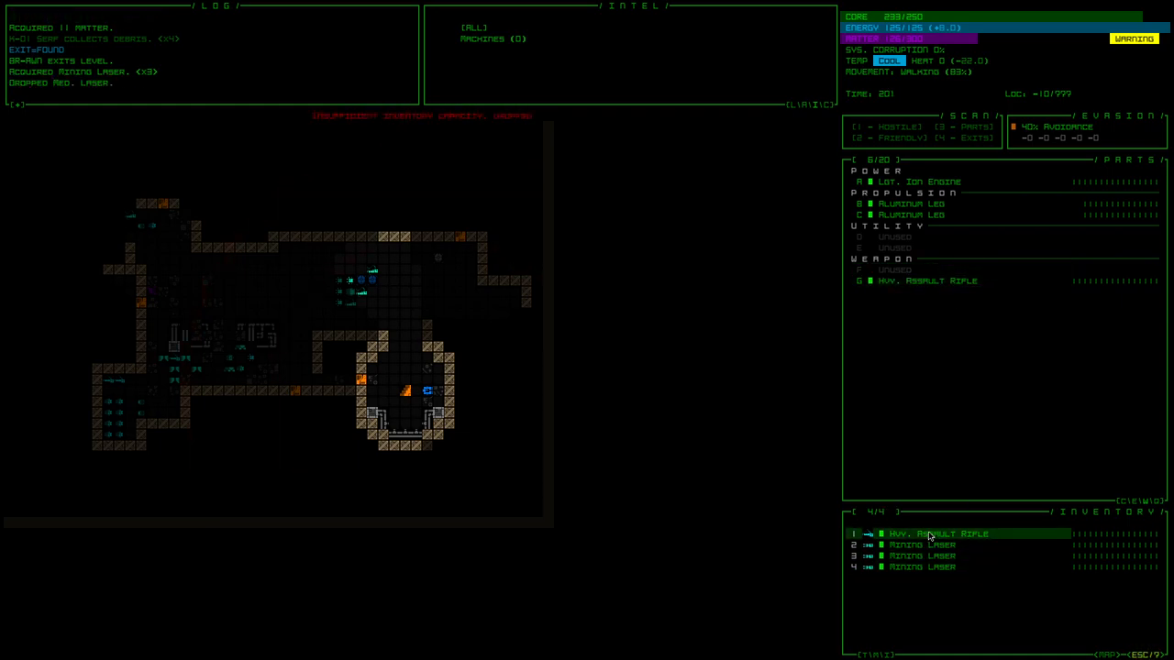
pyautogui.click(928, 534)
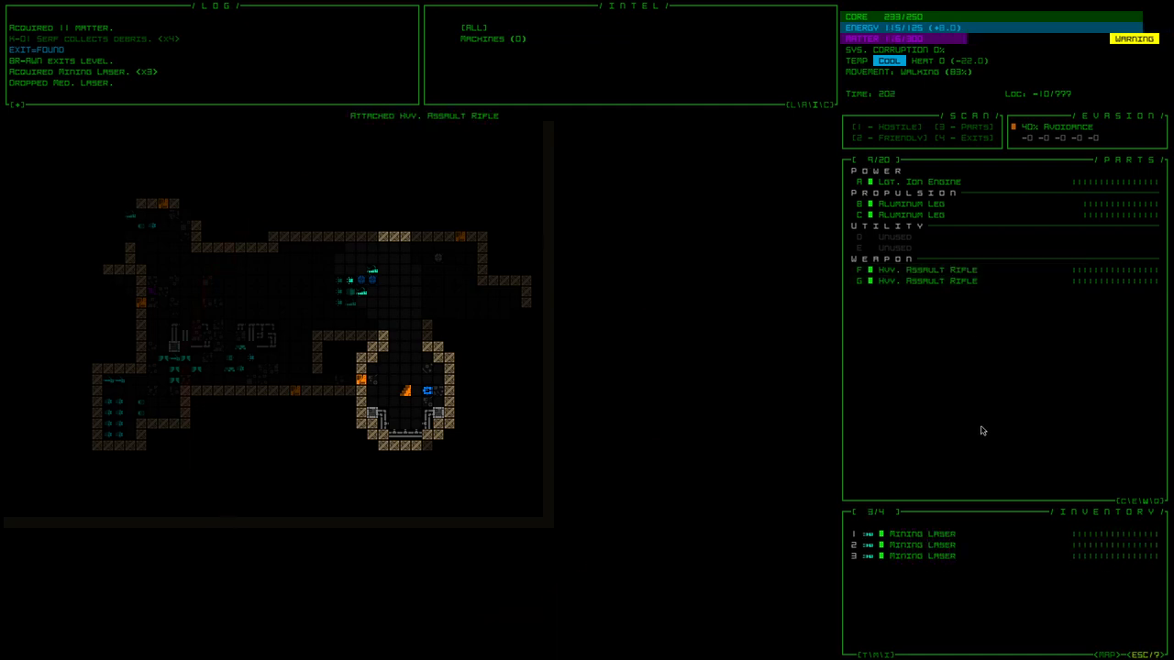
pyautogui.click(926, 281)
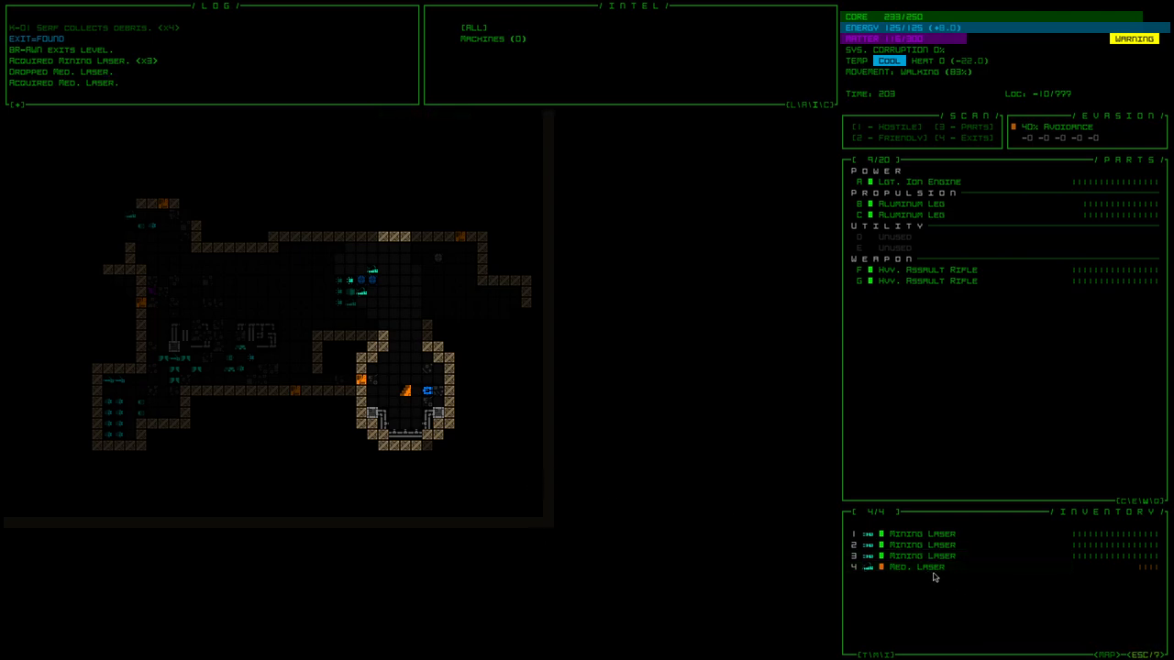
pyautogui.click(916, 567)
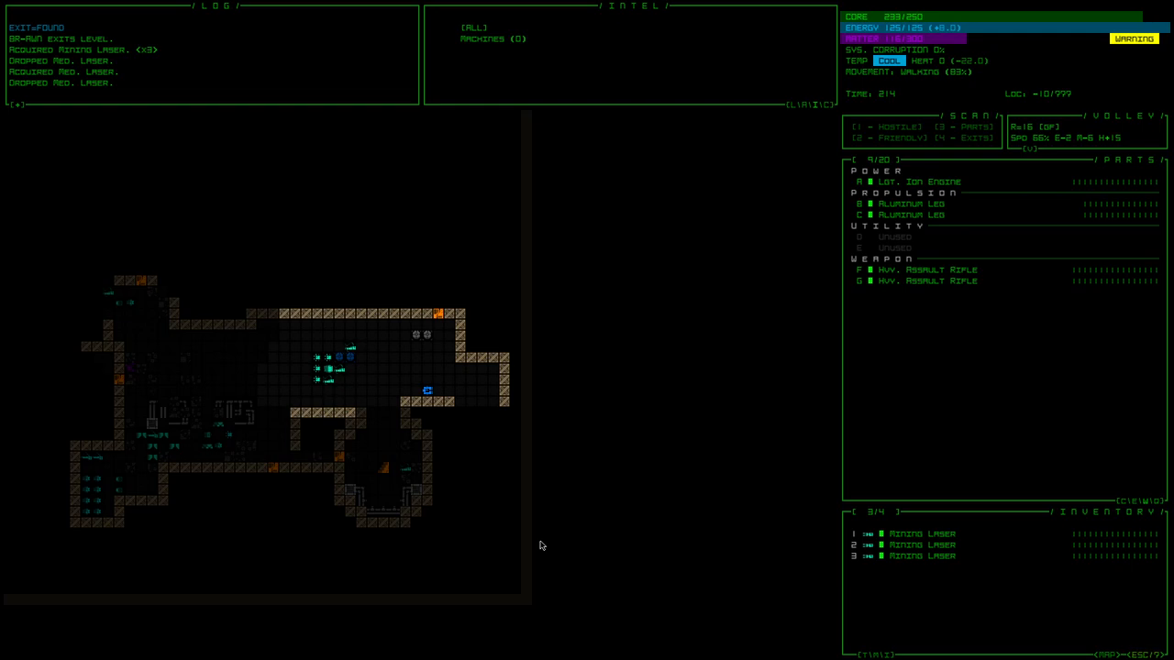
pyautogui.moveTo(617, 380)
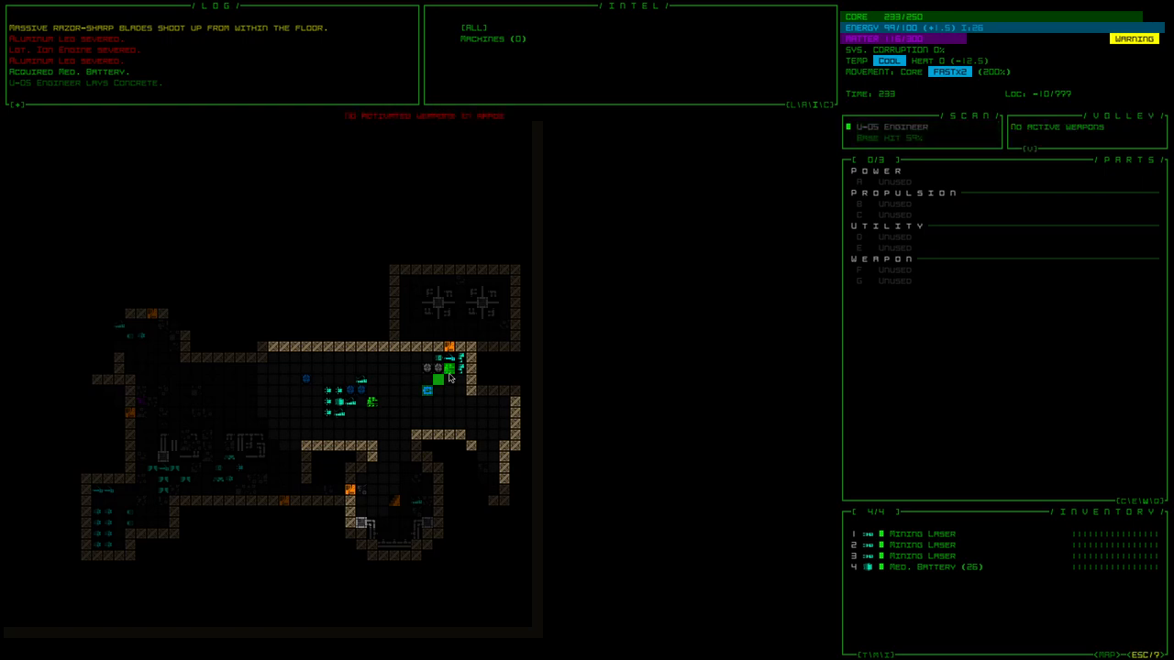
pyautogui.moveTo(451, 374)
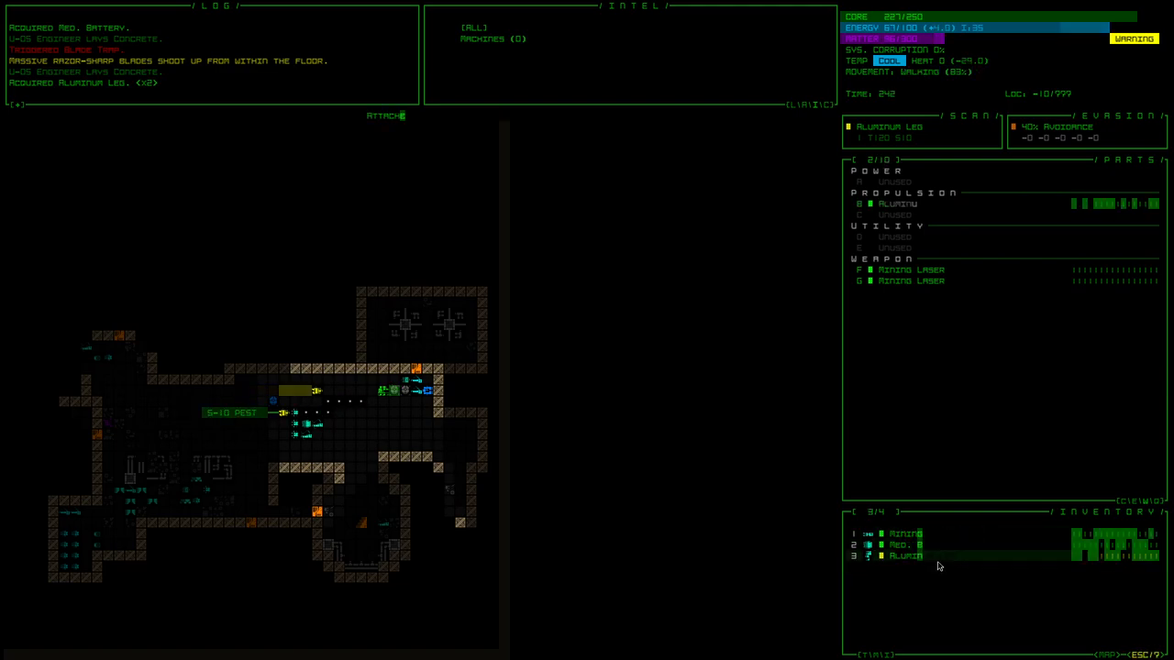
# Attach the second Aluminum Leg, the Mining Laser and the medium battery from inventory
pyautogui.click(908, 556)
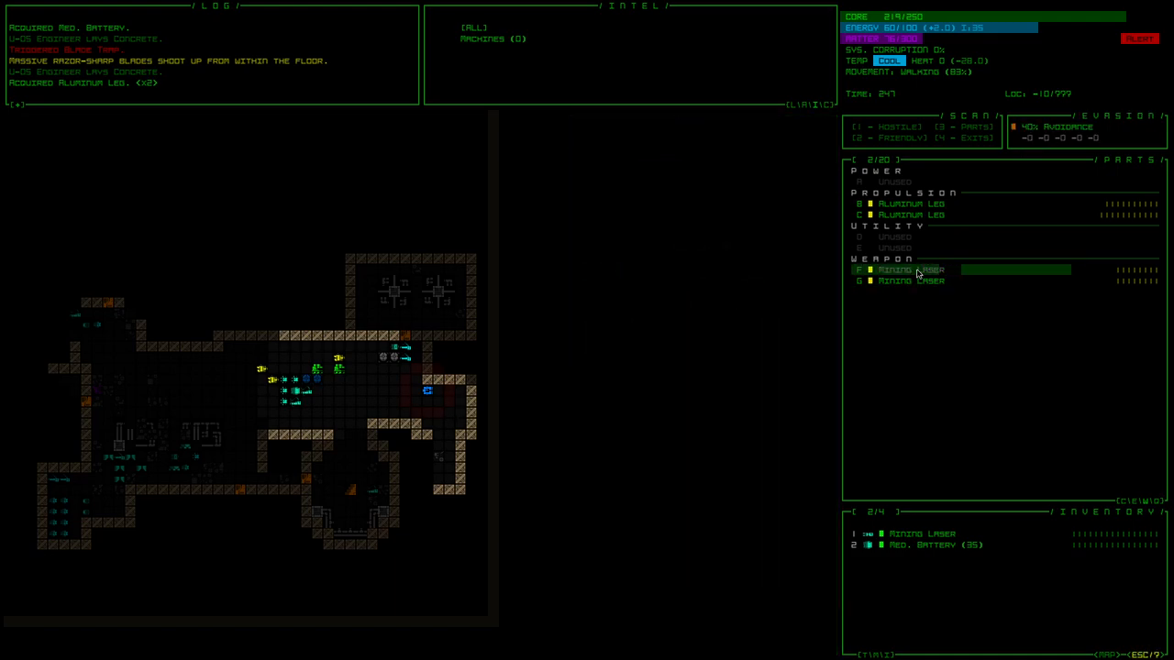
pyautogui.click(910, 270)
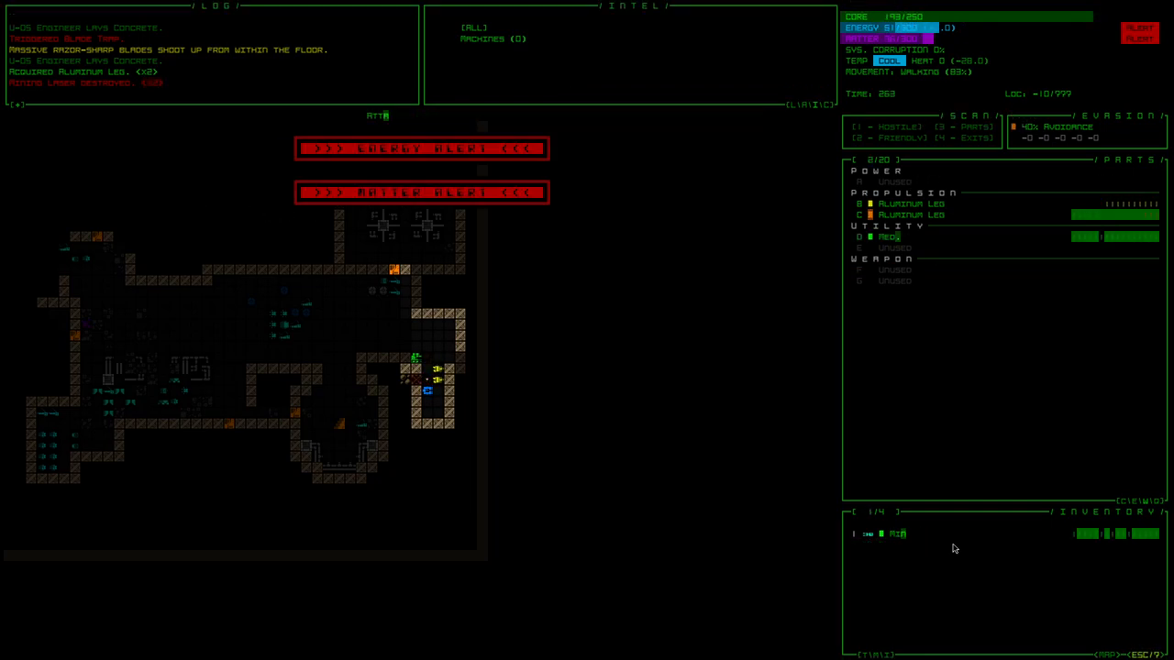
pyautogui.click(897, 533)
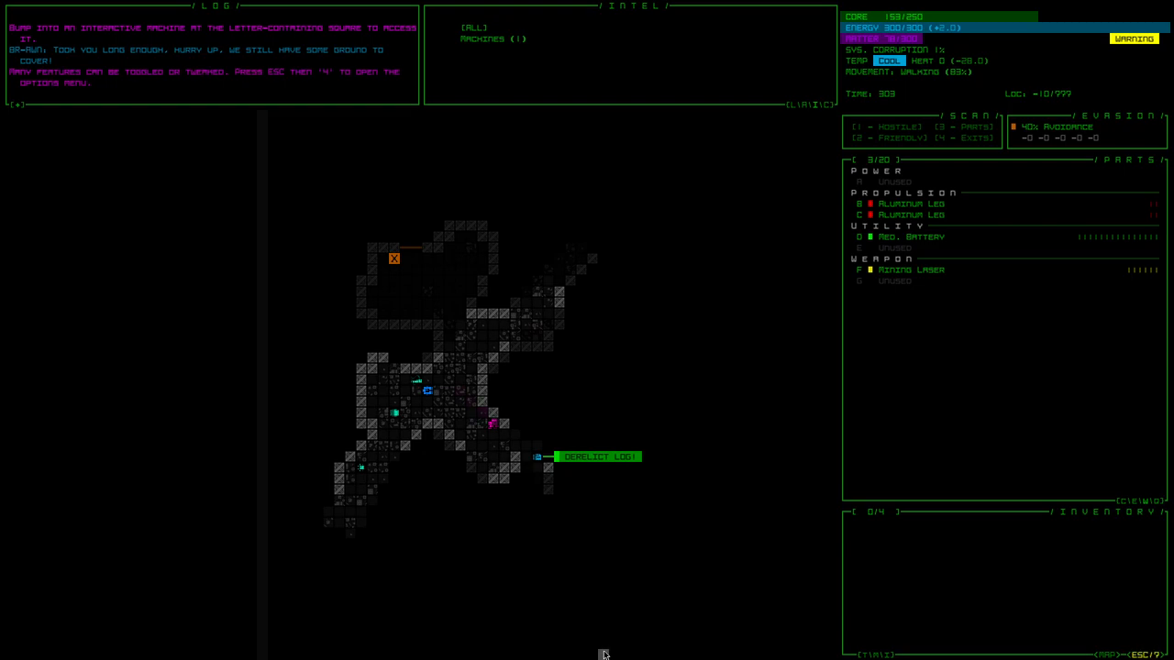
# Fit the Hcp. Storage Unit and collect the EM Pulse Gun into inventory
pyautogui.press('z')
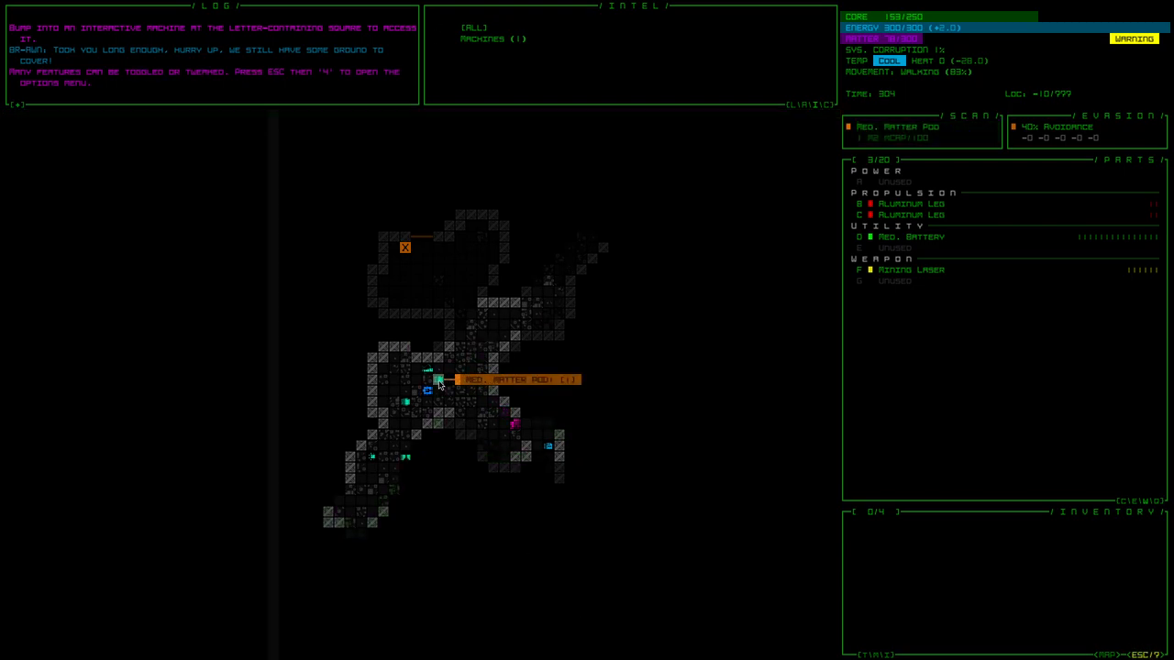
pyautogui.moveTo(427, 371)
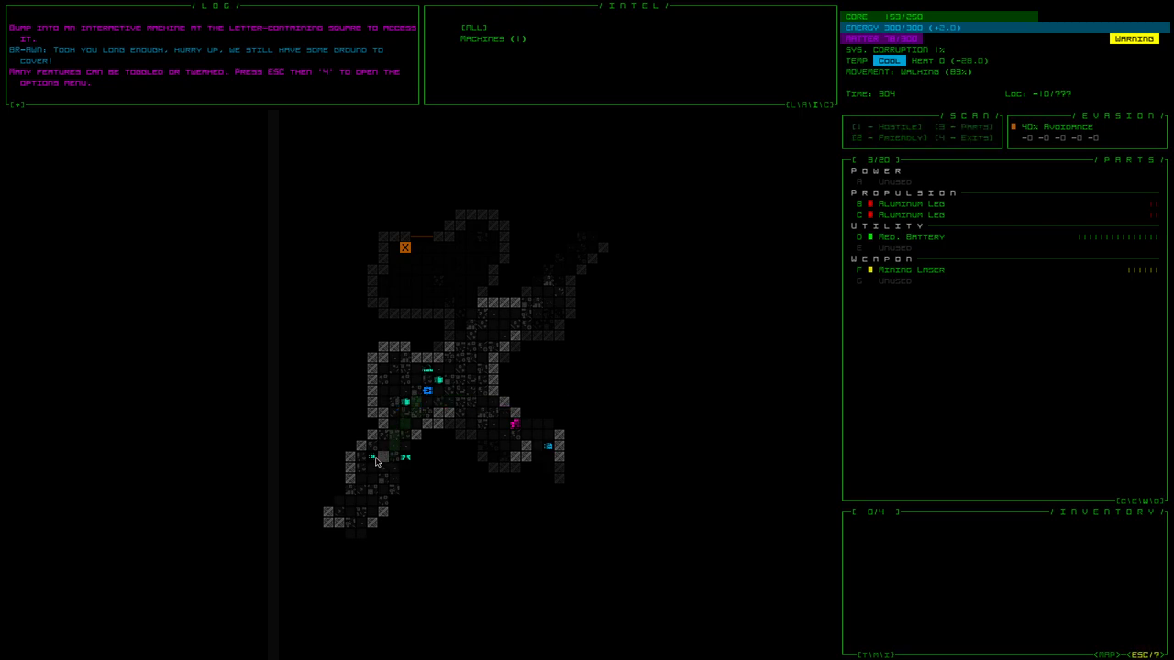
pyautogui.moveTo(405, 456)
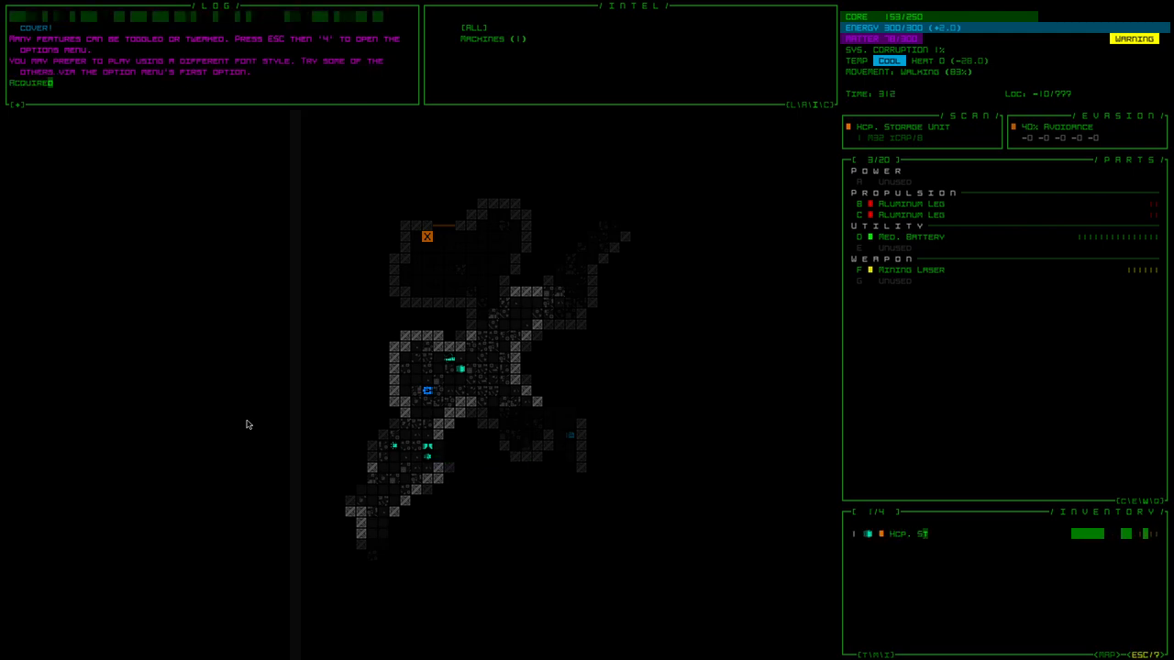
pyautogui.click(920, 533)
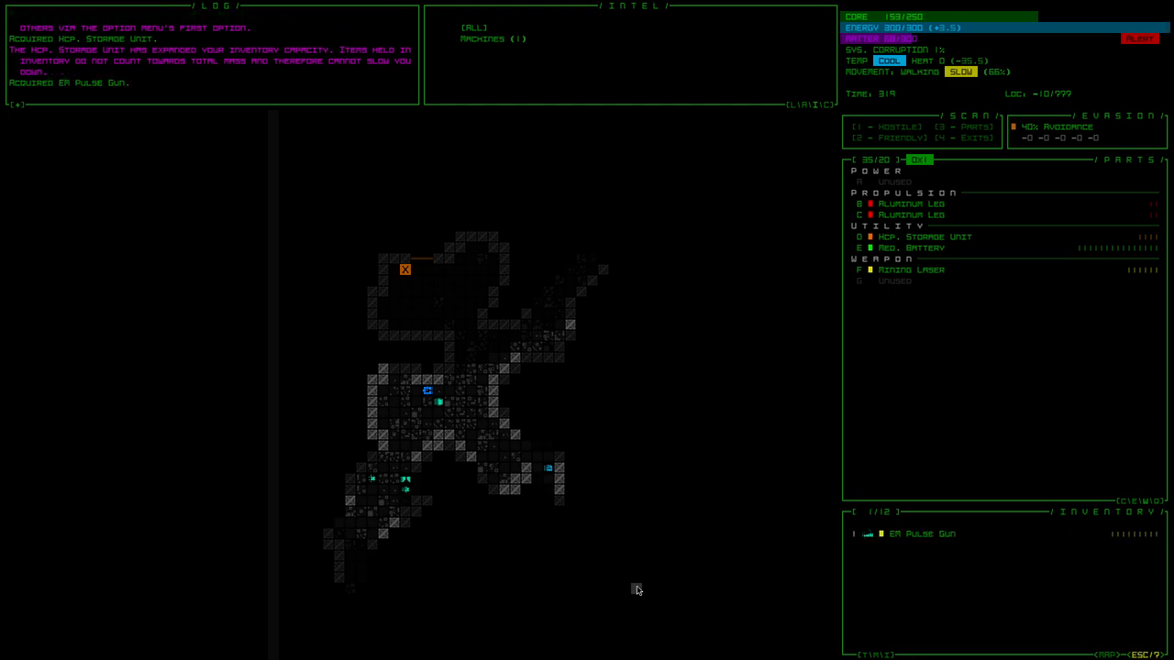
# Mount the EM Pulse Gun beside the mining laser and pick up the Signal Interpreter
pyautogui.click(921, 534)
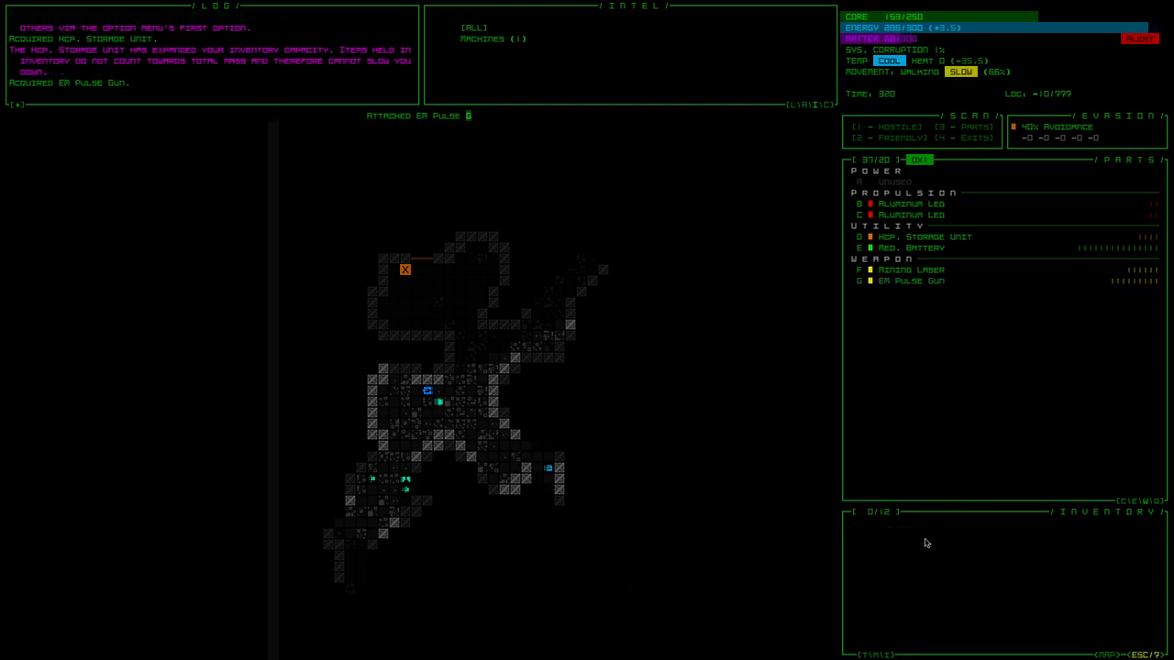
pyautogui.click(911, 280)
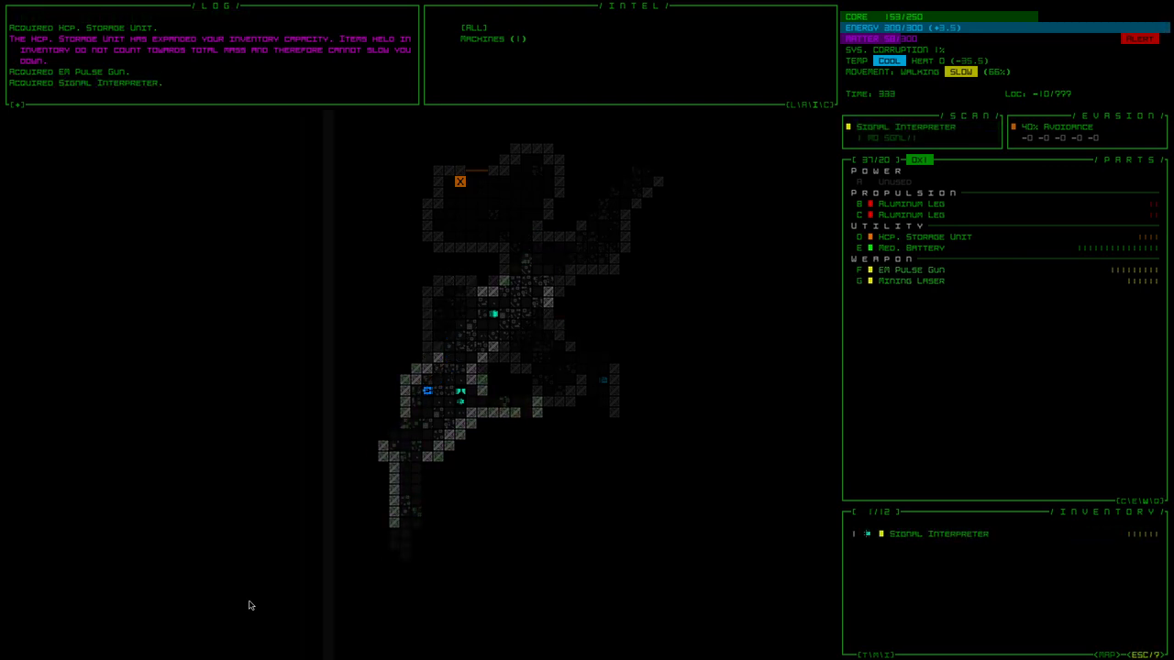
pyautogui.click(937, 534)
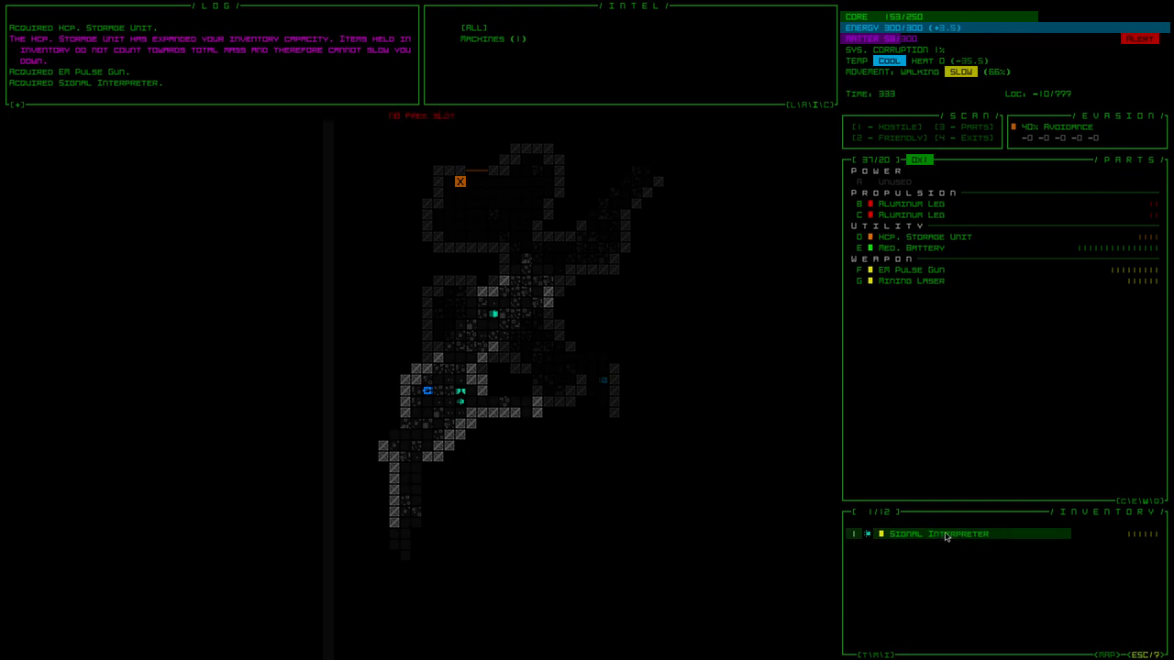
pyautogui.click(909, 247)
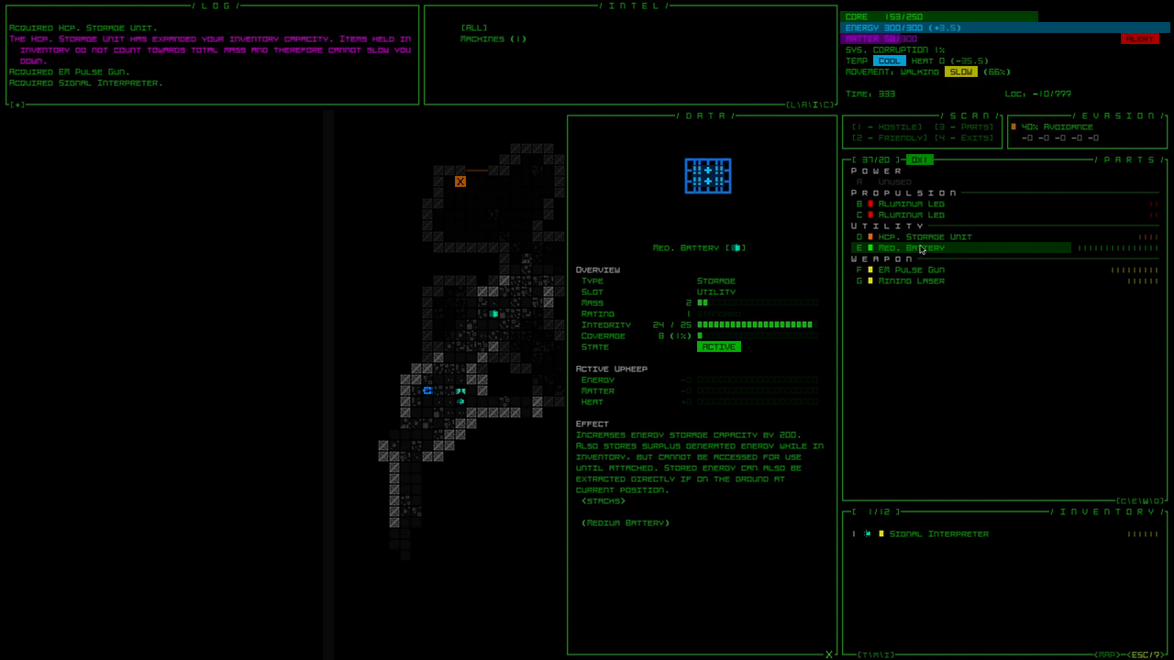
pyautogui.moveTo(920, 236)
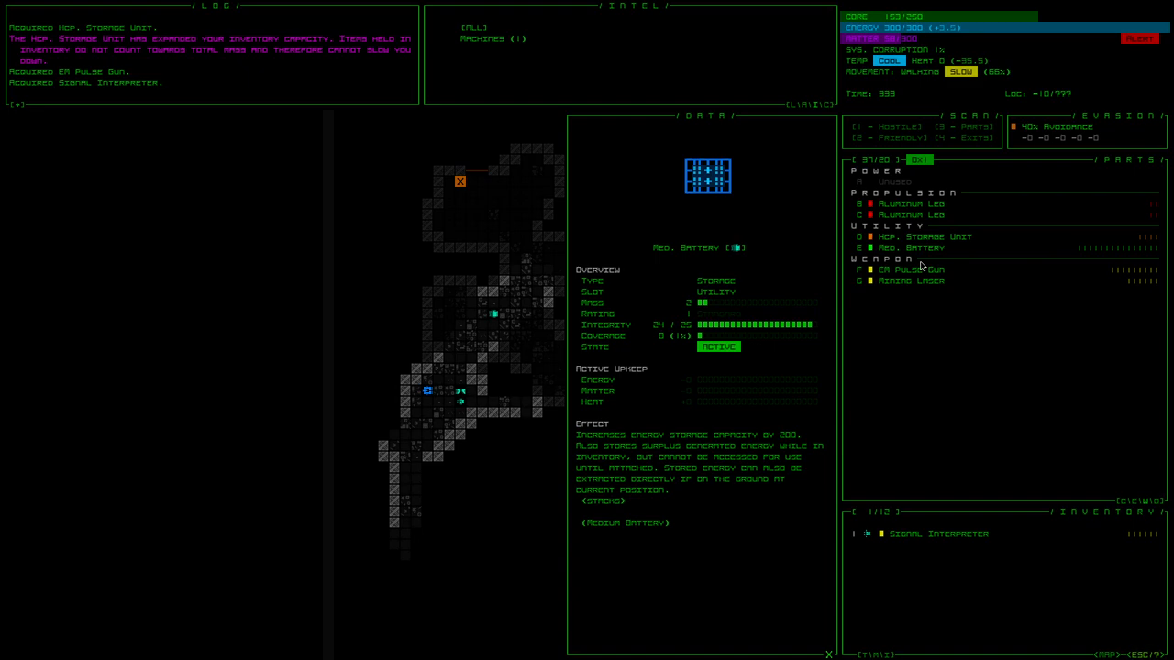
# View the Hcp. Storage Unit's stats and effect in the data panel
pyautogui.click(935, 237)
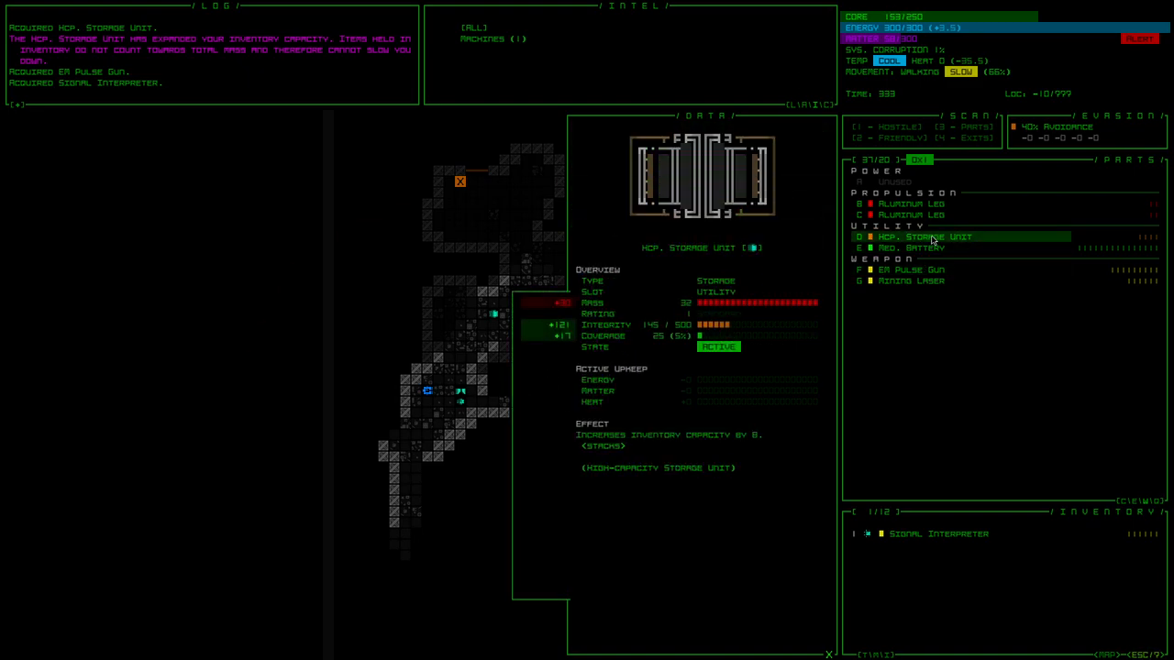
pyautogui.moveTo(948, 297)
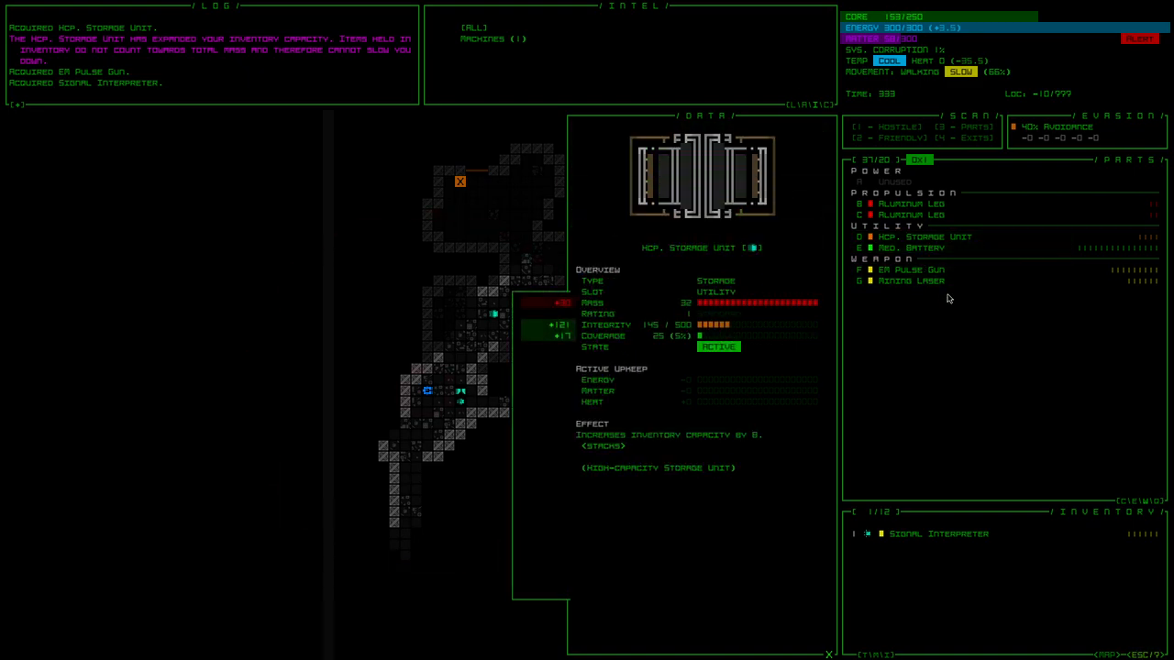
pyautogui.moveTo(968, 473)
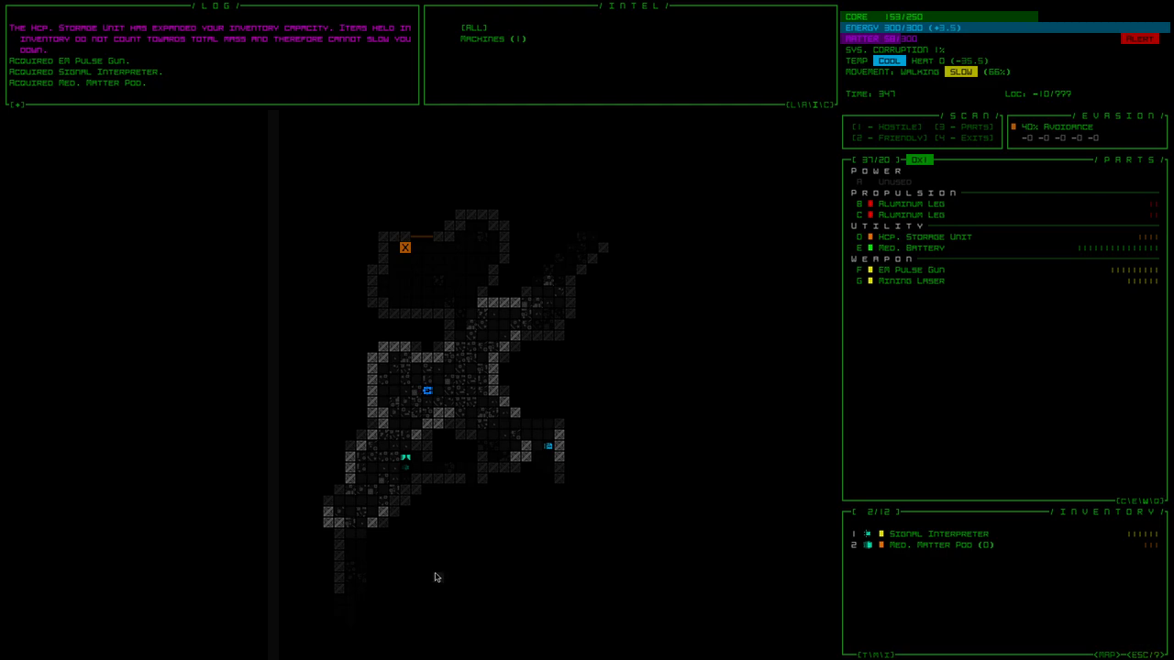
pyautogui.moveTo(433, 577)
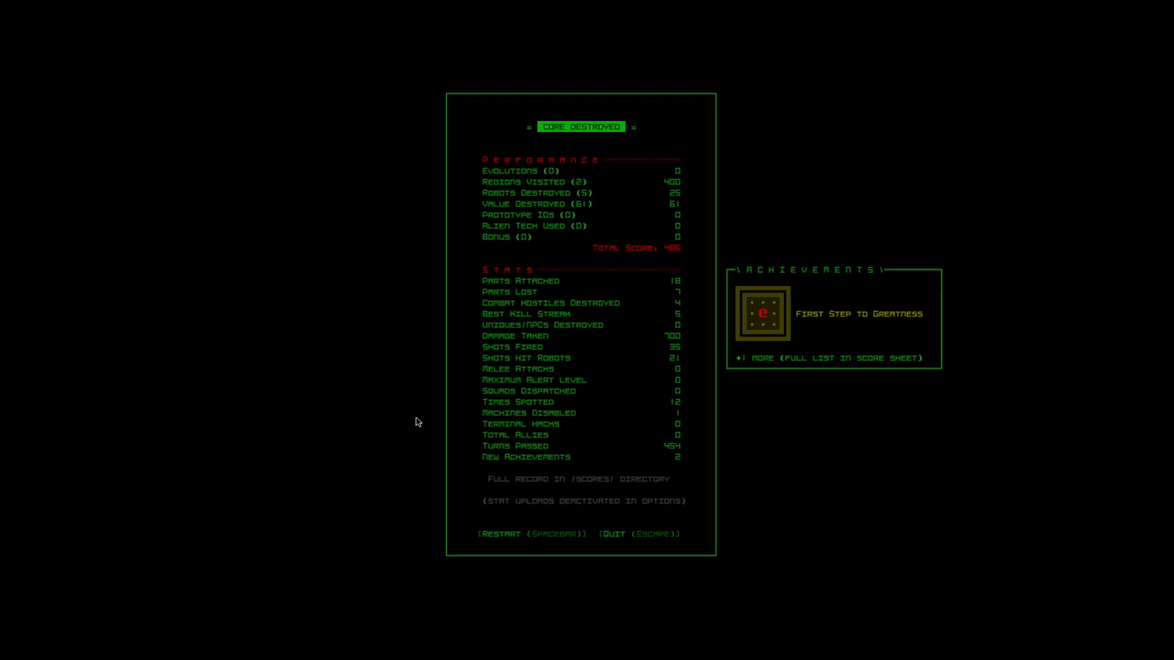
pyautogui.moveTo(279, 509)
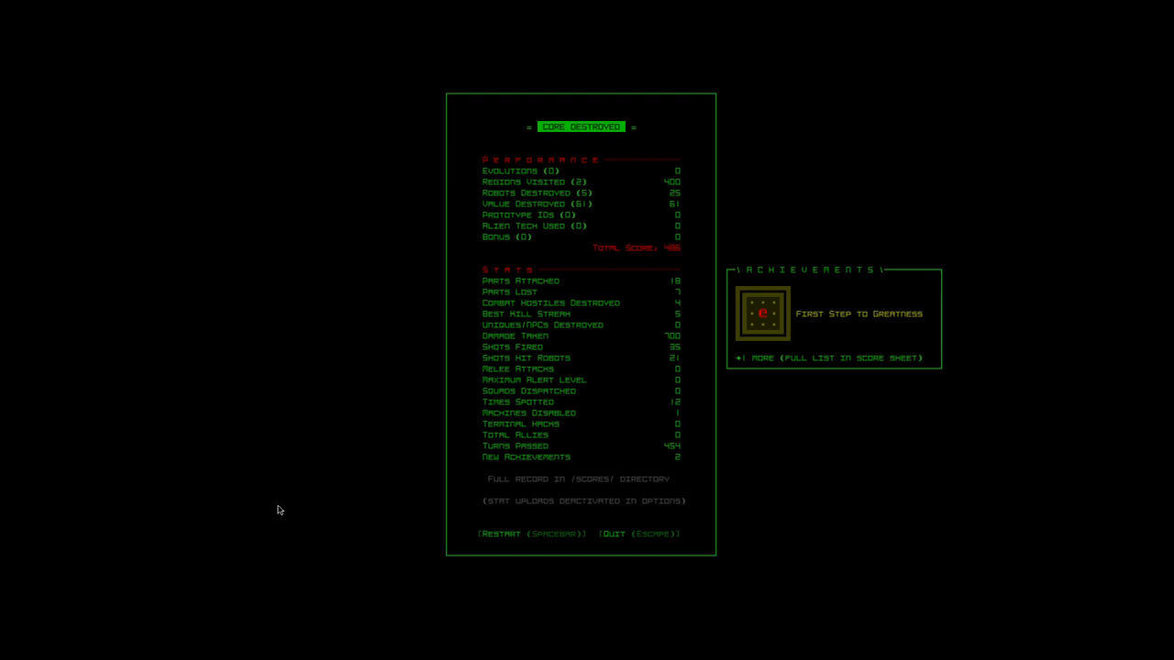
pyautogui.moveTo(257, 506)
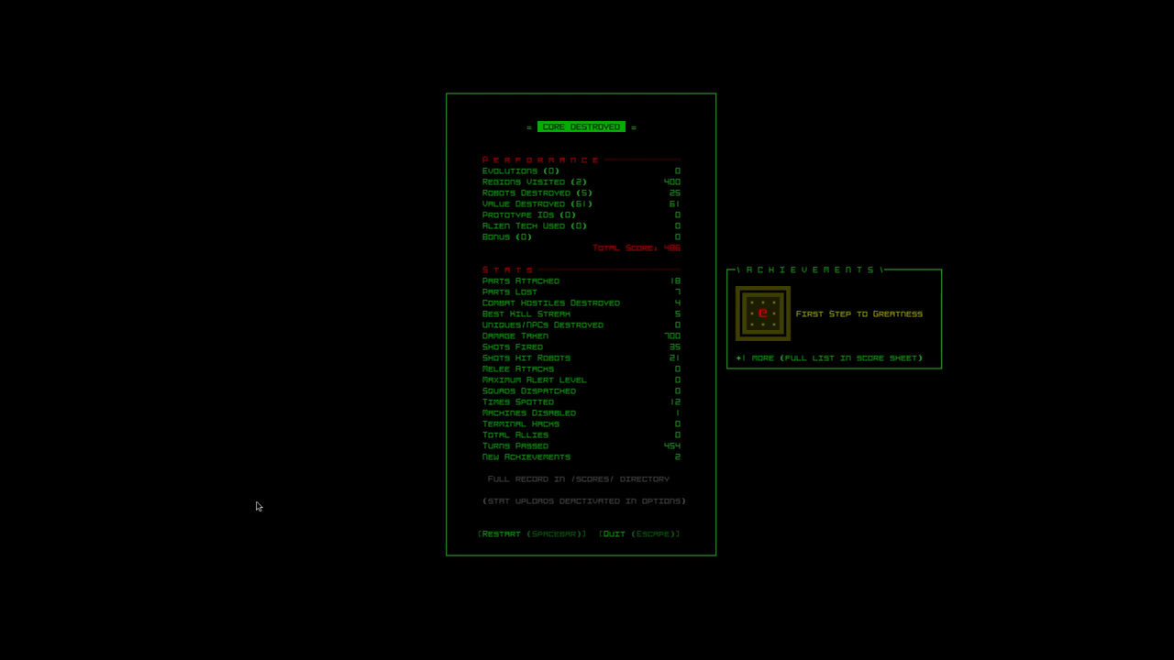